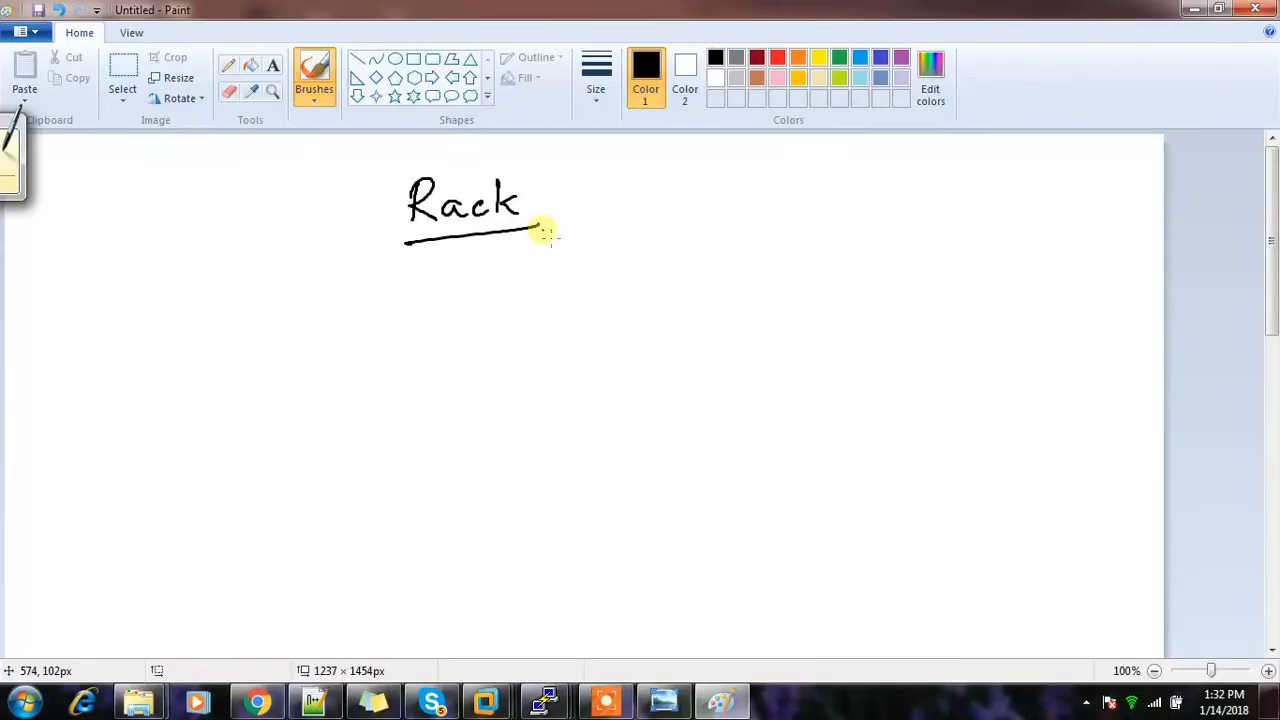
{"action": "mouse_move", "coordinate": [764, 222]}
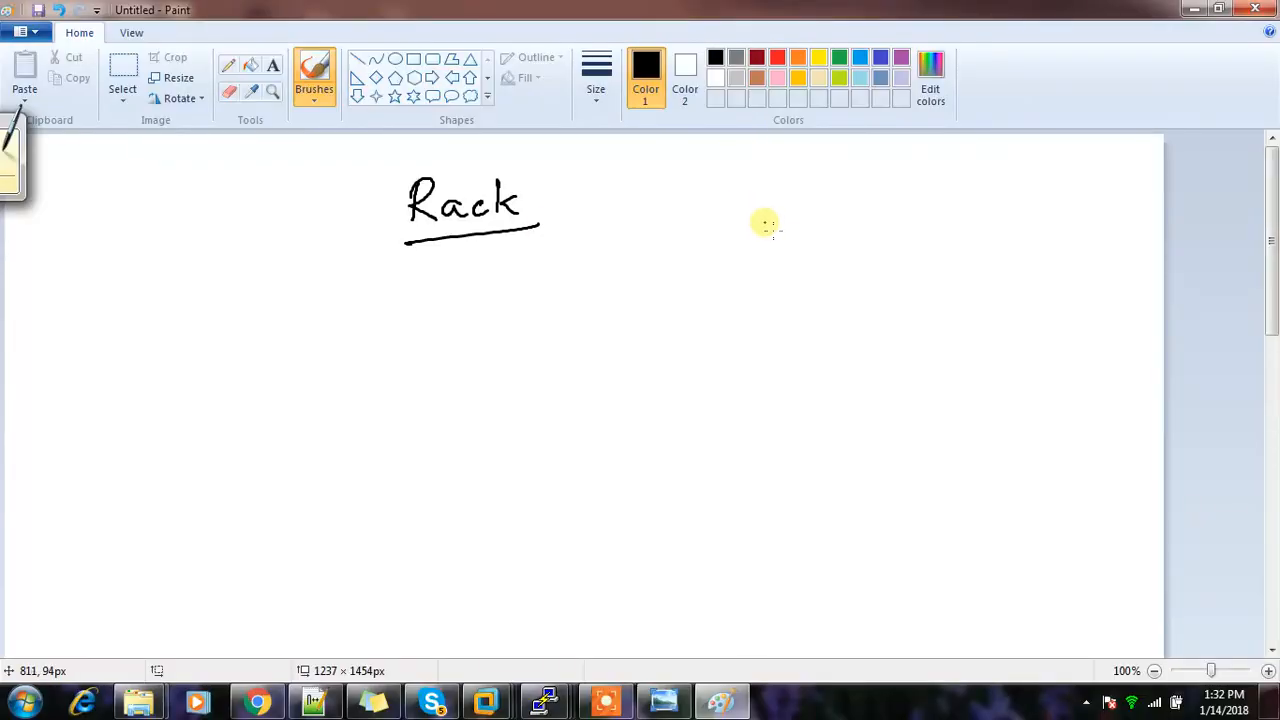
{"action": "mouse_move", "coordinate": [726, 234]}
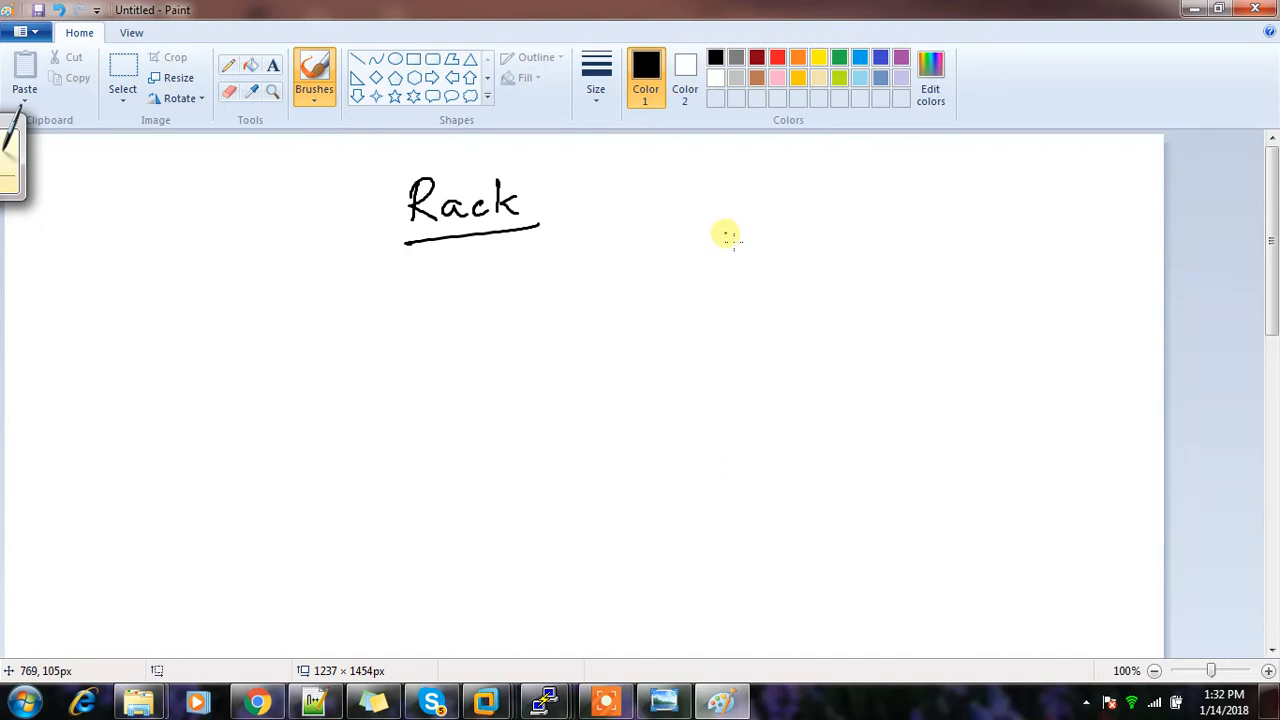
{"action": "mouse_move", "coordinate": [714, 206]}
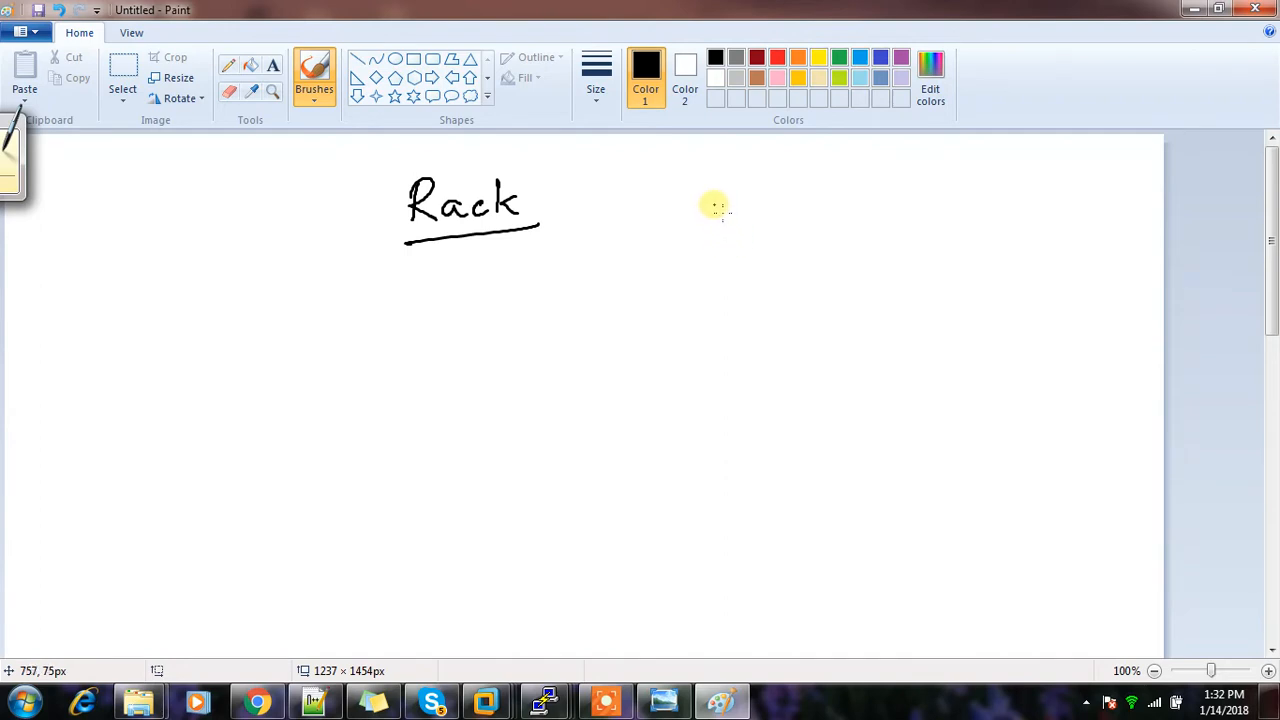
Sketch the first rack outline with stacked shelves and a short cable mark on top.
{"action": "left_click_drag", "start_coordinate": [714, 204], "coordinate": [714, 362]}
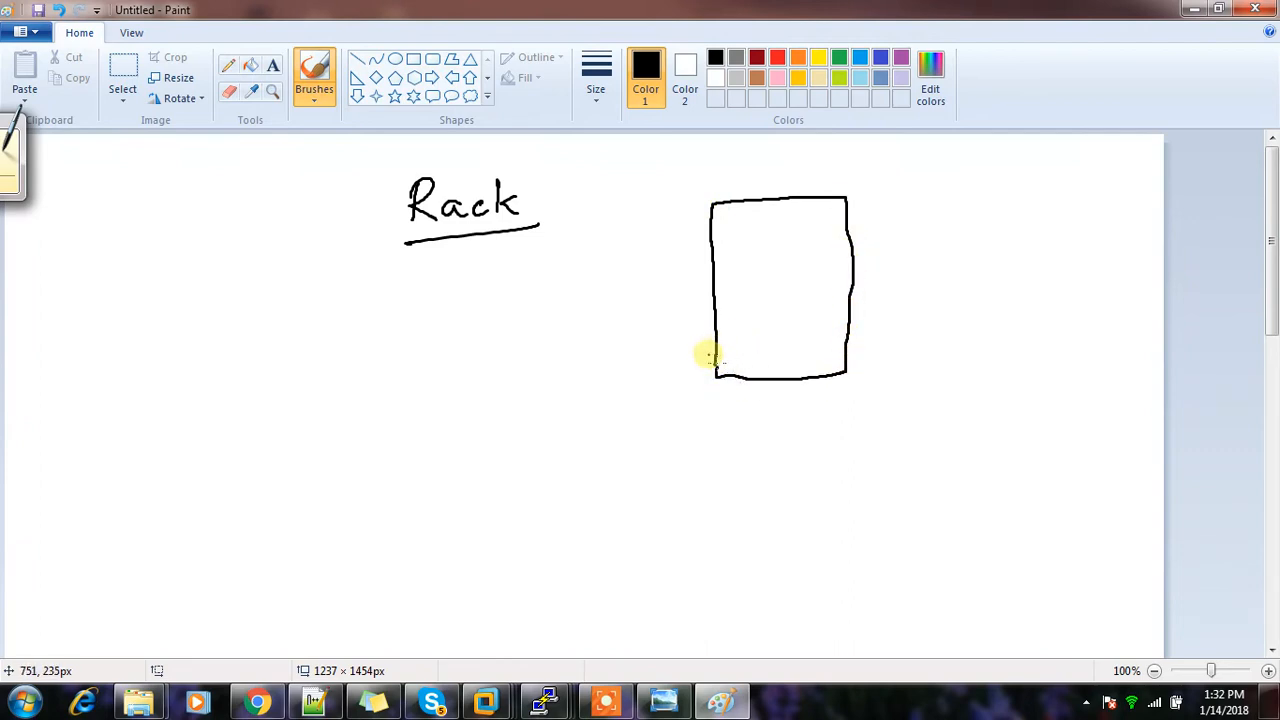
{"action": "left_click_drag", "start_coordinate": [712, 358], "coordinate": [844, 352]}
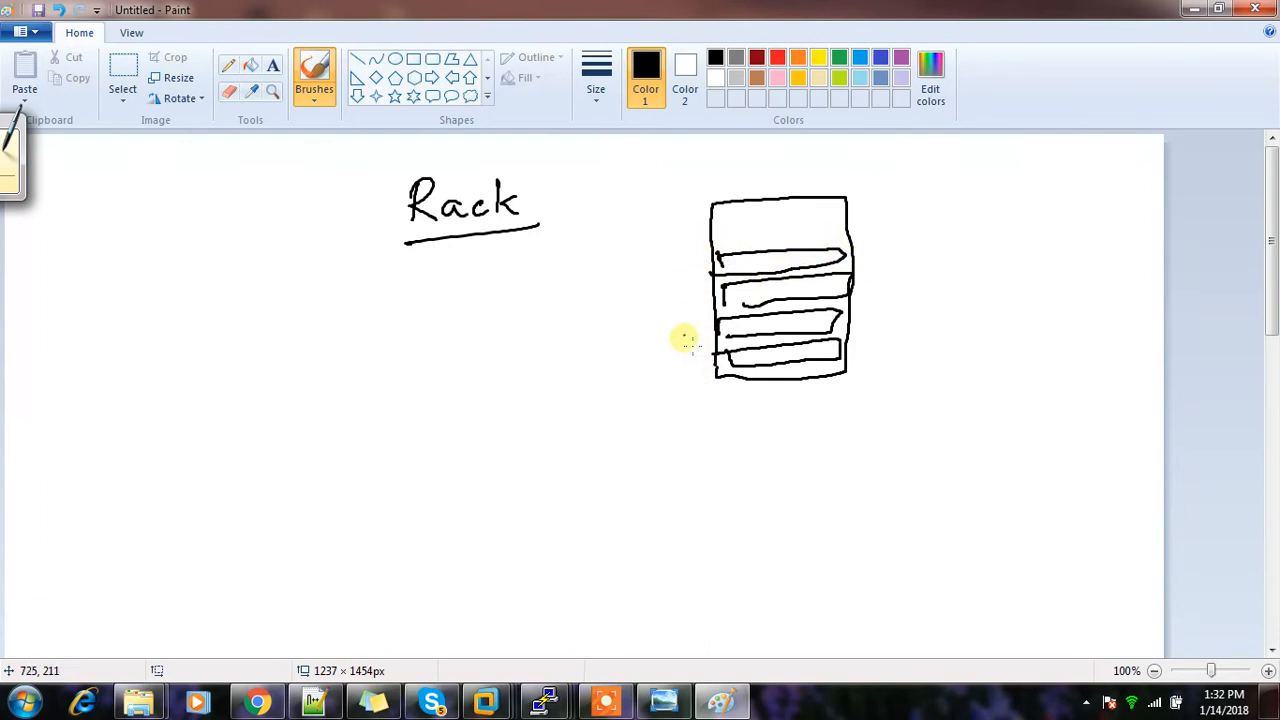
{"action": "mouse_move", "coordinate": [684, 204]}
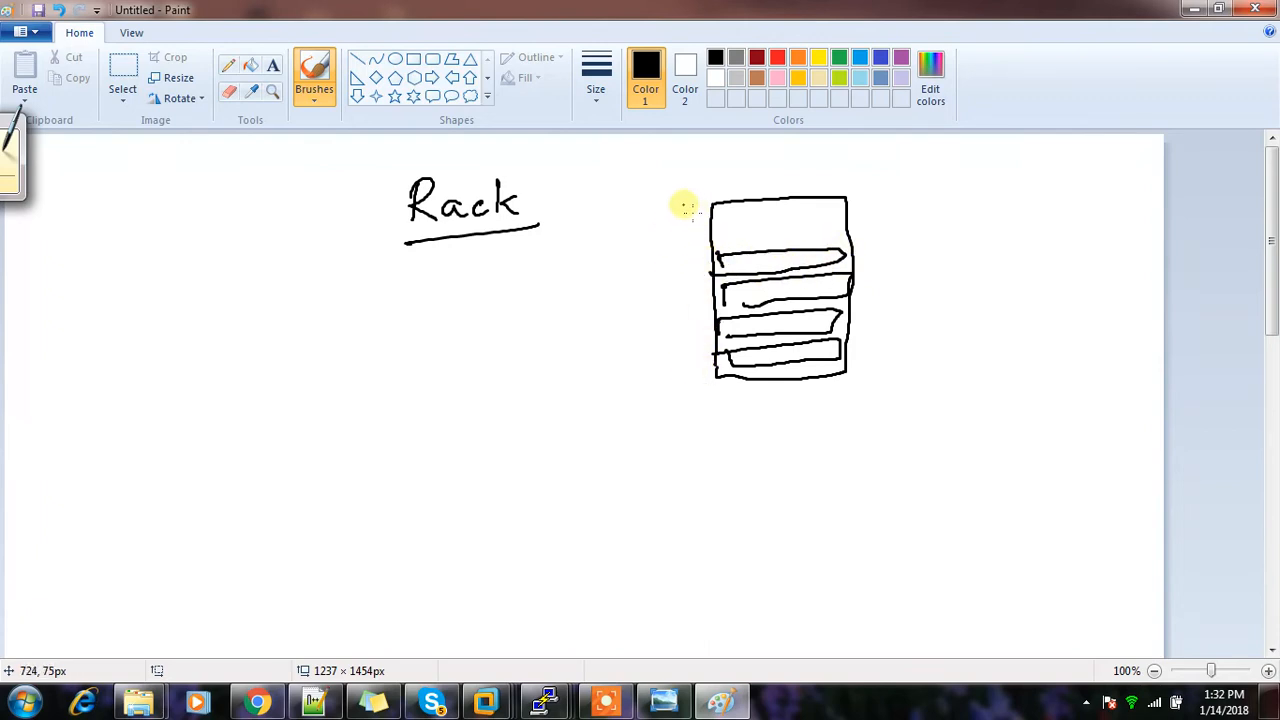
{"action": "left_click_drag", "start_coordinate": [676, 204], "coordinate": [696, 204]}
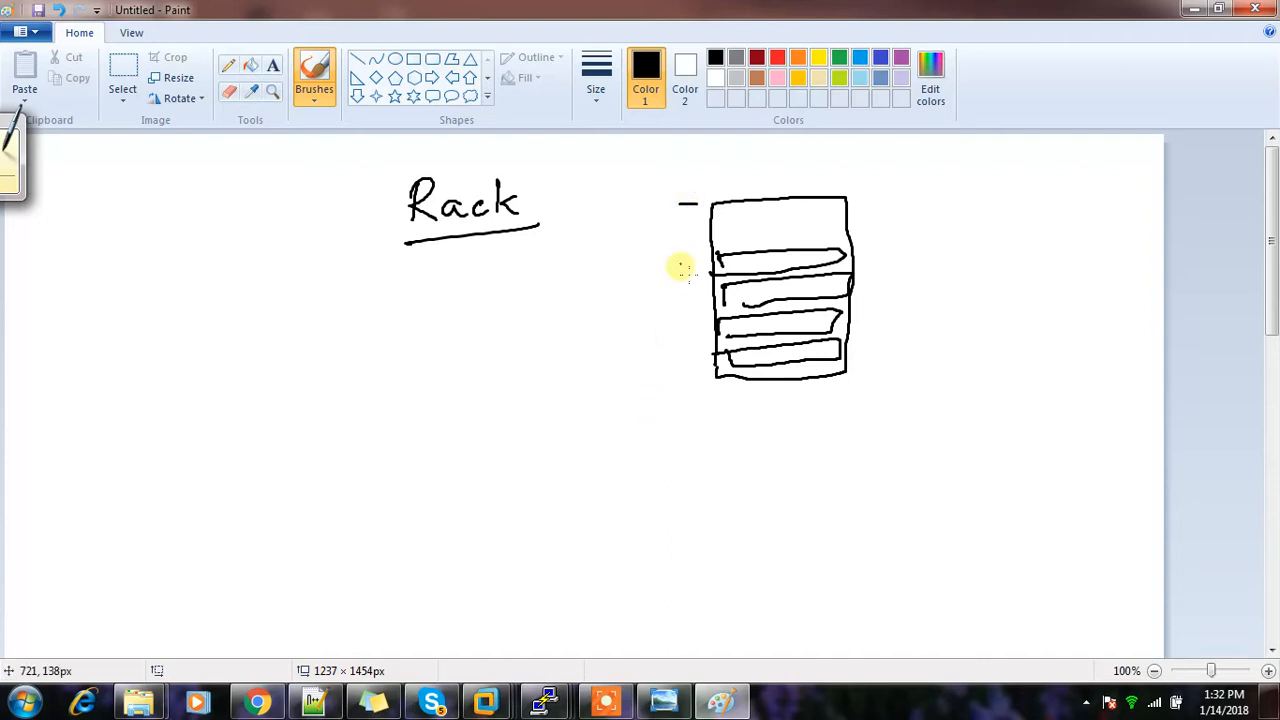
{"action": "mouse_move", "coordinate": [904, 274]}
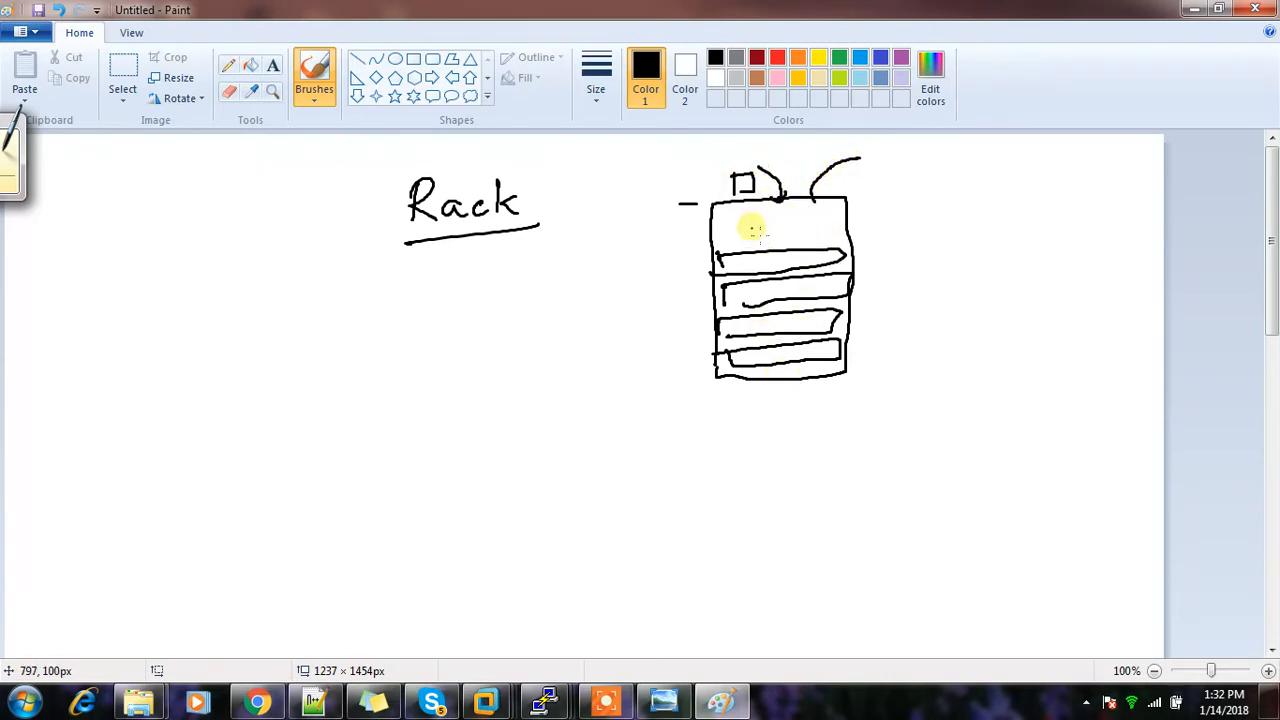
Draw a second tall rack outline to the right of the first.
{"action": "left_click_drag", "start_coordinate": [918, 204], "coordinate": [912, 356]}
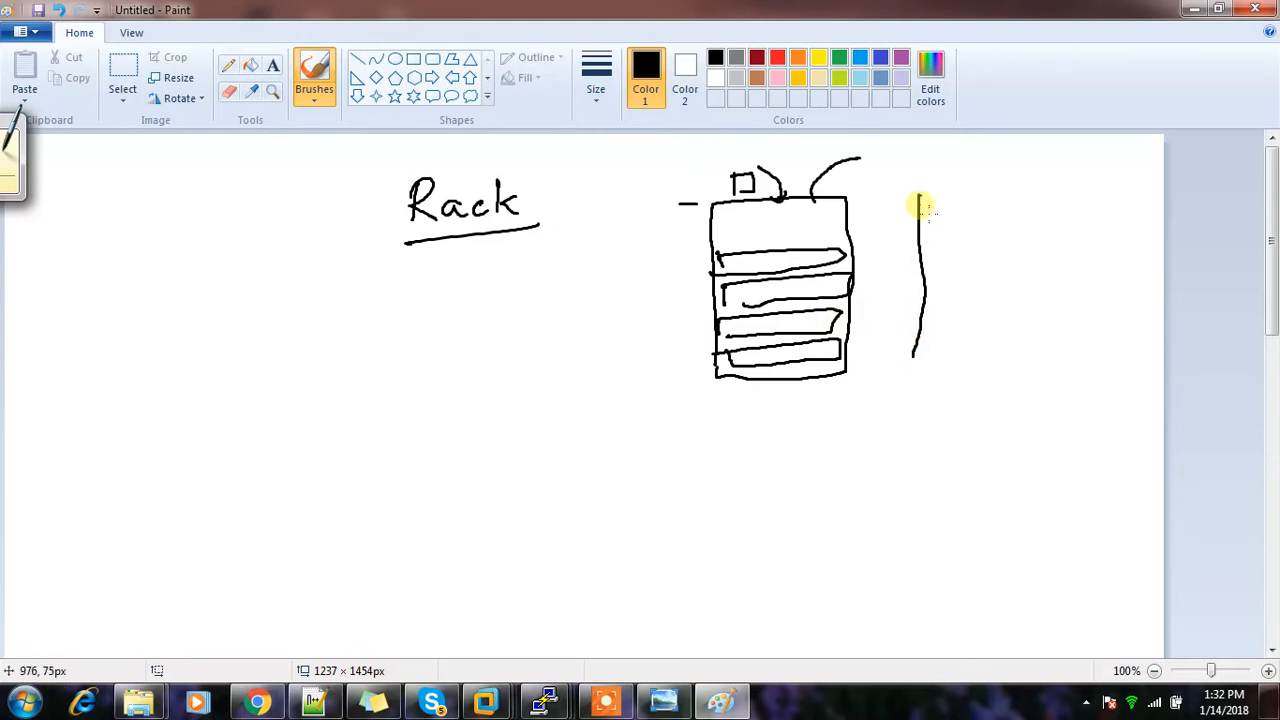
{"action": "left_click_drag", "start_coordinate": [916, 204], "coordinate": [1000, 356]}
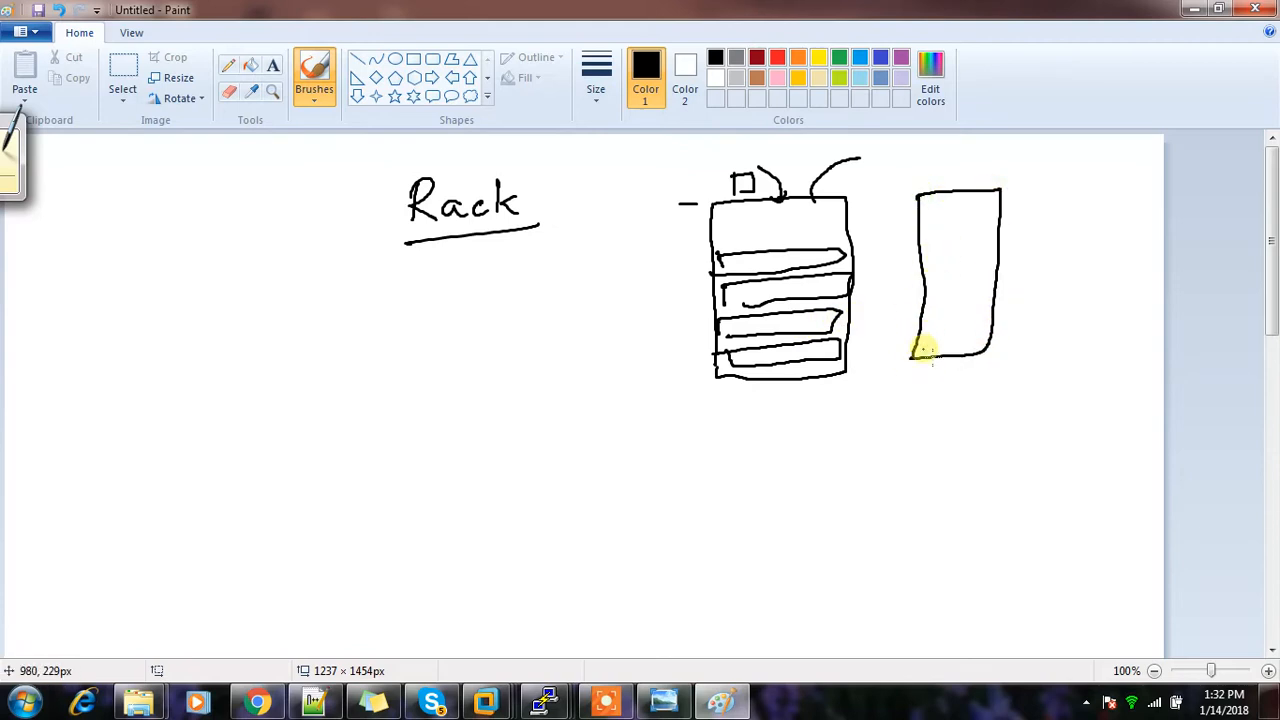
{"action": "mouse_move", "coordinate": [690, 510]}
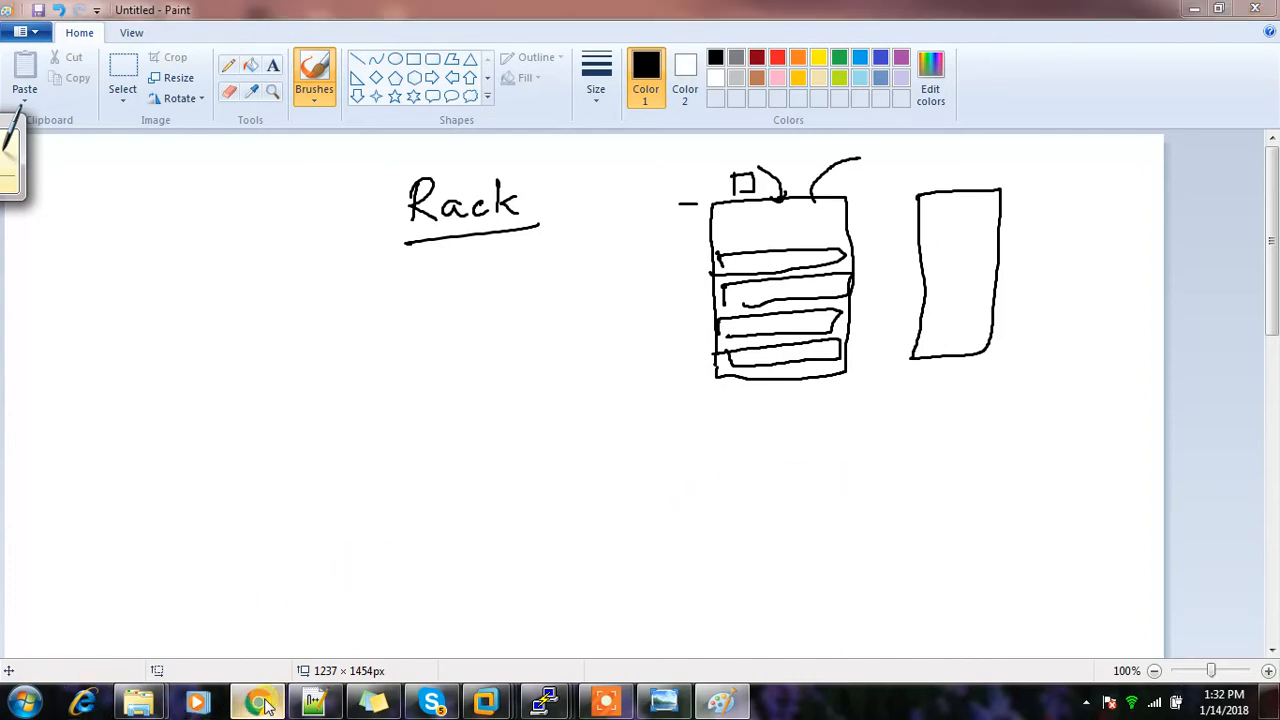
Search Google in a new Chrome tab for "server RACK".
{"action": "left_click", "coordinate": [256, 700]}
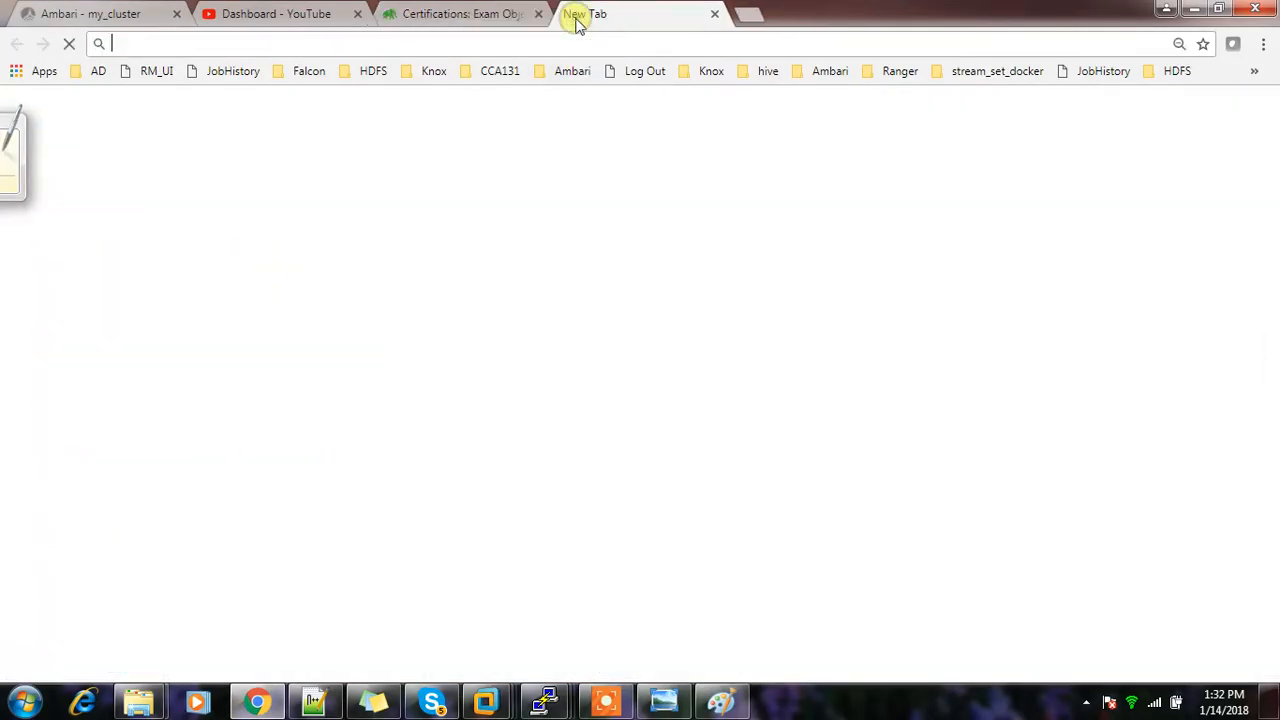
{"action": "type", "text": "g"}
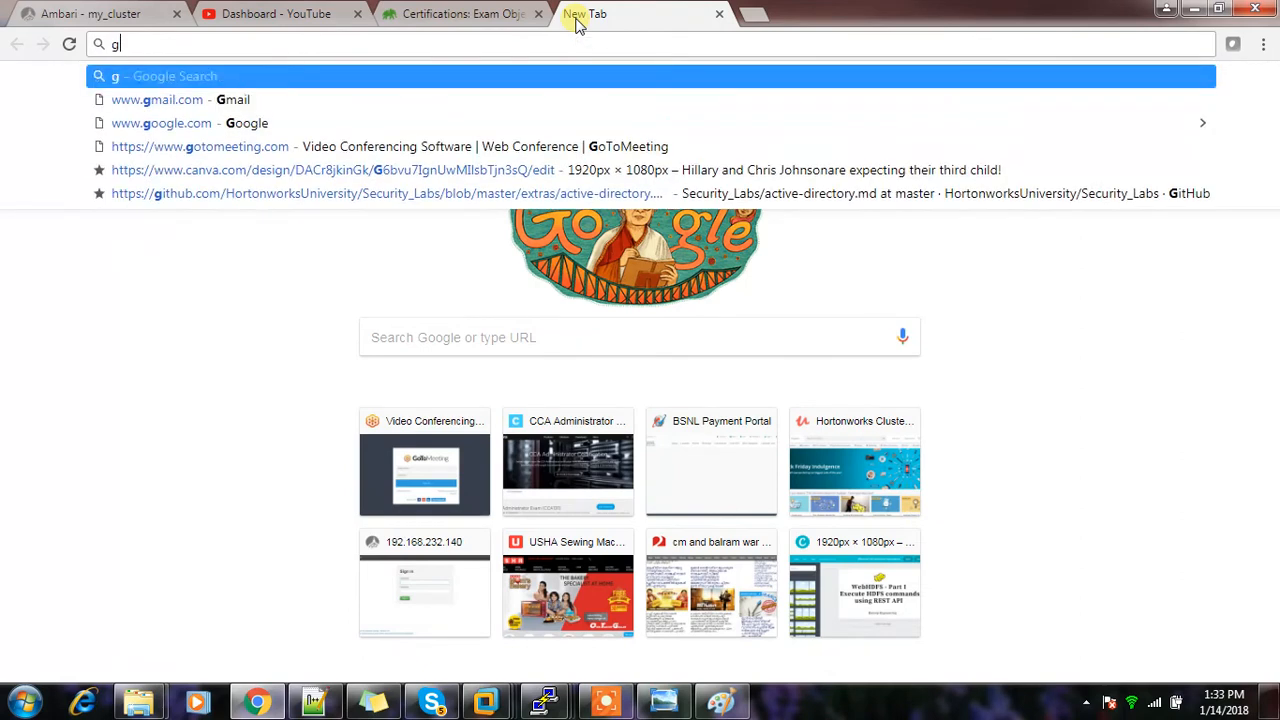
{"action": "type", "text": "RACK"}
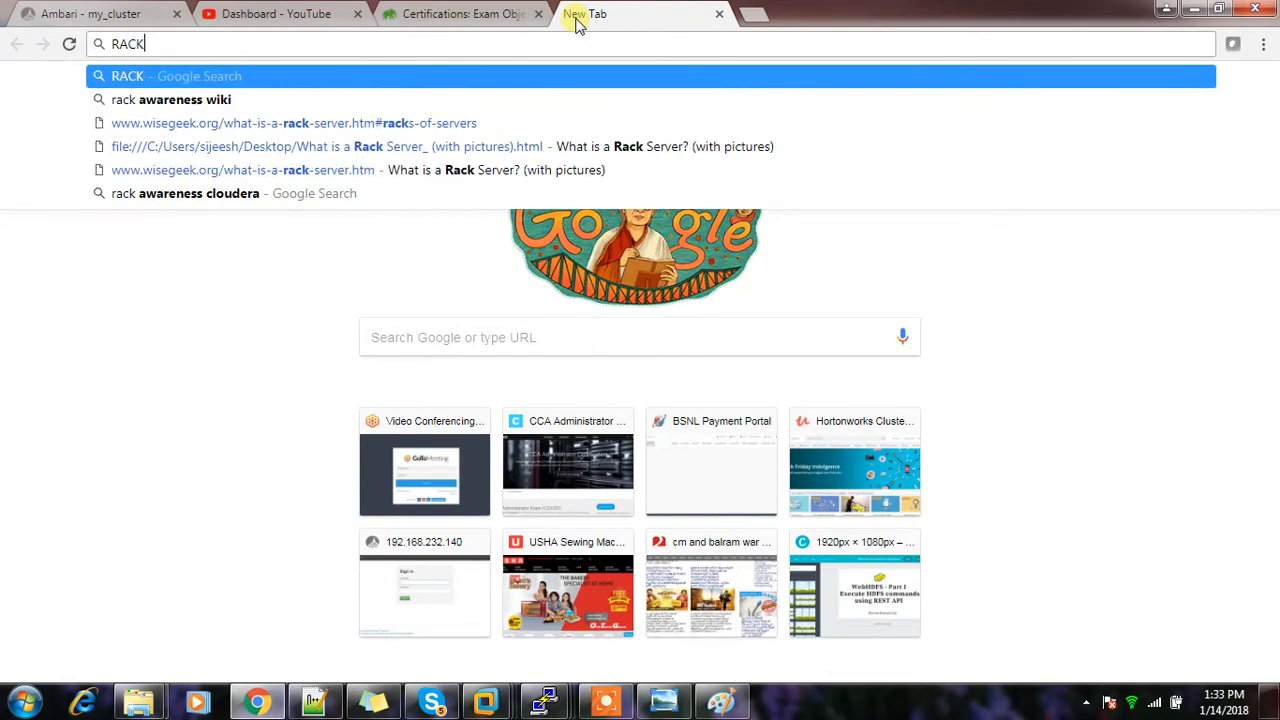
{"action": "key", "text": "Return"}
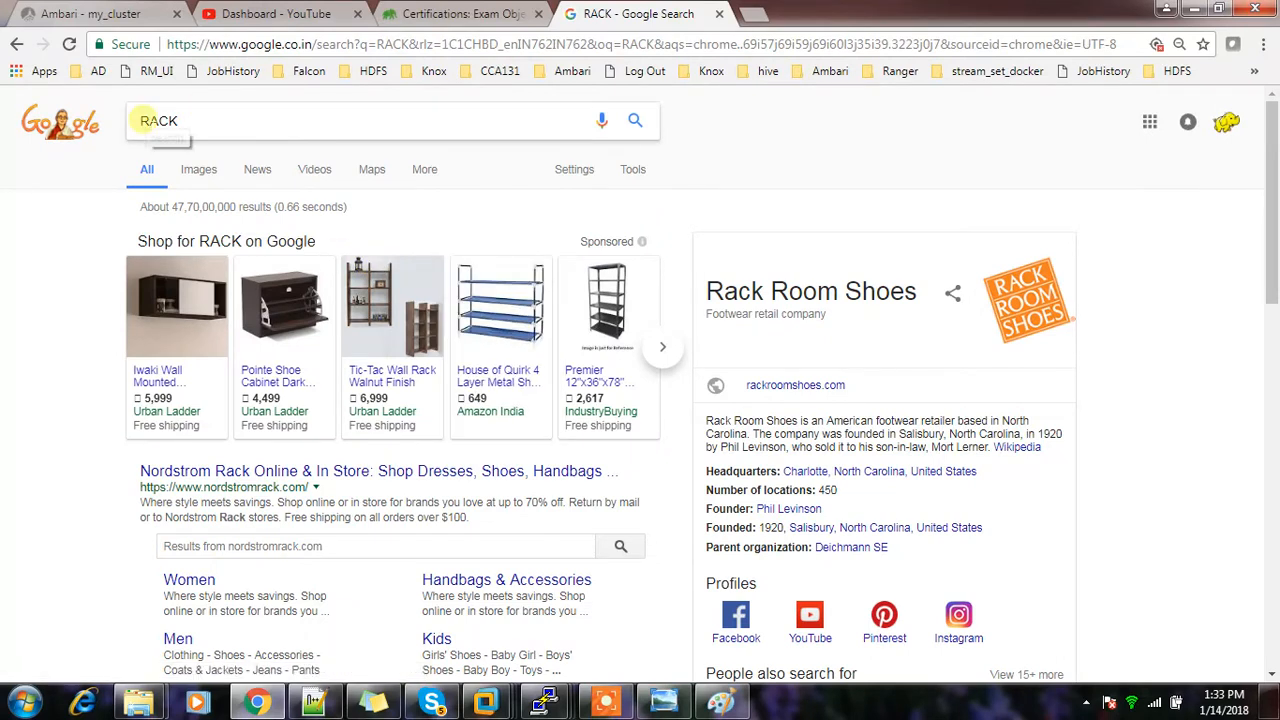
{"action": "type", "text": "serve"}
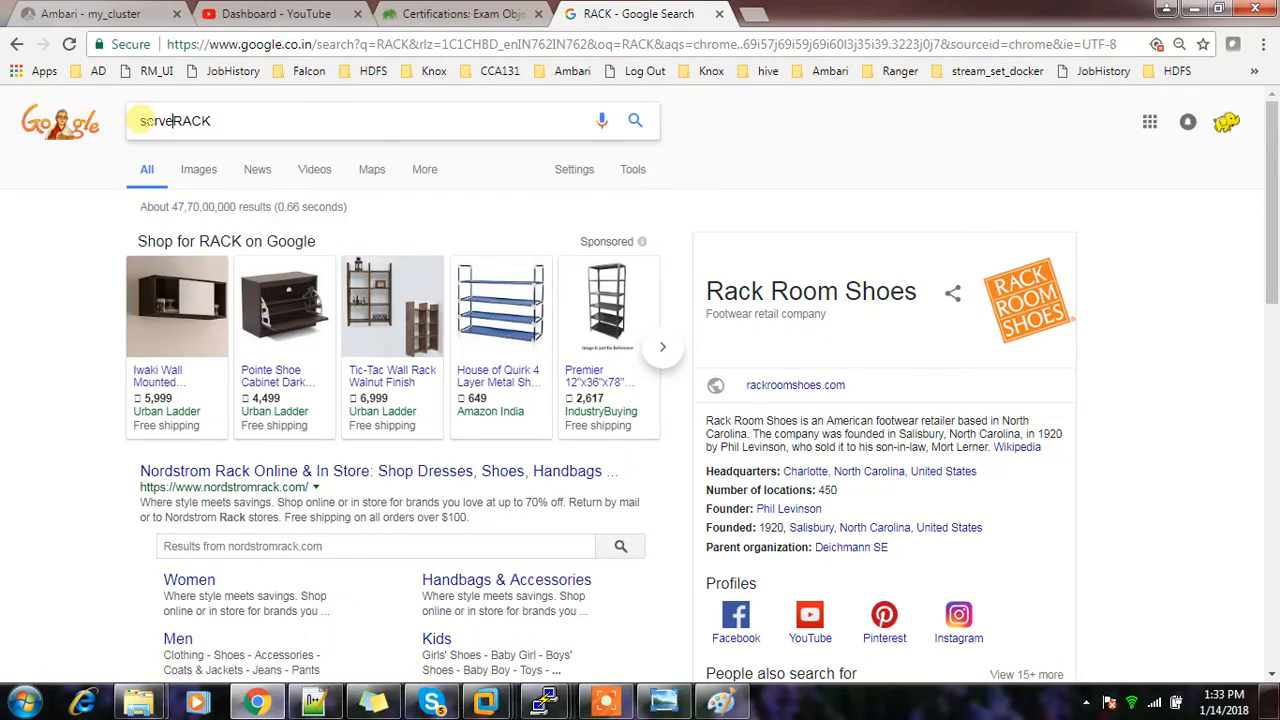
{"action": "key", "text": "Return"}
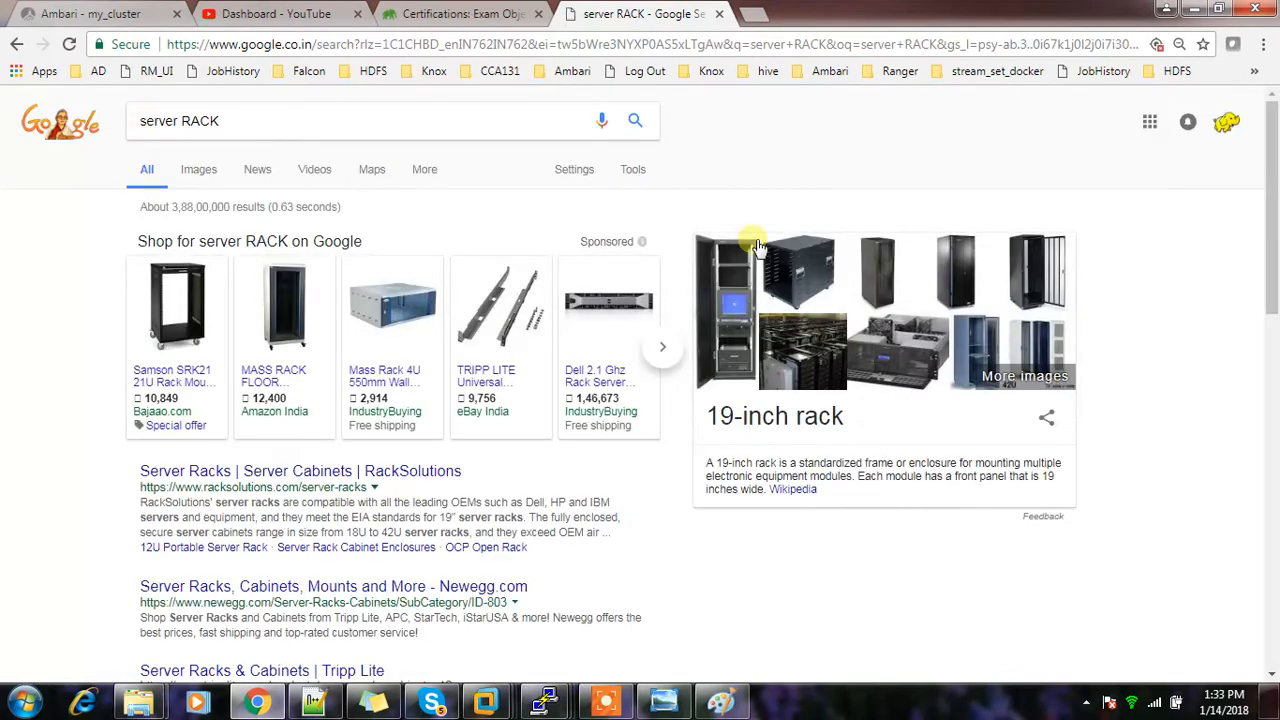
{"action": "mouse_move", "coordinate": [890, 276]}
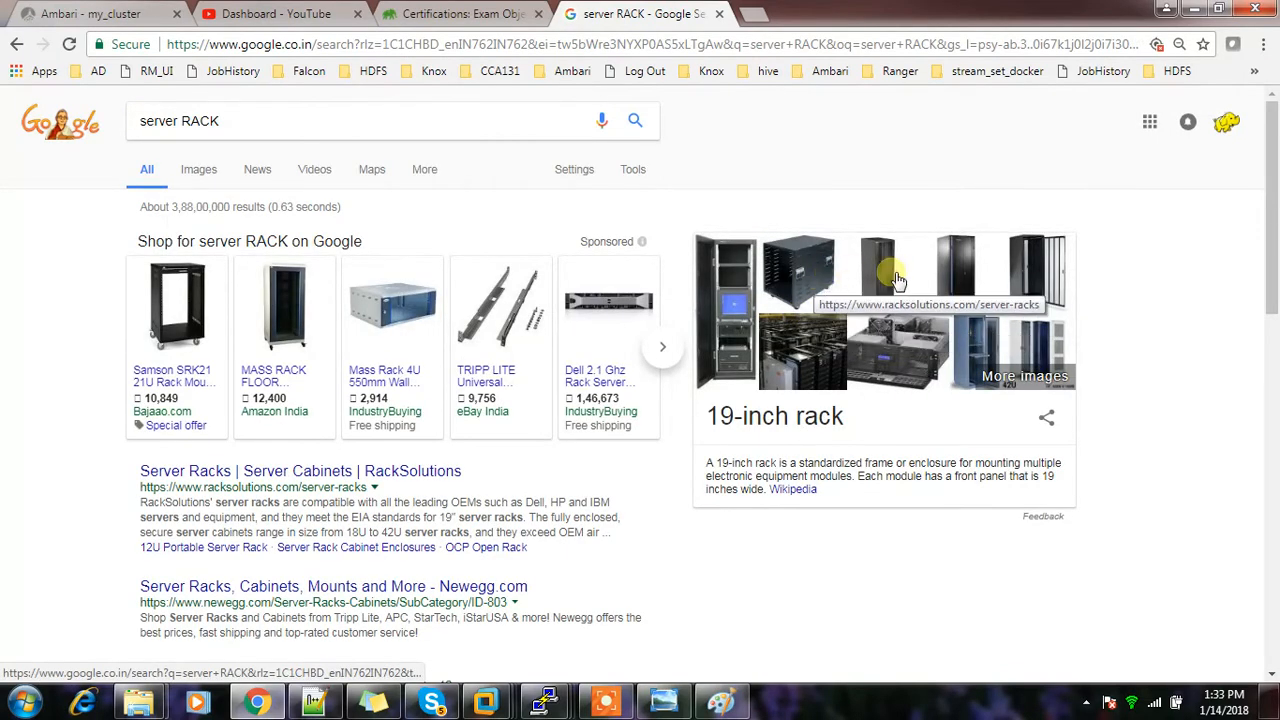
{"action": "mouse_move", "coordinate": [770, 258]}
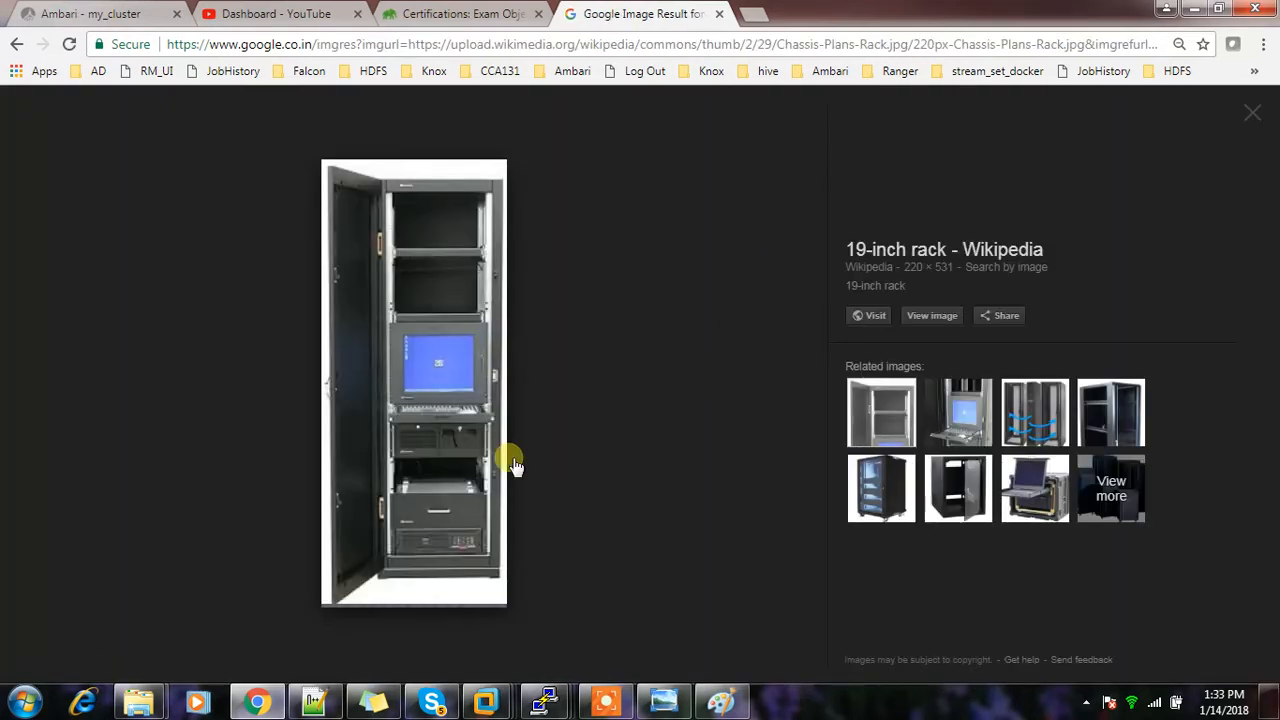
{"action": "mouse_move", "coordinate": [470, 450]}
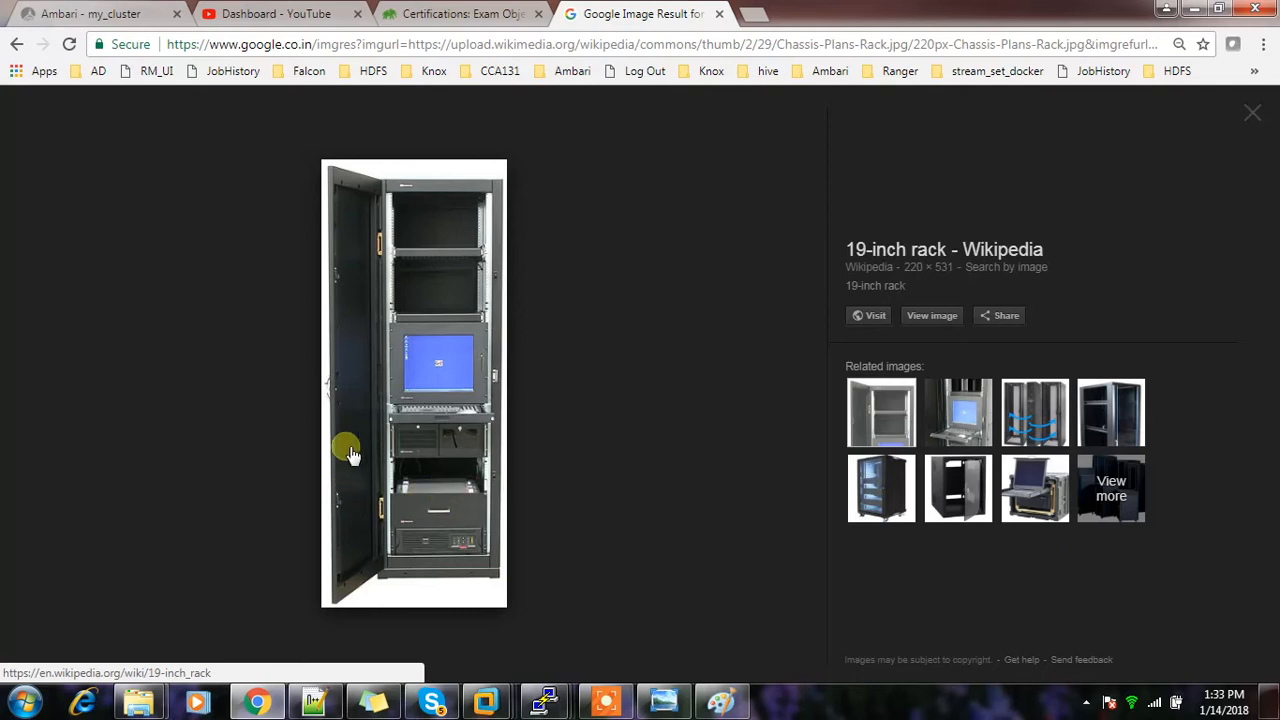
{"action": "mouse_move", "coordinate": [480, 318]}
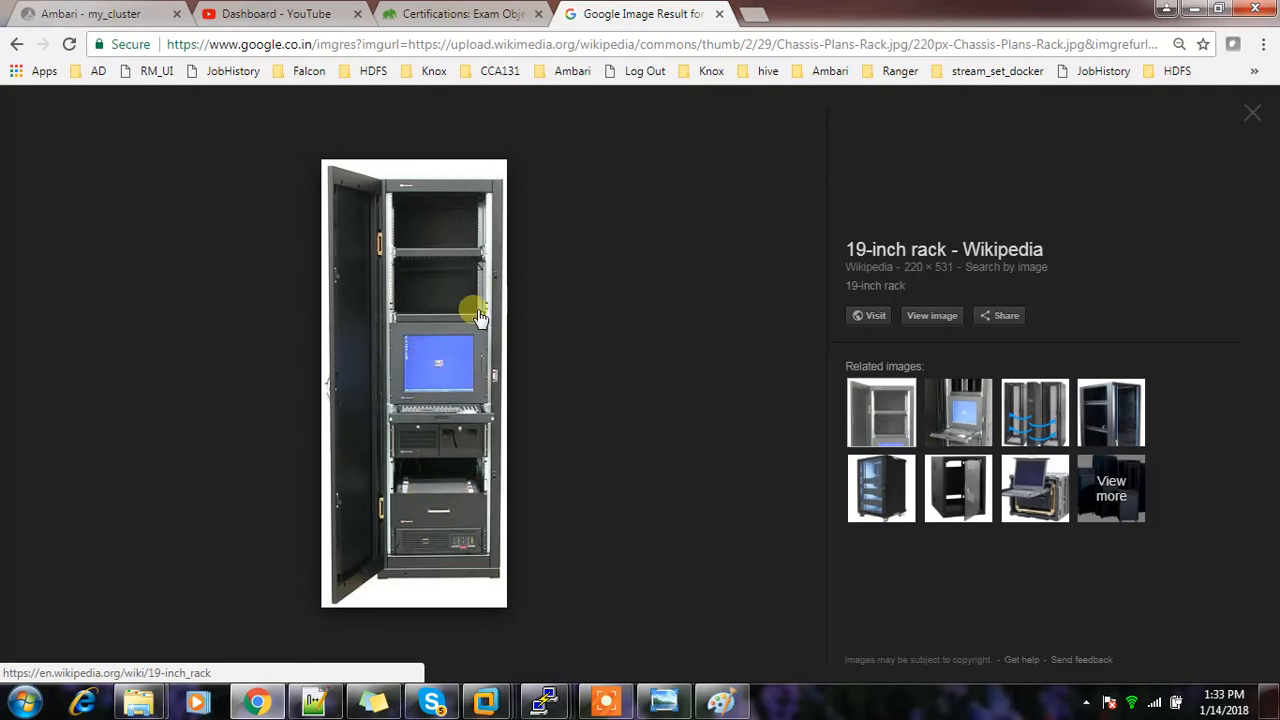
{"action": "mouse_move", "coordinate": [428, 456]}
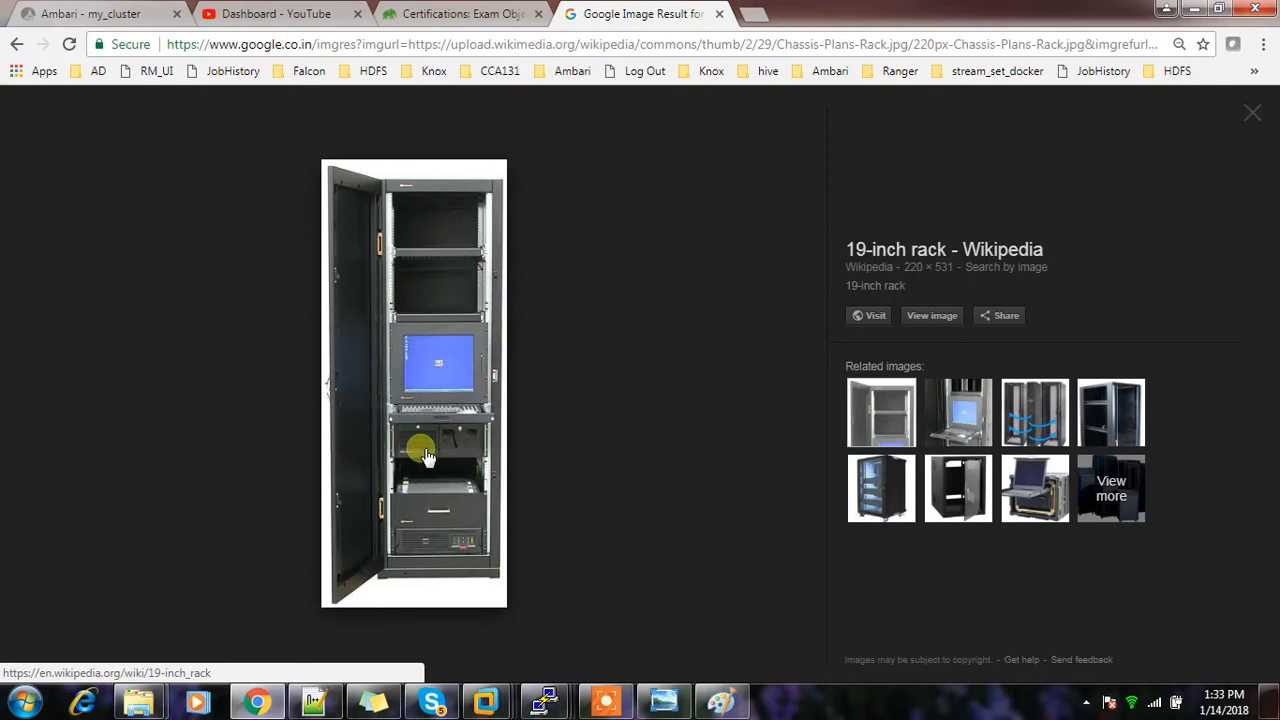
{"action": "mouse_move", "coordinate": [1040, 192]}
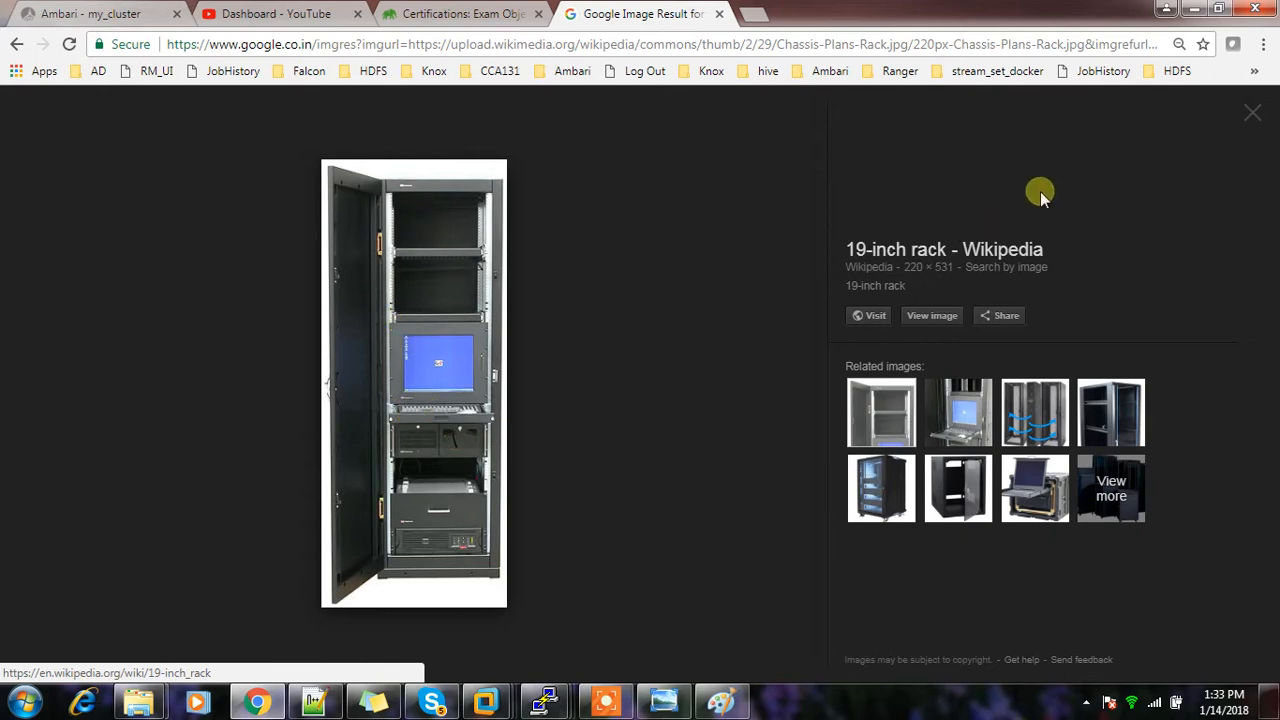
{"action": "mouse_move", "coordinate": [1140, 256]}
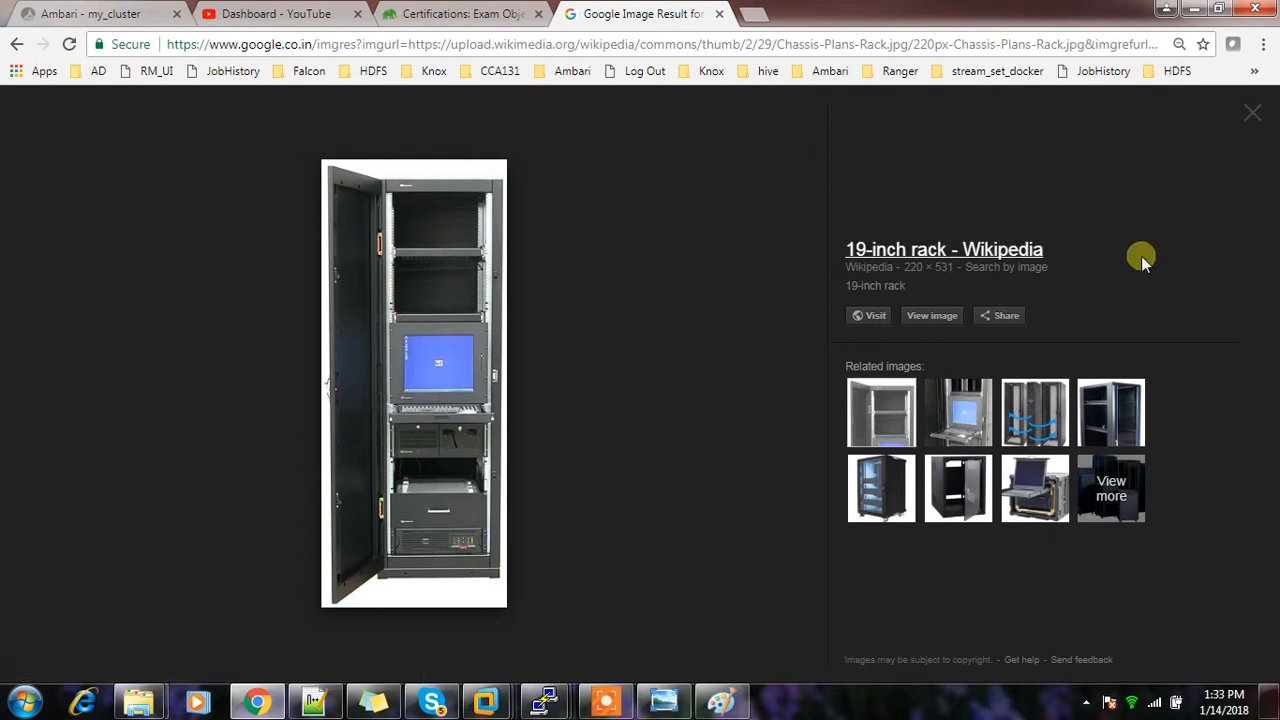
View a related rack photo enlarged, then return to the Paint rack sketch.
{"action": "left_click", "coordinate": [1034, 412]}
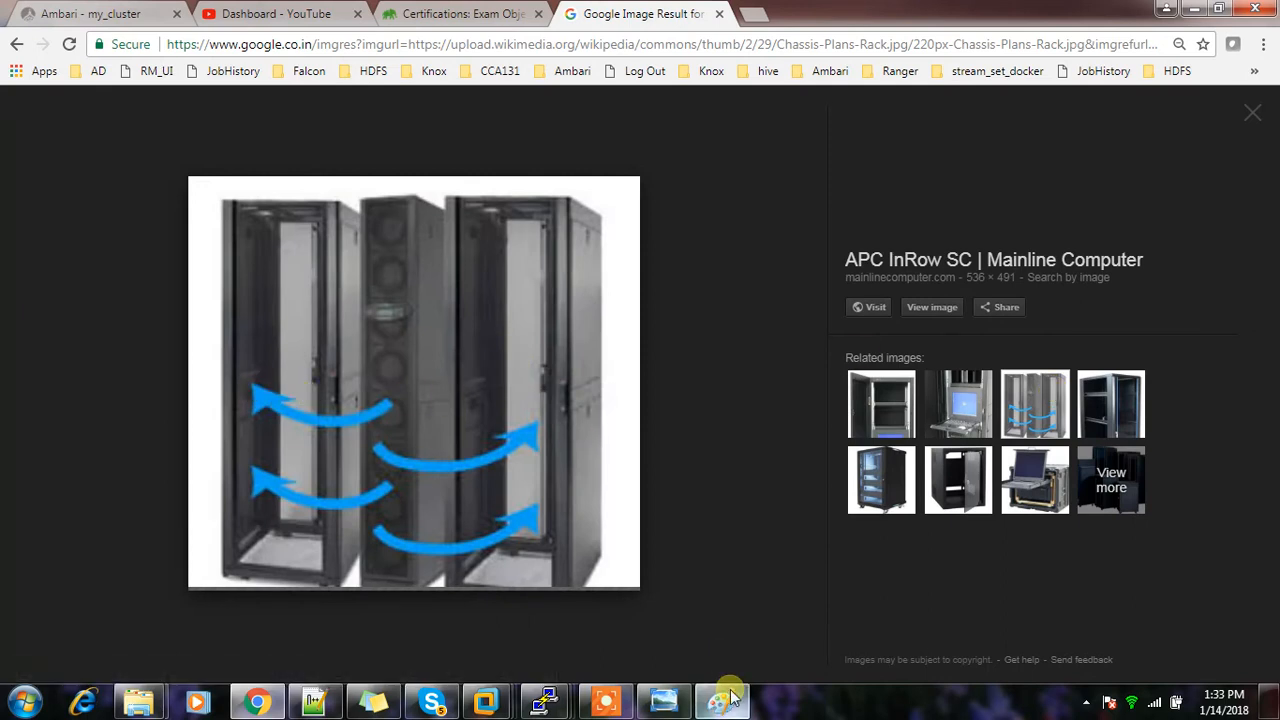
{"action": "left_click", "coordinate": [722, 700]}
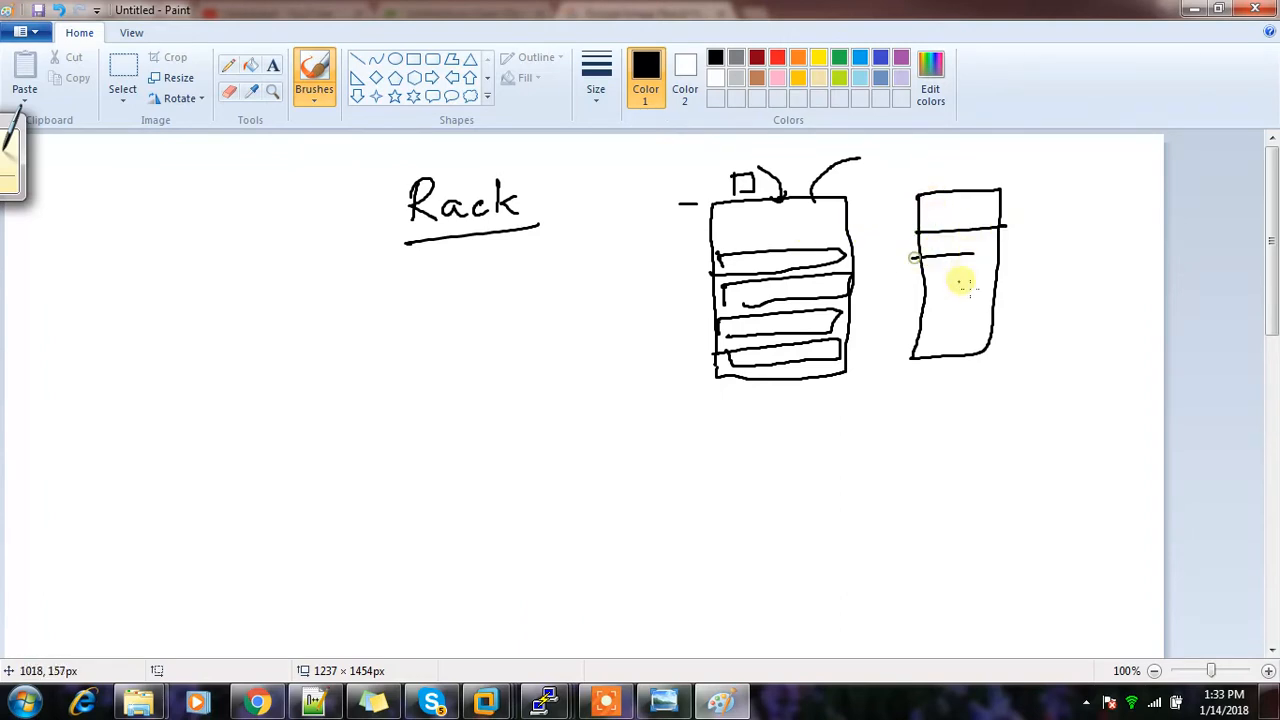
Add a shelf line in the second rack and a bracket alongside the first rack.
{"action": "left_click_drag", "start_coordinate": [1068, 204], "coordinate": [1056, 336]}
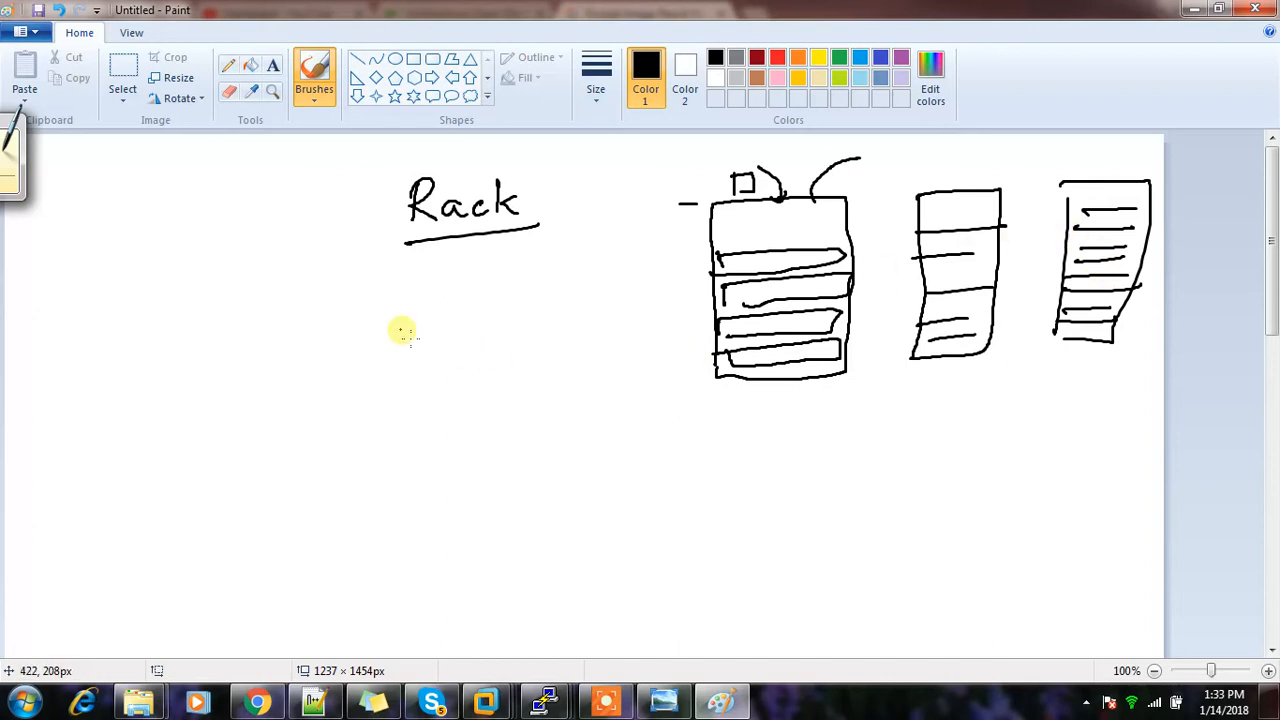
{"action": "mouse_move", "coordinate": [472, 380]}
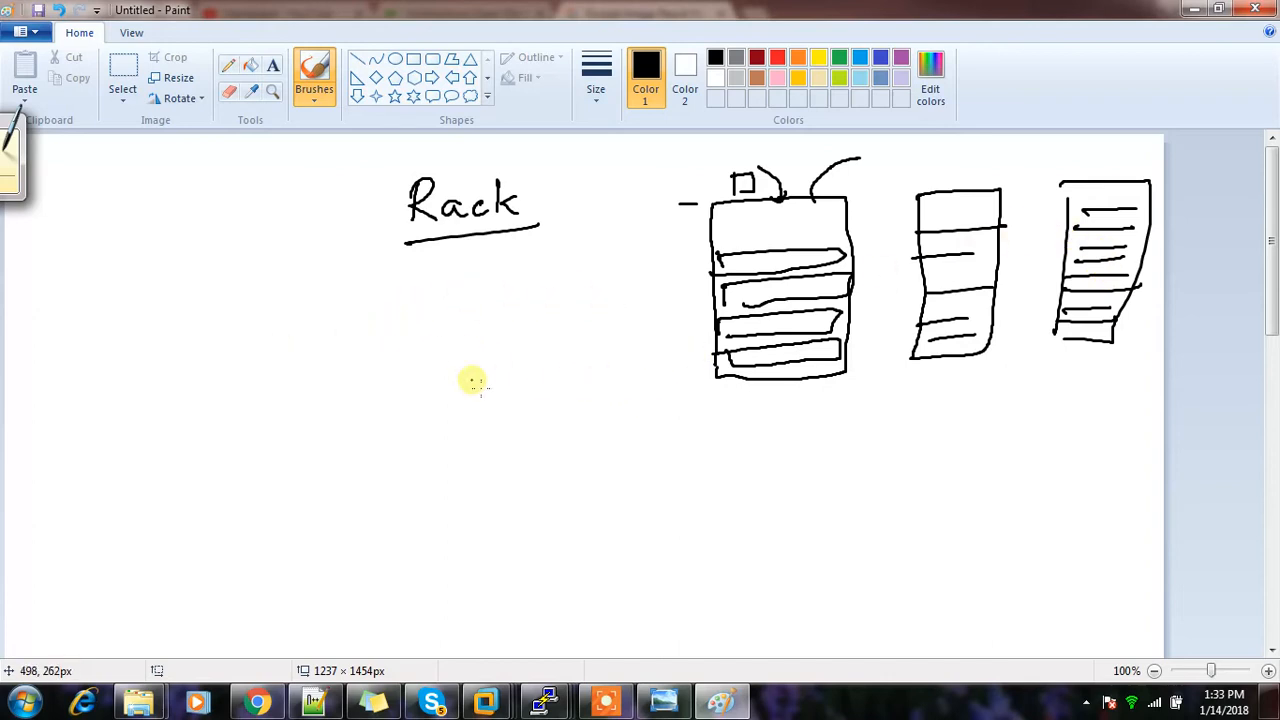
{"action": "mouse_move", "coordinate": [544, 244]}
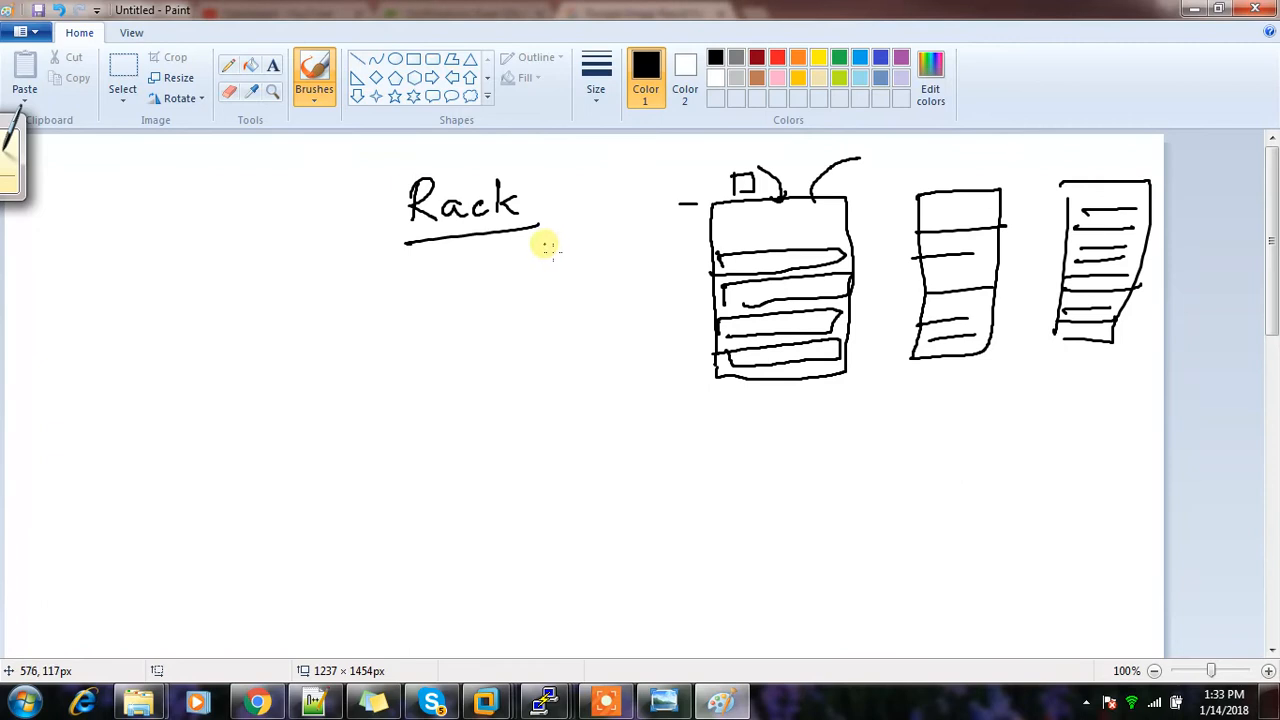
{"action": "mouse_move", "coordinate": [510, 270]}
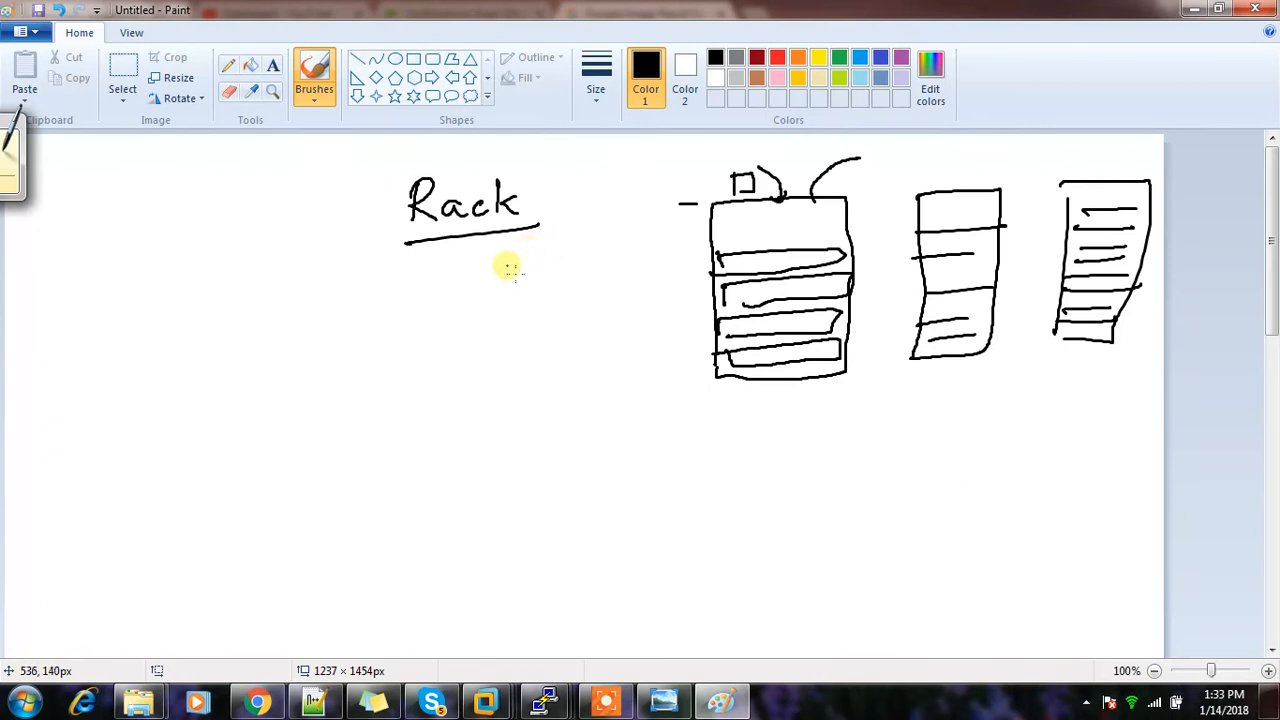
{"action": "mouse_move", "coordinate": [692, 268]}
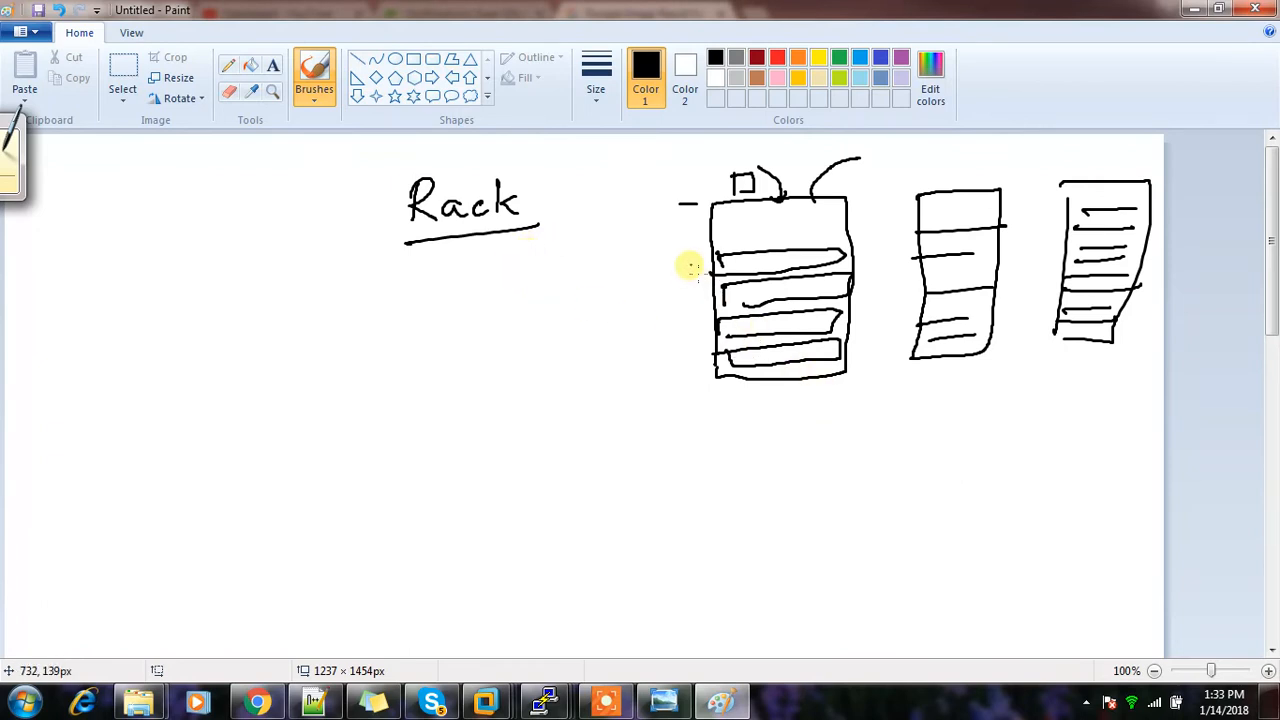
{"action": "left_click_drag", "start_coordinate": [688, 264], "coordinate": [688, 384]}
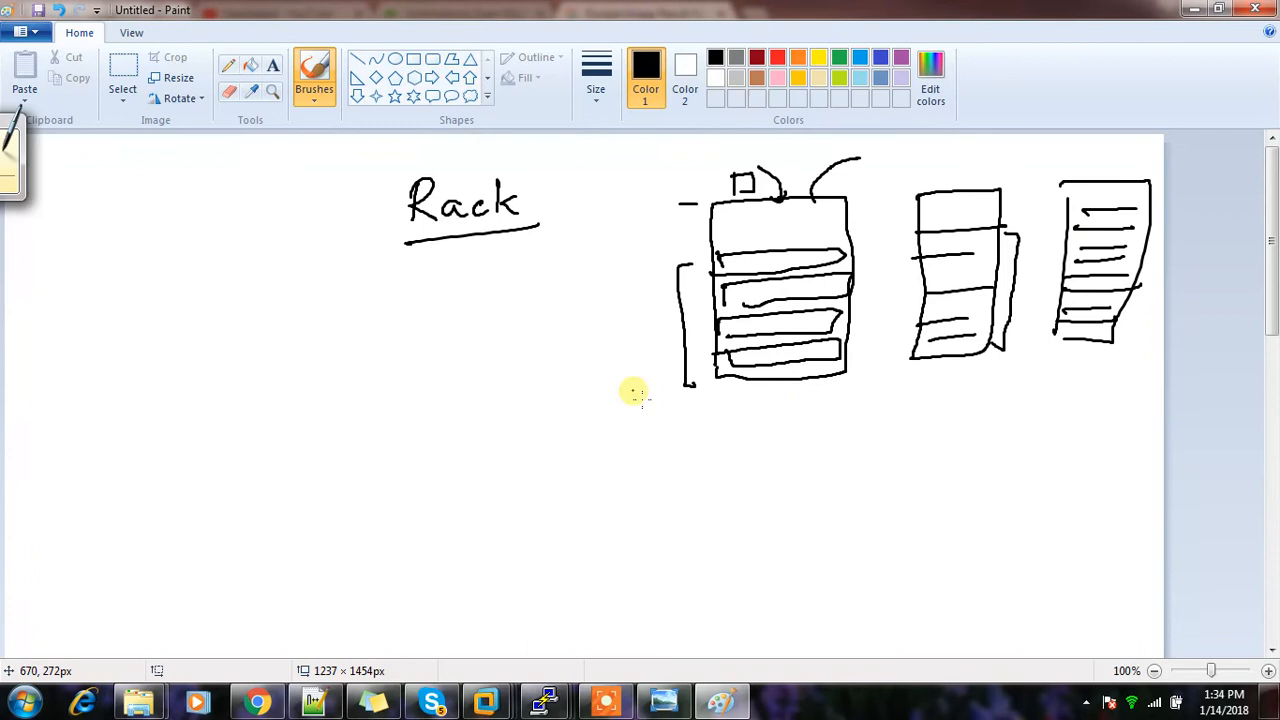
{"action": "mouse_move", "coordinate": [456, 318]}
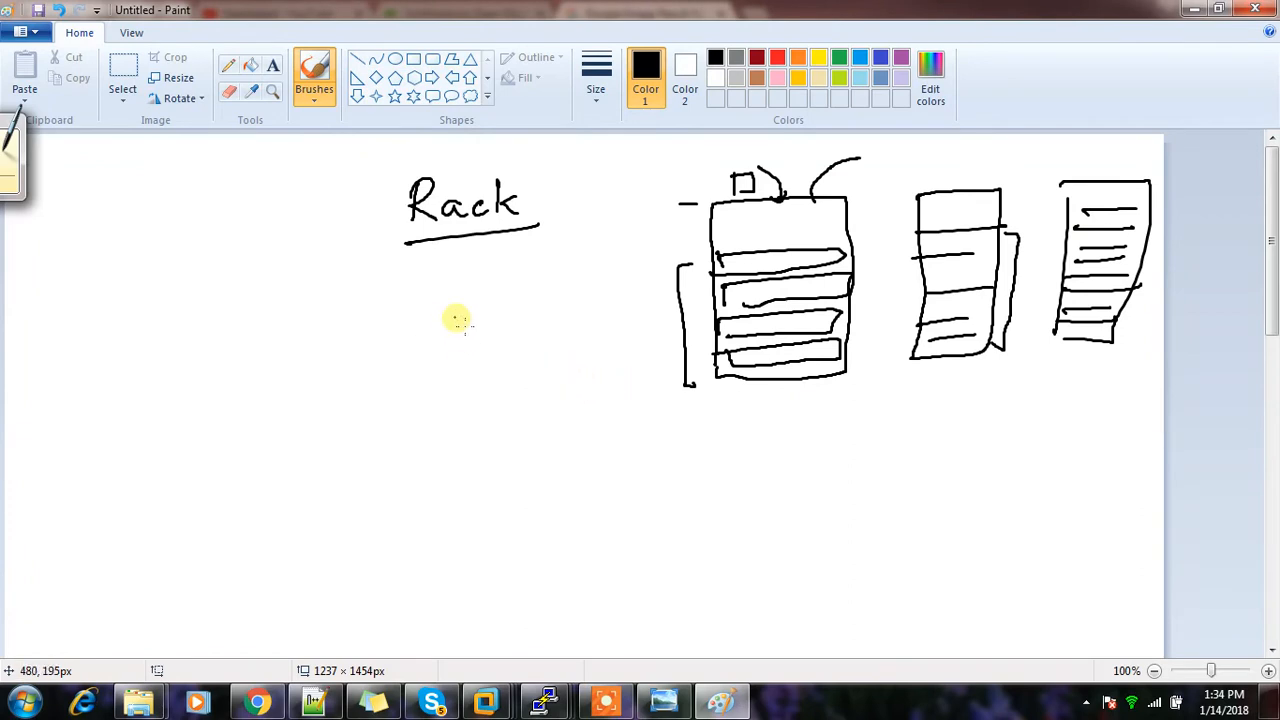
{"action": "mouse_move", "coordinate": [450, 312]}
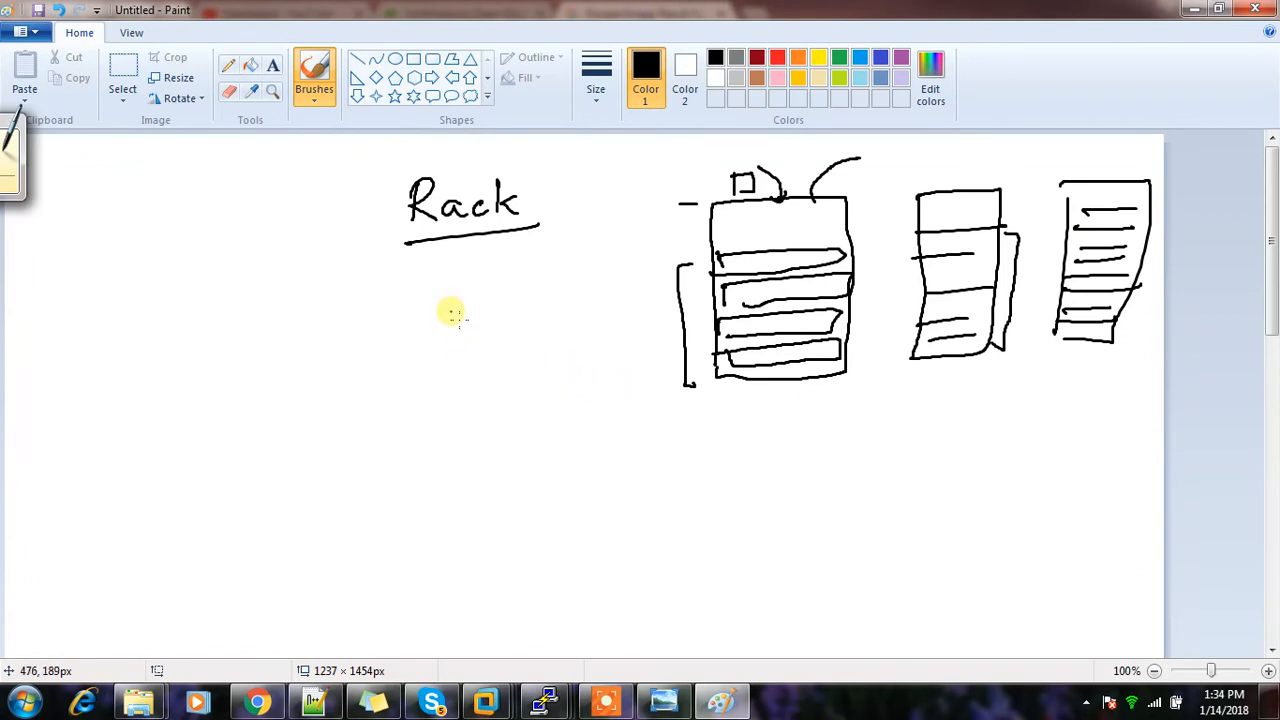
{"action": "mouse_move", "coordinate": [704, 308]}
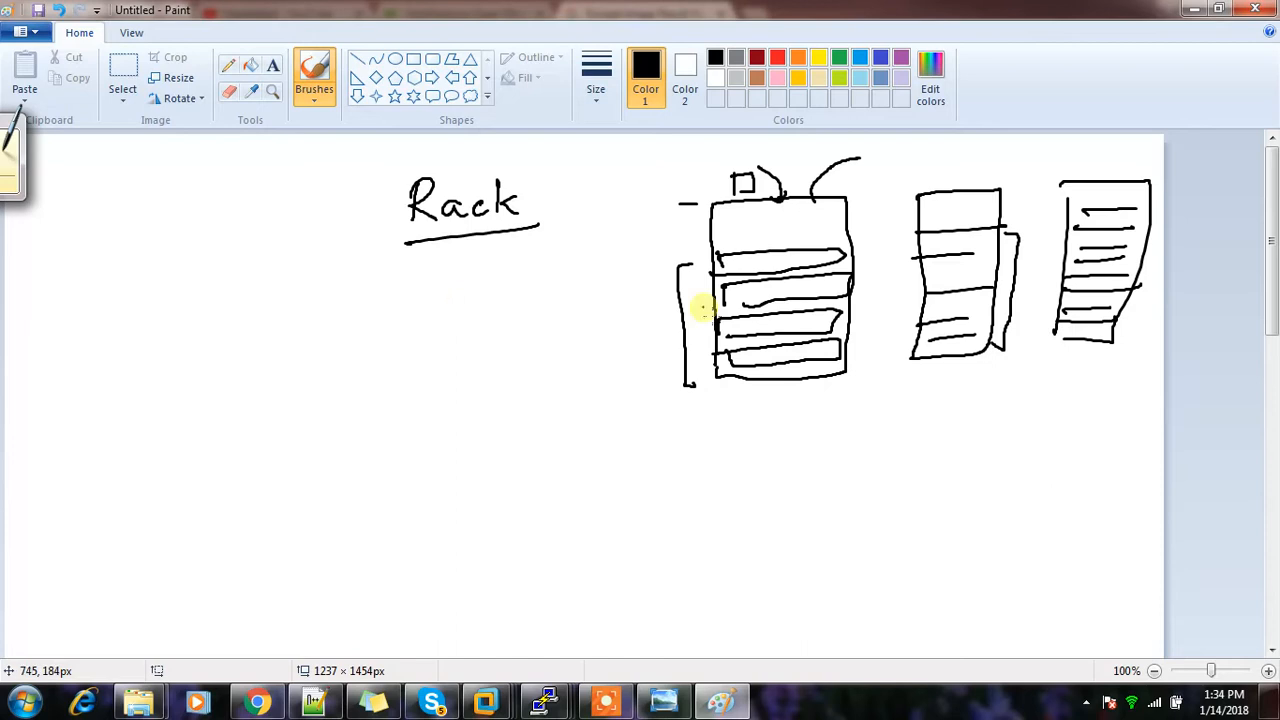
{"action": "mouse_move", "coordinate": [744, 350]}
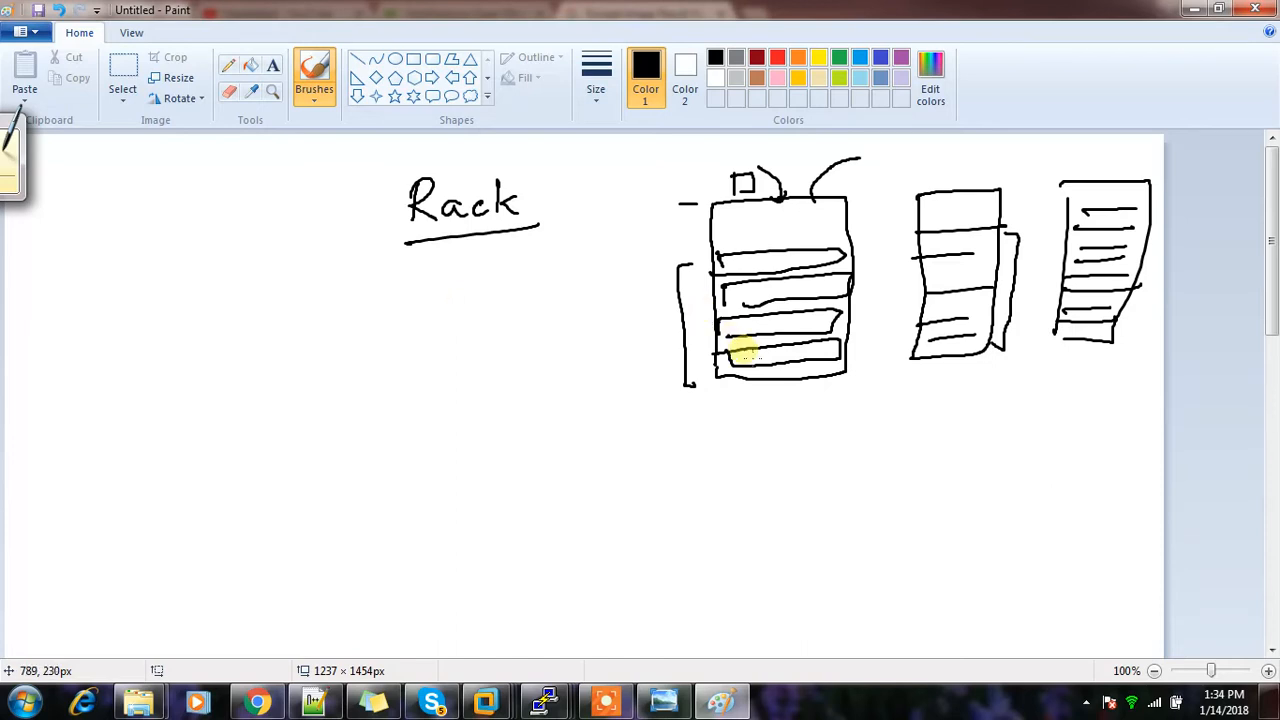
{"action": "mouse_move", "coordinate": [800, 256]}
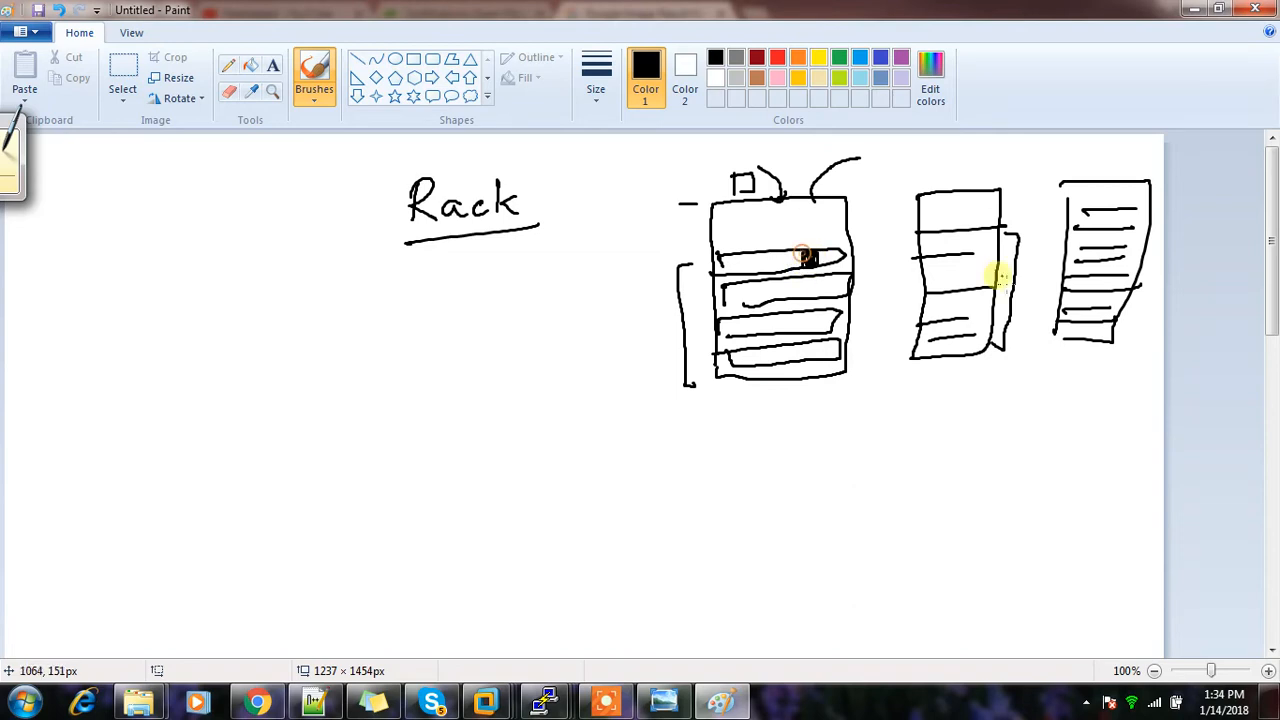
{"action": "mouse_move", "coordinate": [984, 270]}
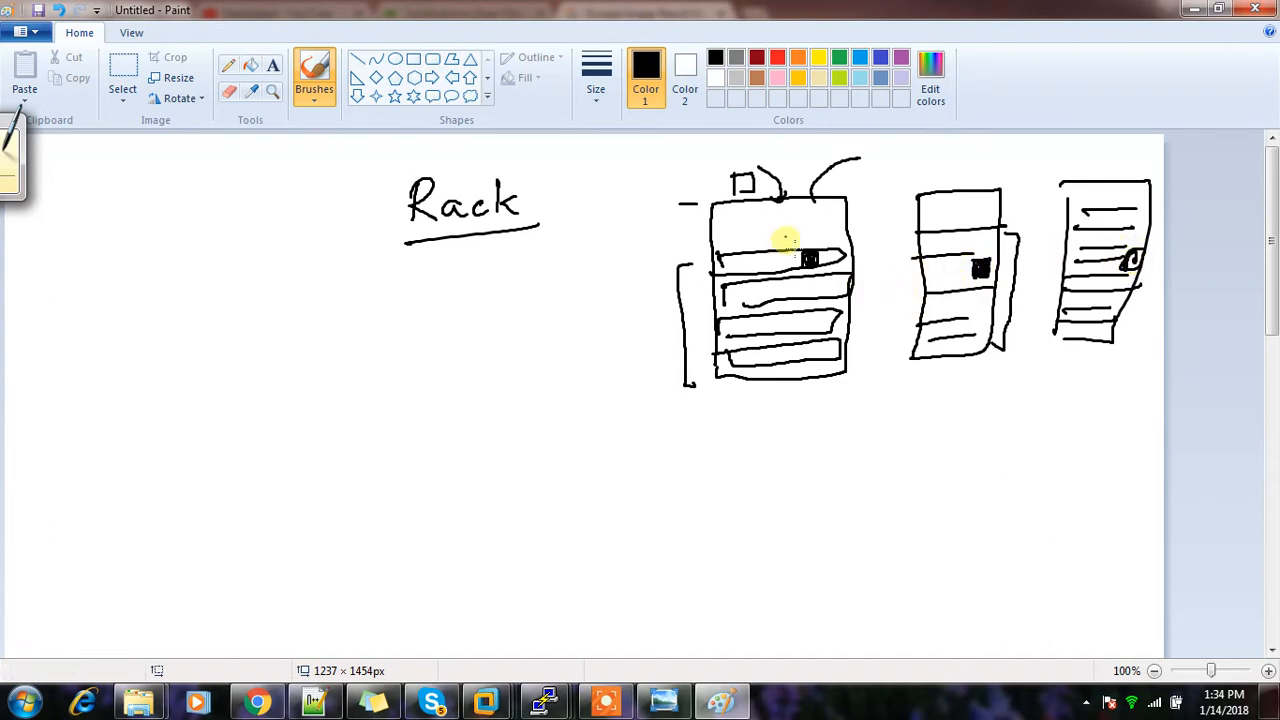
Cross out the first rack with arrows beneath it, then bring up the rack photo in Chrome.
{"action": "left_click_drag", "start_coordinate": [684, 150], "coordinate": [870, 384]}
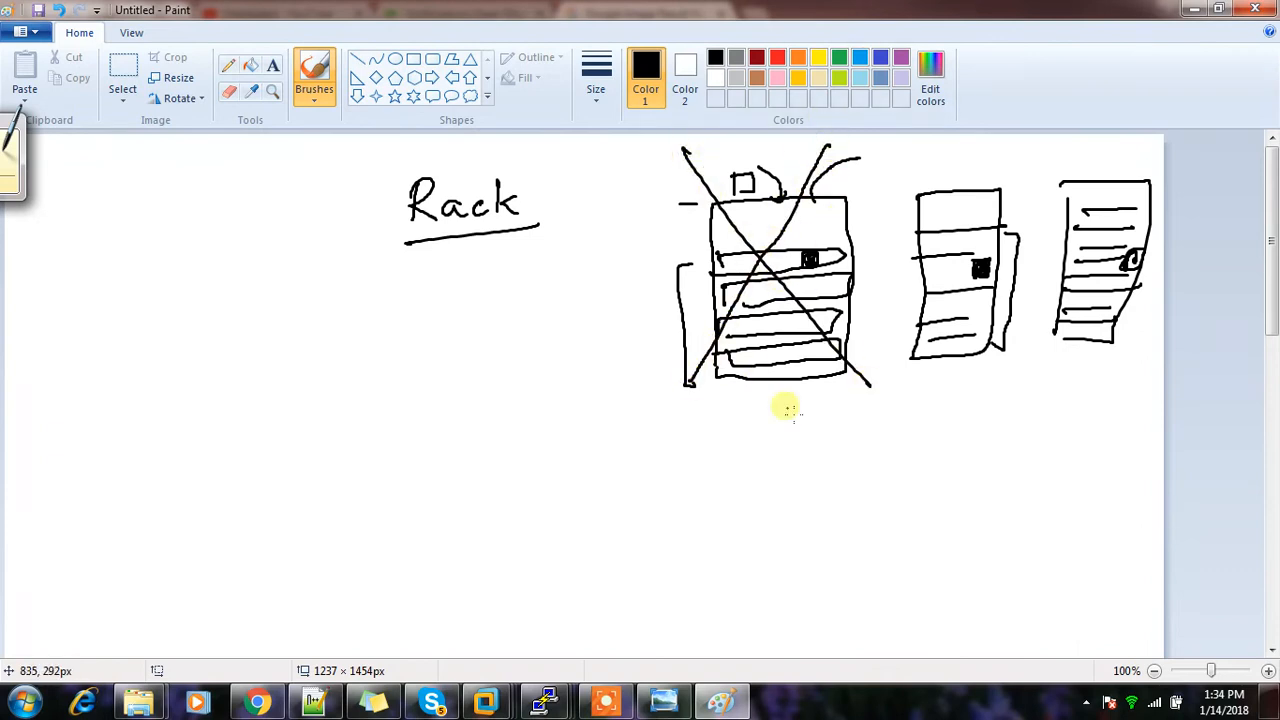
{"action": "left_click_drag", "start_coordinate": [782, 390], "coordinate": [778, 440]}
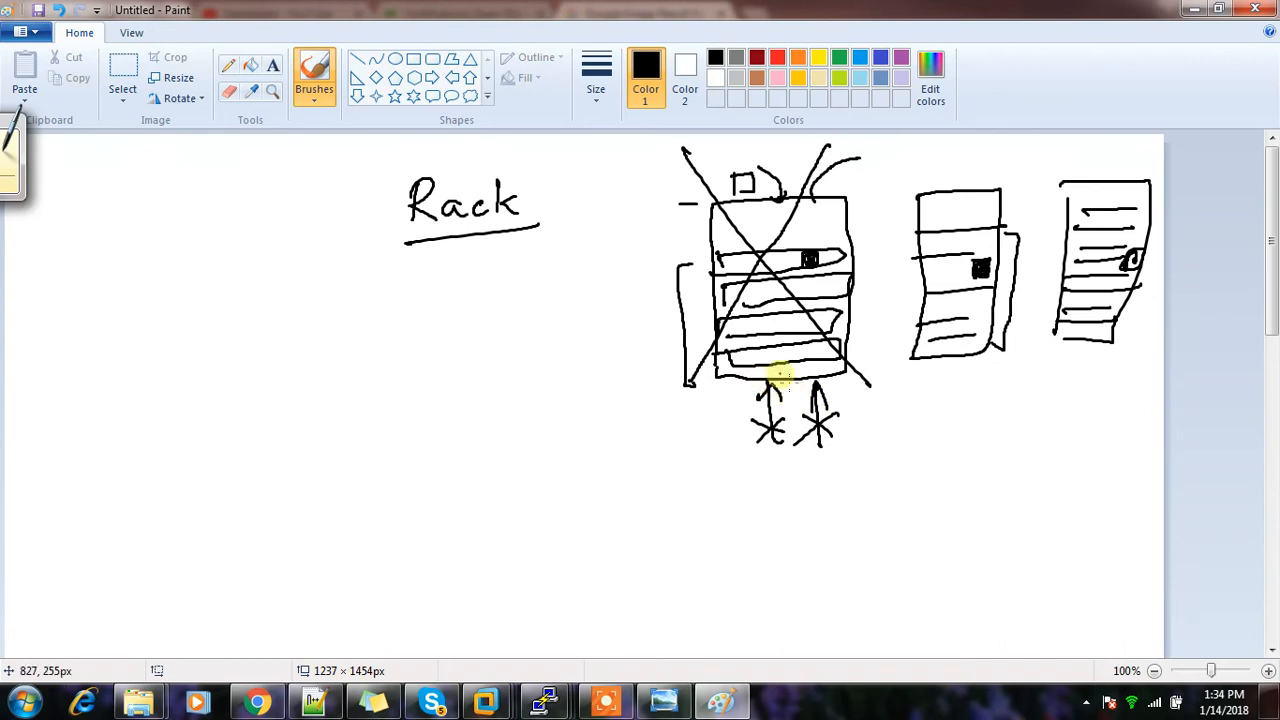
{"action": "mouse_move", "coordinate": [988, 384]}
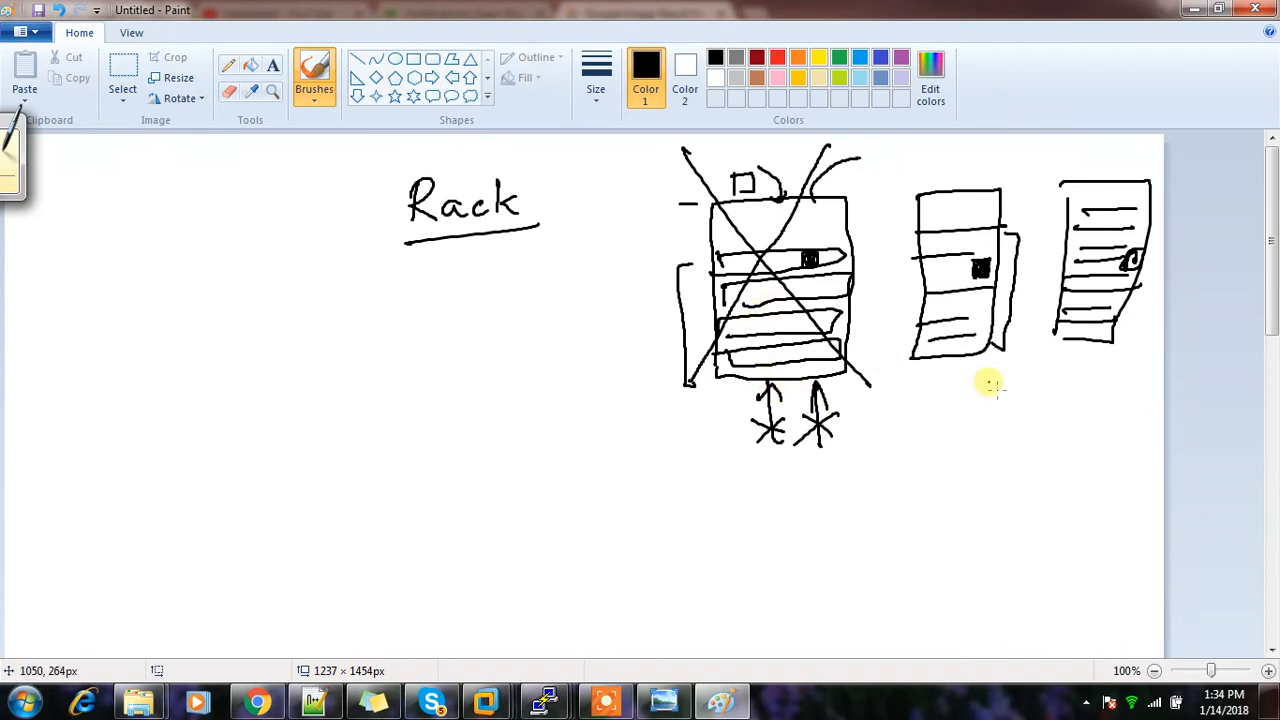
{"action": "mouse_move", "coordinate": [980, 400]}
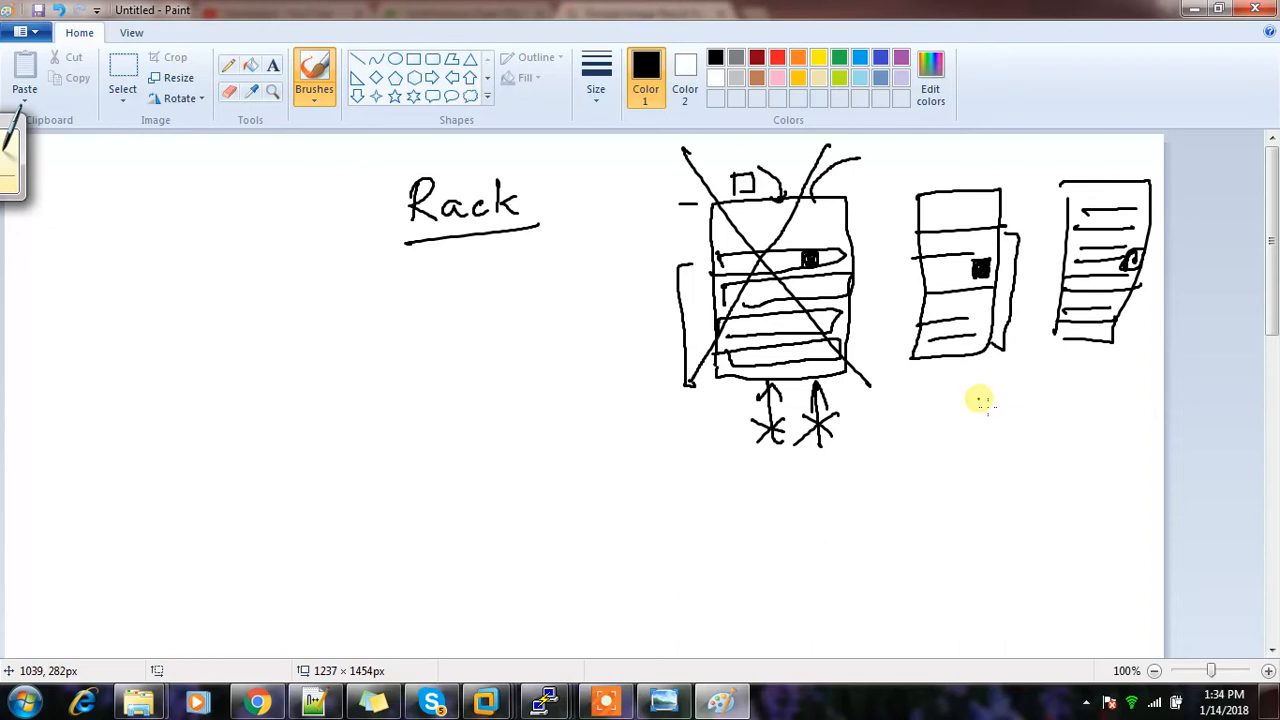
{"action": "mouse_move", "coordinate": [920, 206]}
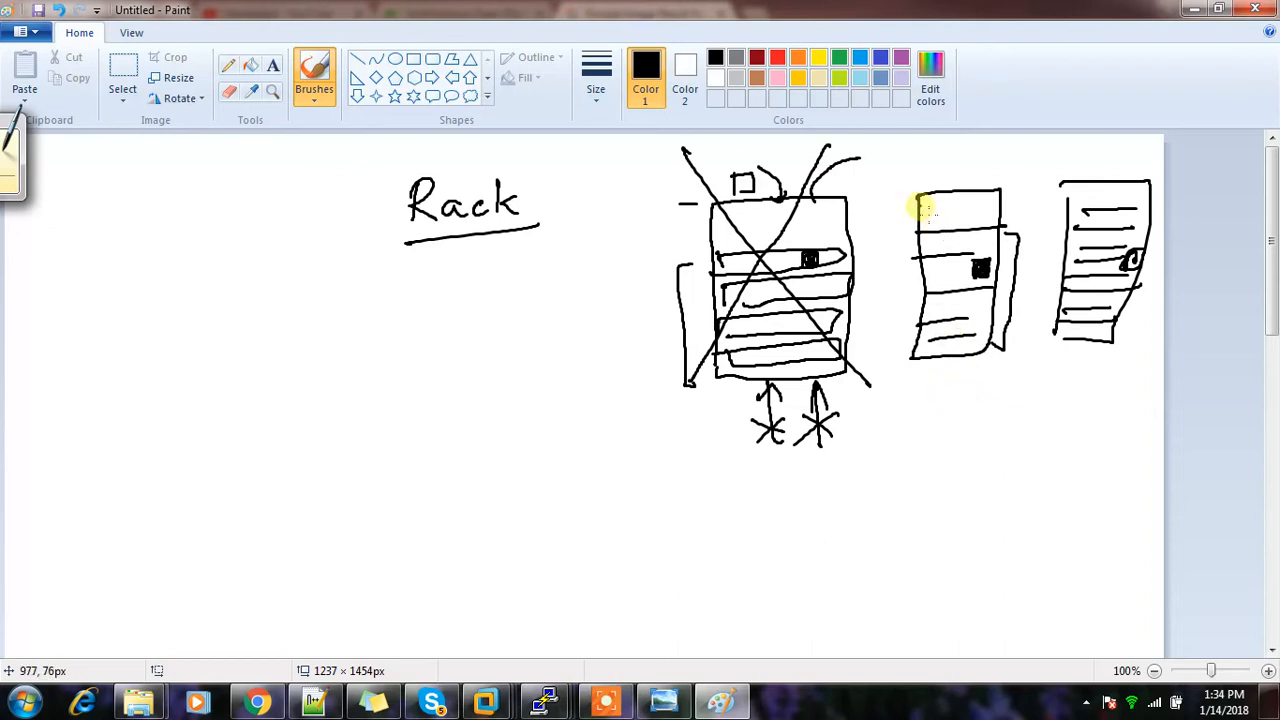
{"action": "mouse_move", "coordinate": [776, 236]}
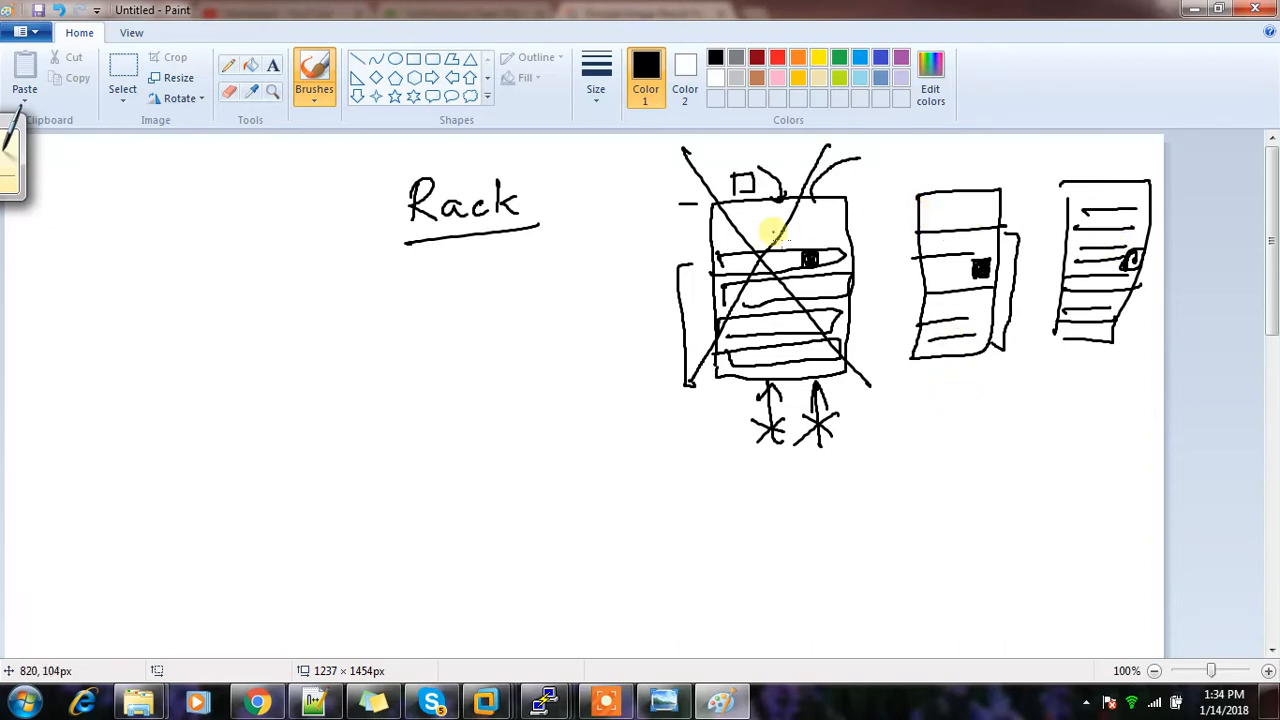
{"action": "mouse_move", "coordinate": [436, 278]}
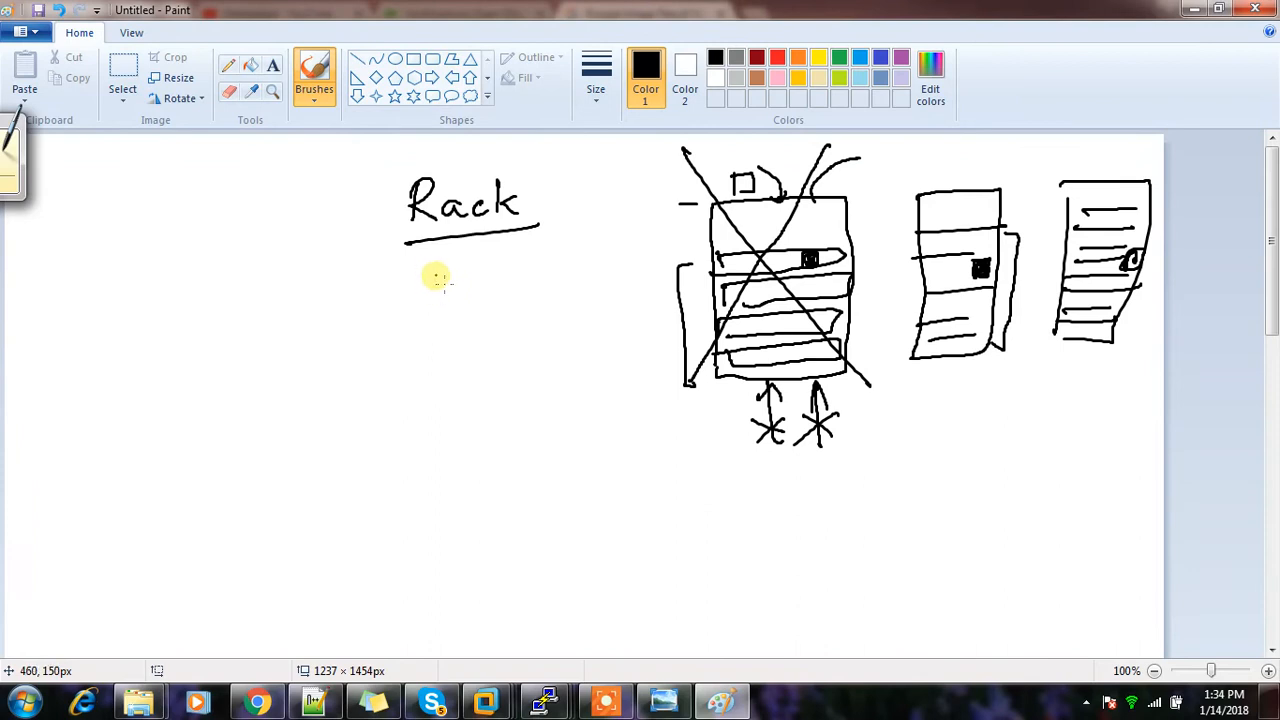
{"action": "mouse_move", "coordinate": [432, 302]}
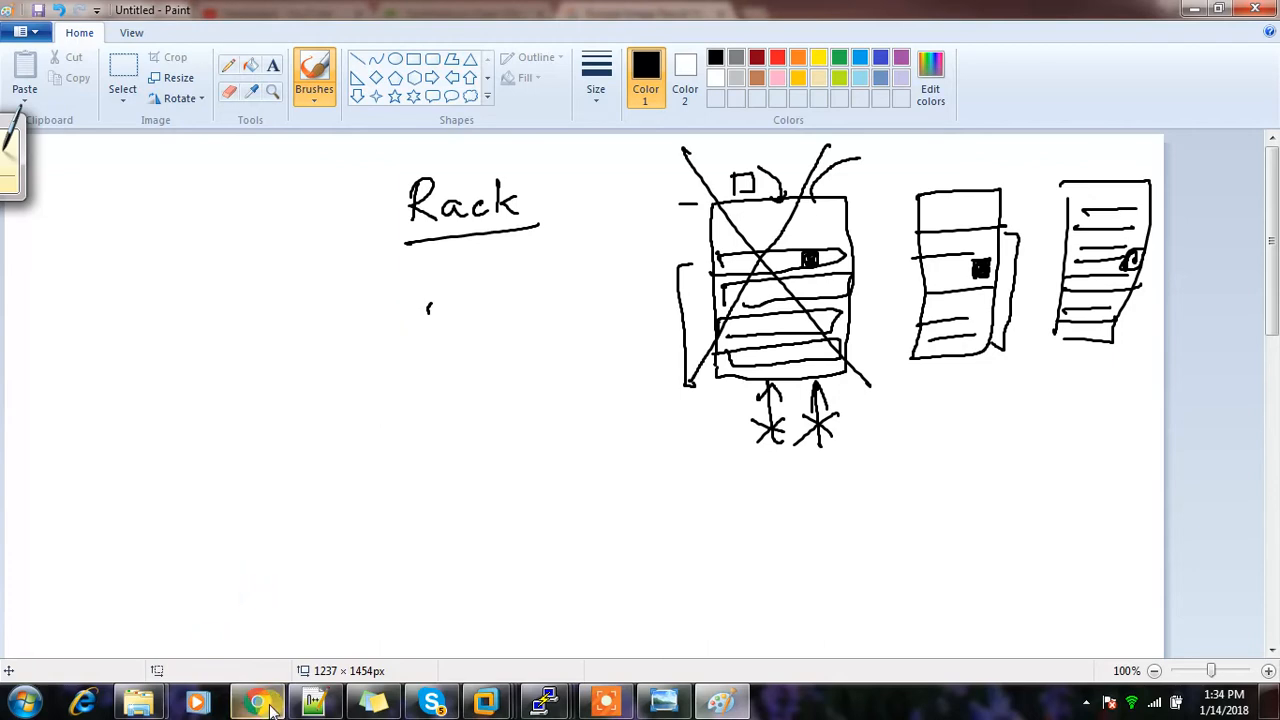
{"action": "left_click", "coordinate": [256, 700]}
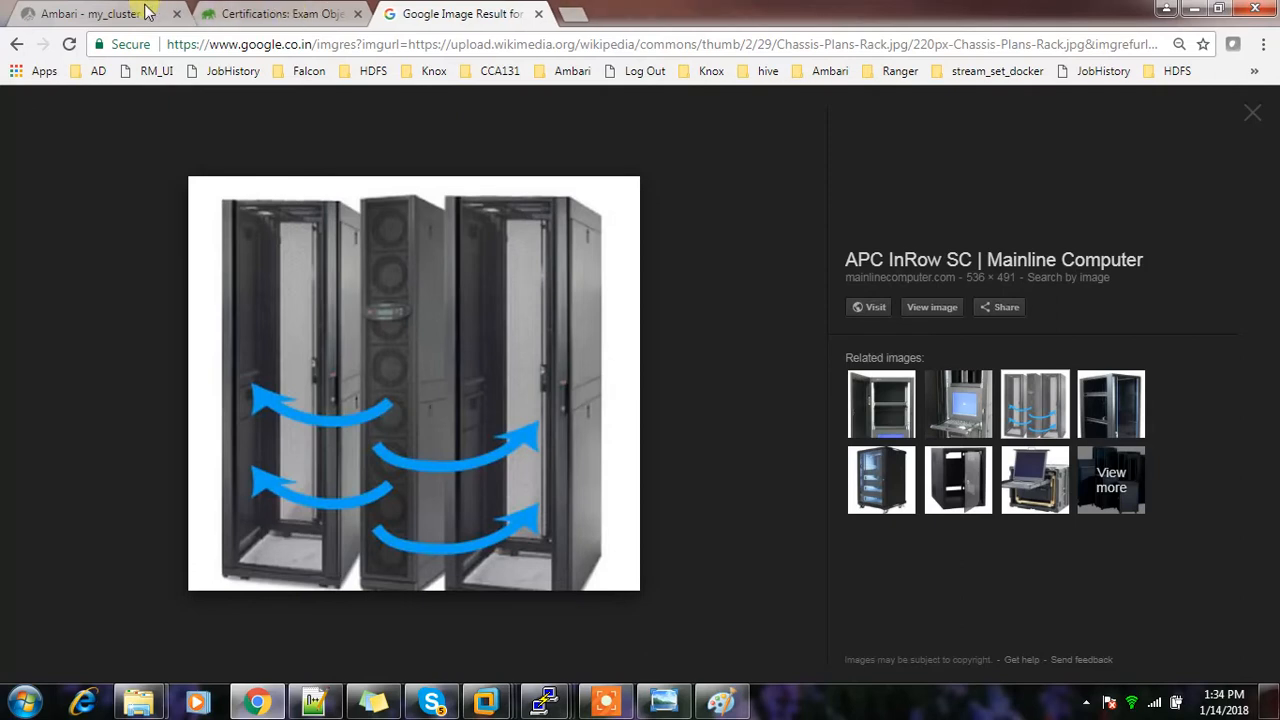
Go to the Ambari cluster page and bring up the HDFS service configs.
{"action": "left_click", "coordinate": [90, 12]}
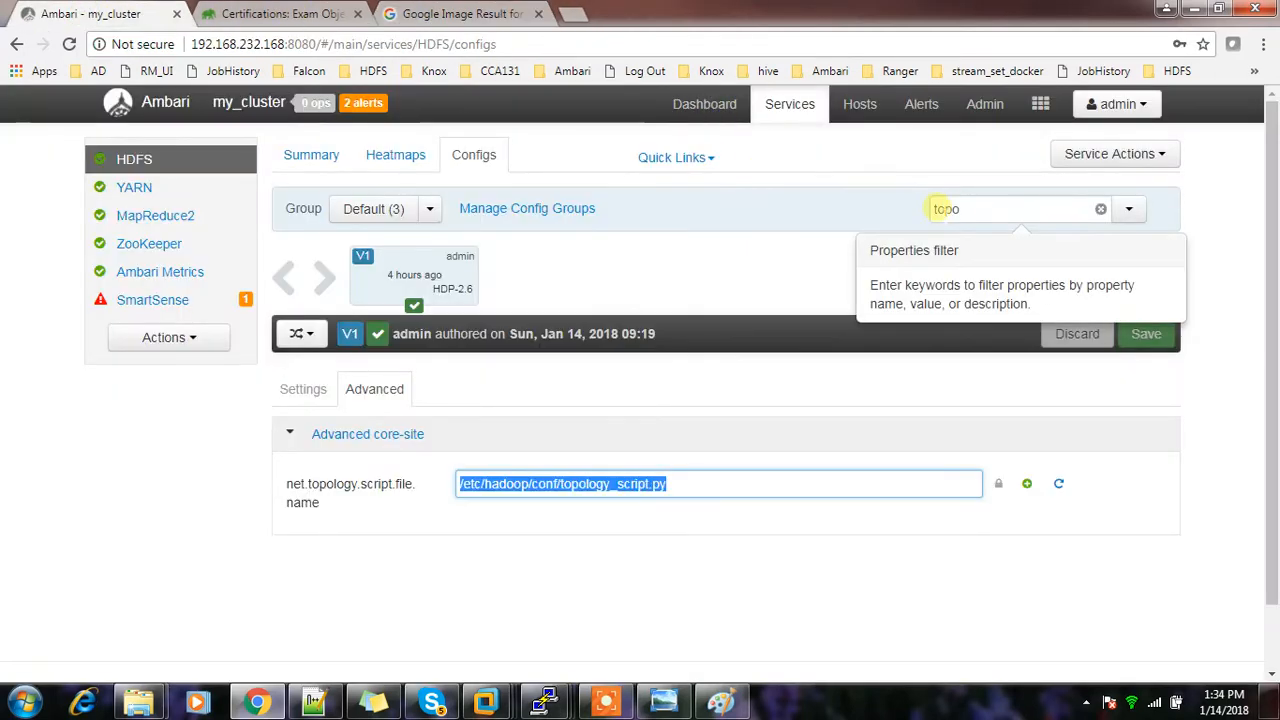
{"action": "left_click", "coordinate": [134, 188]}
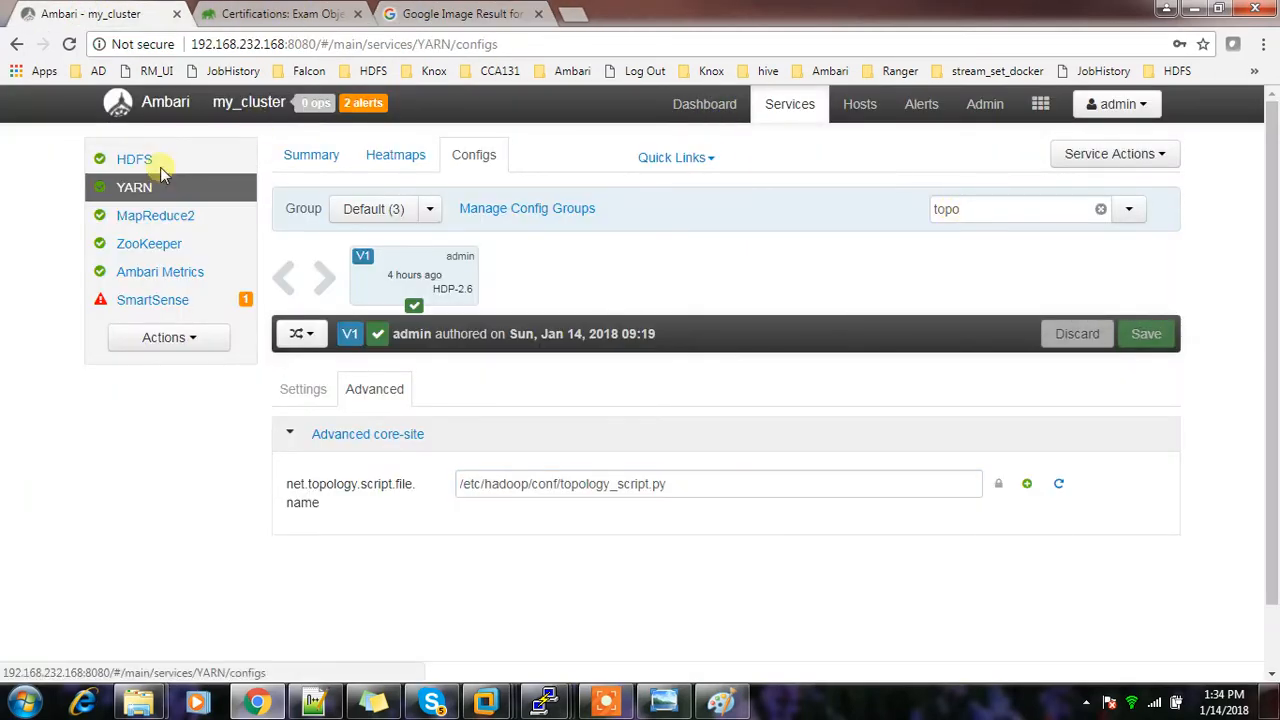
{"action": "left_click", "coordinate": [134, 160]}
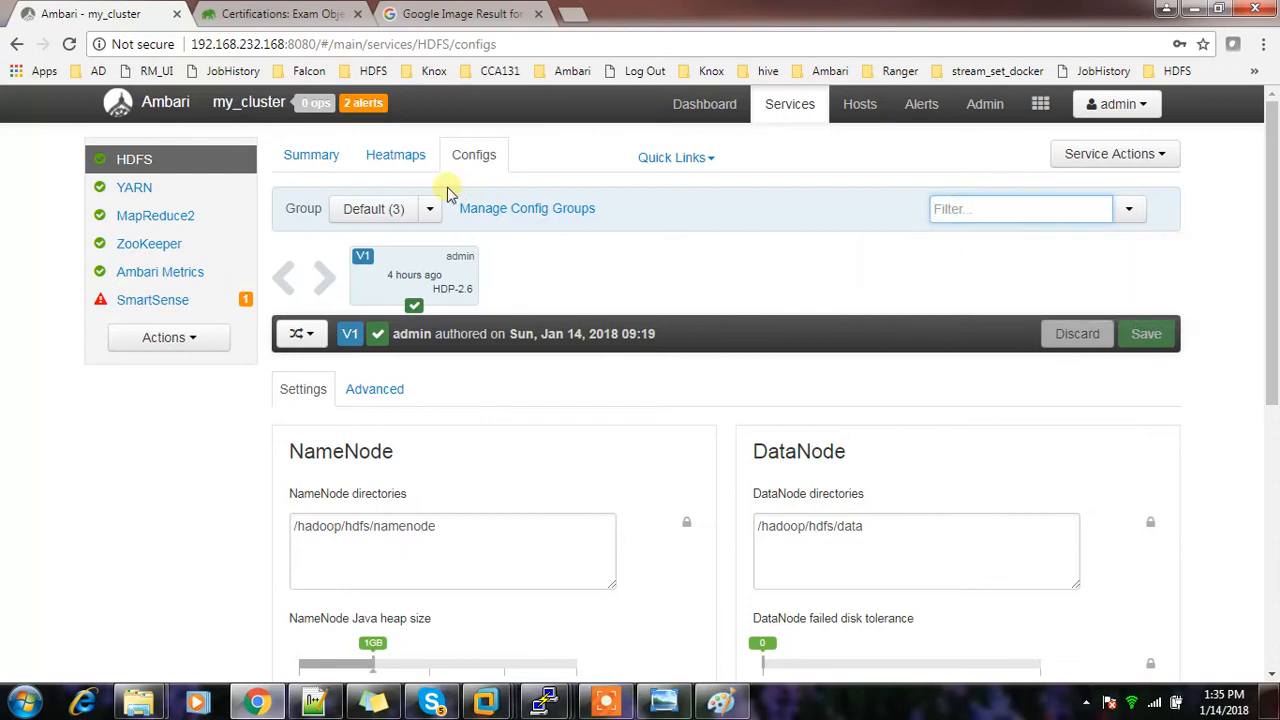
Filter by 'topo' and reveal net.topology.script.file.name under Advanced core-site.
{"action": "type", "text": "topo"}
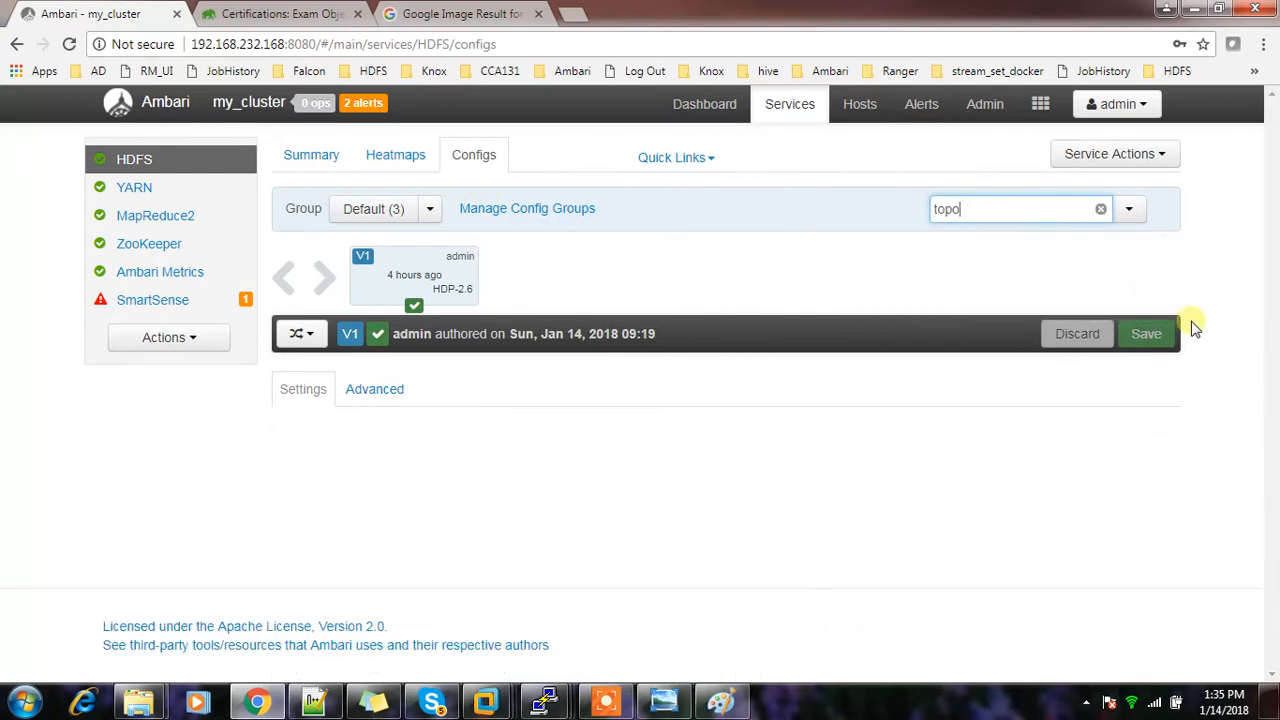
{"action": "left_click", "coordinate": [374, 388]}
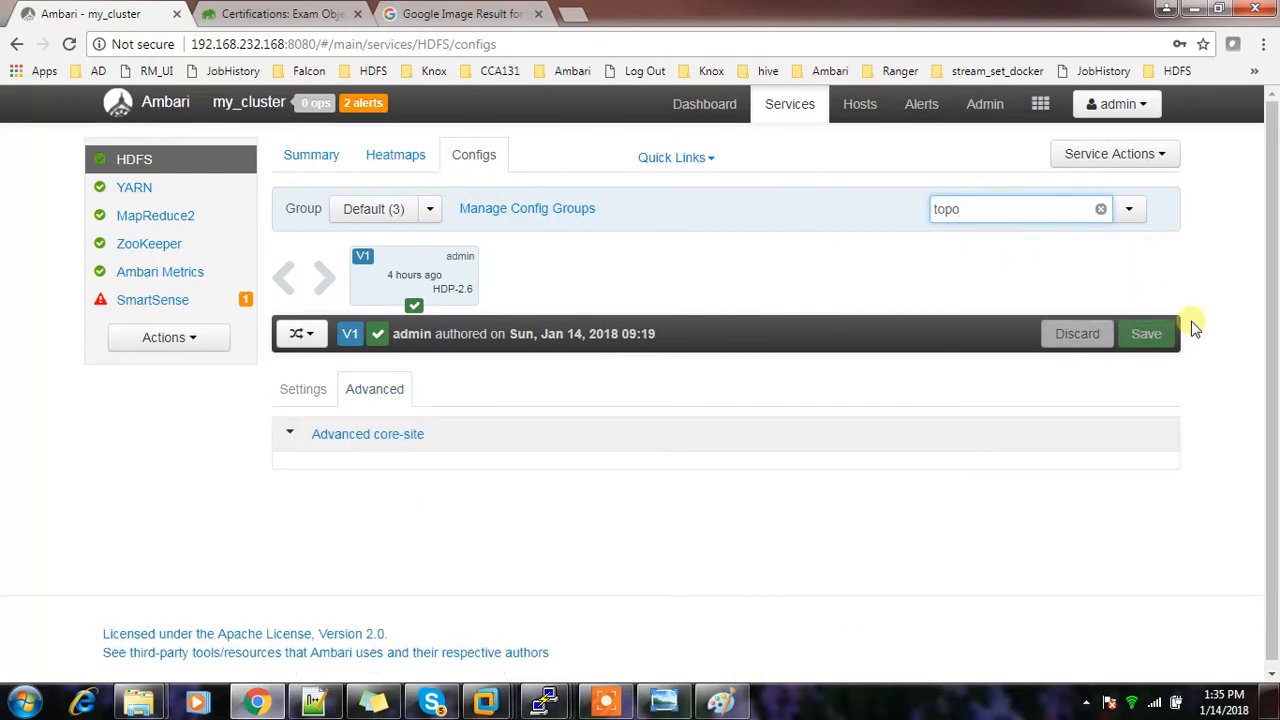
{"action": "left_click", "coordinate": [368, 432]}
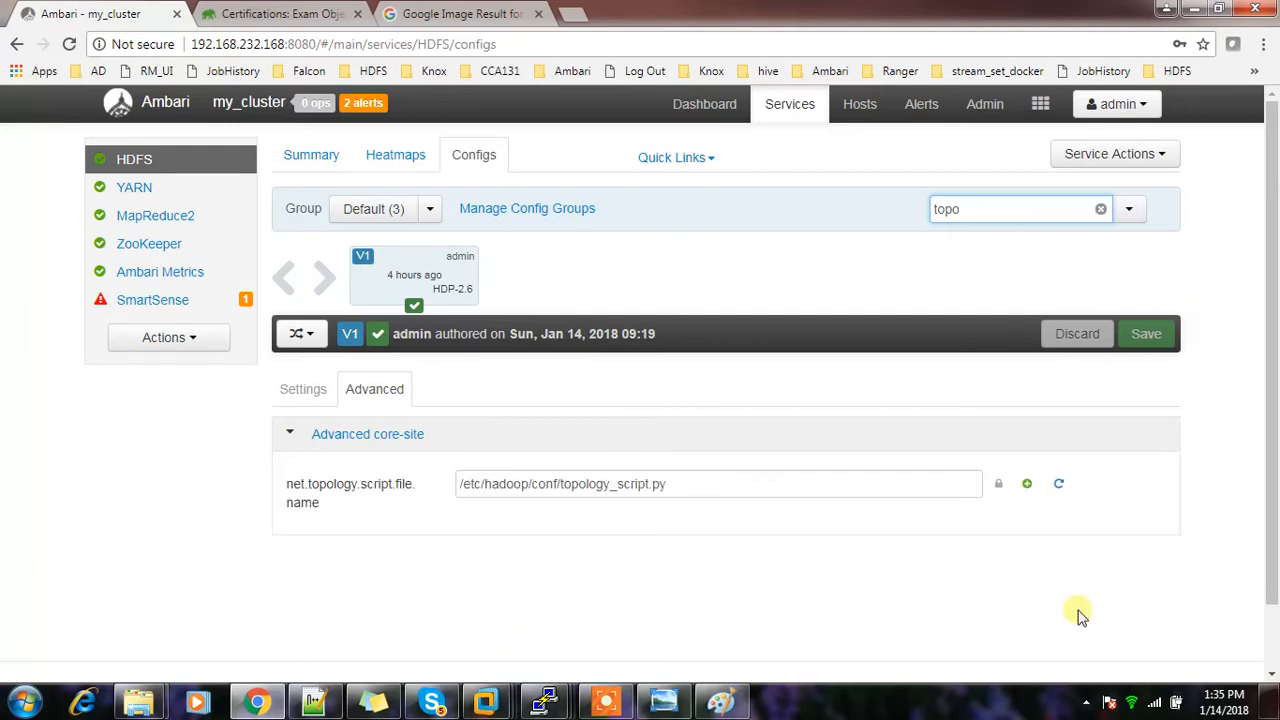
{"action": "mouse_move", "coordinate": [338, 500]}
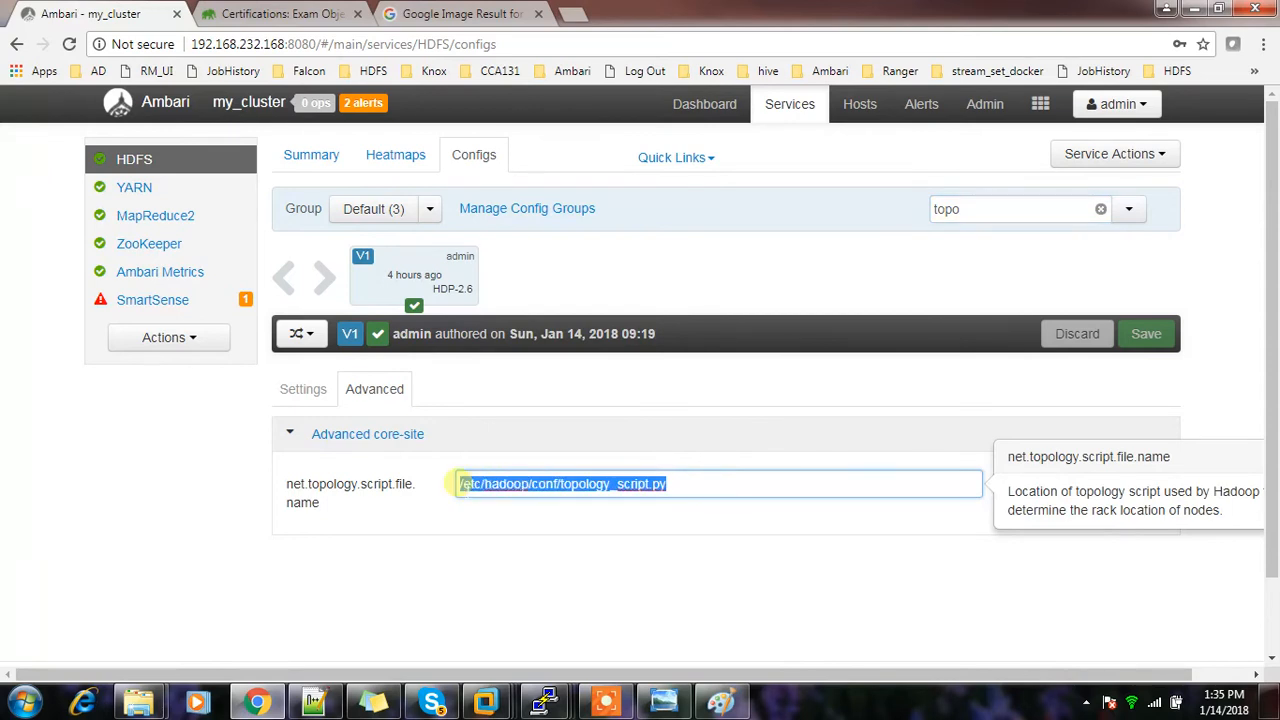
{"action": "mouse_move", "coordinate": [600, 600]}
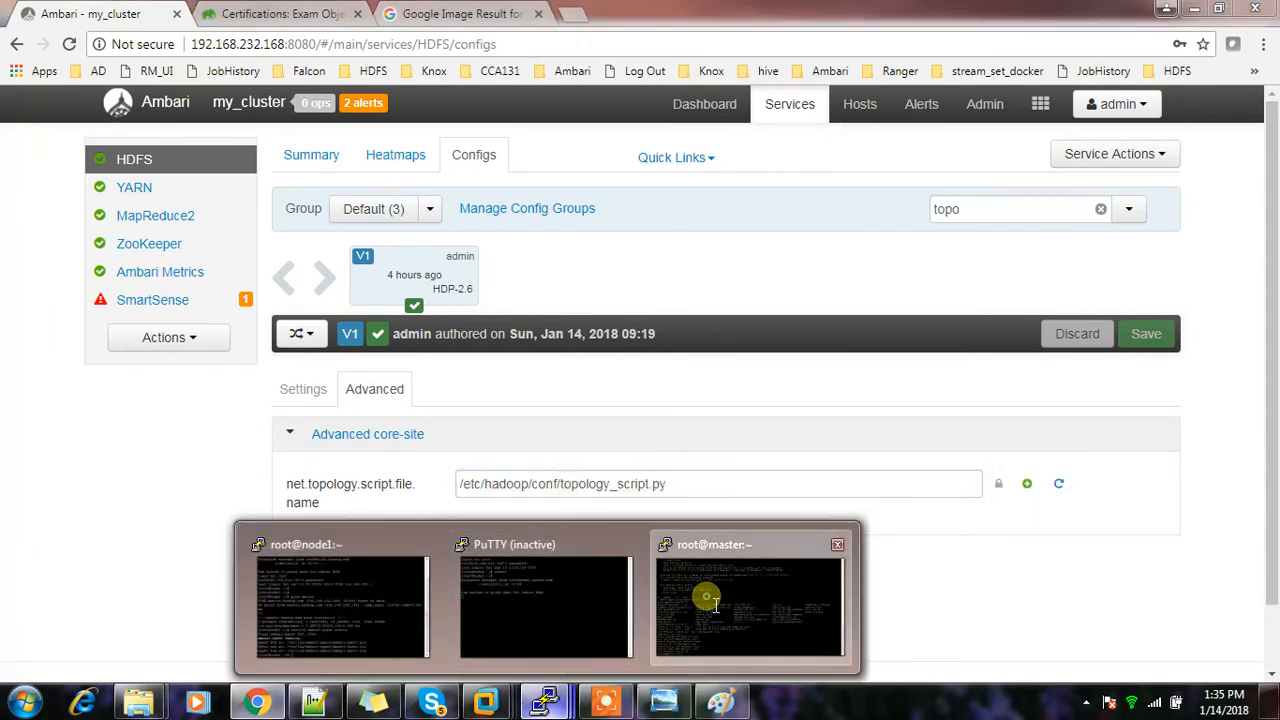
List /etc/hadoop/conf on the master node terminal and look through the topology script.
{"action": "left_click", "coordinate": [748, 608]}
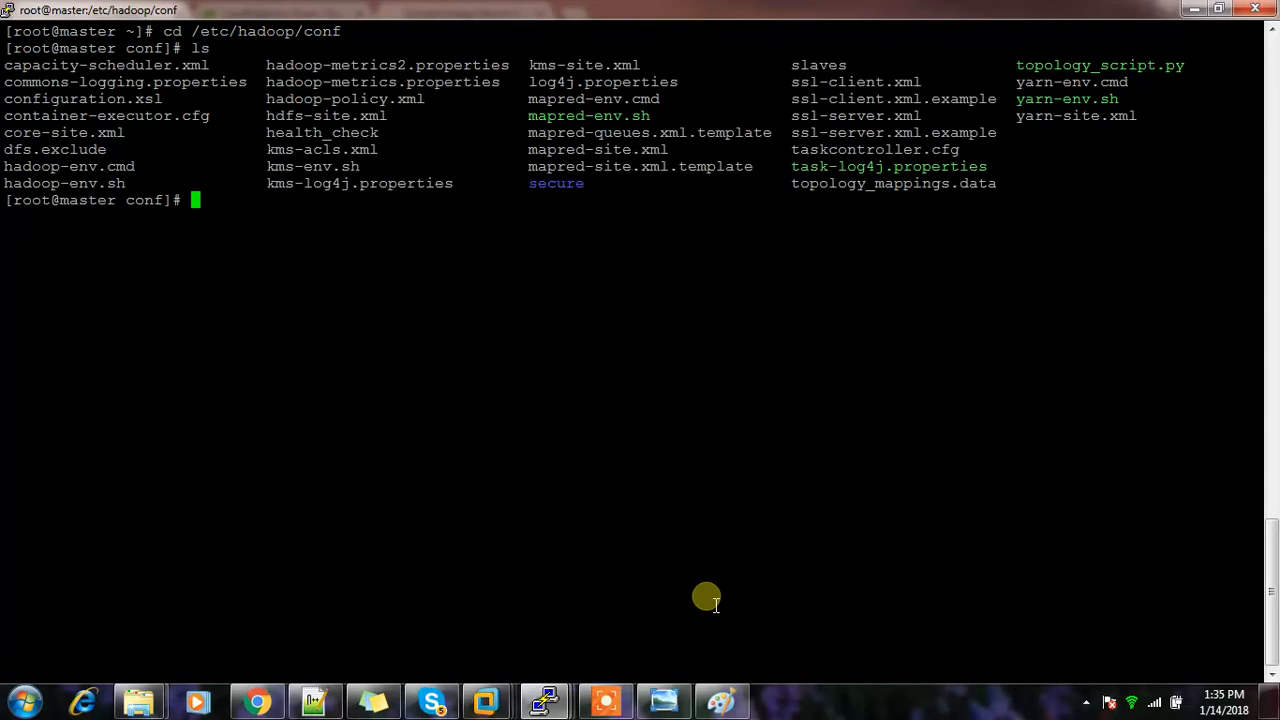
{"action": "mouse_move", "coordinate": [460, 110]}
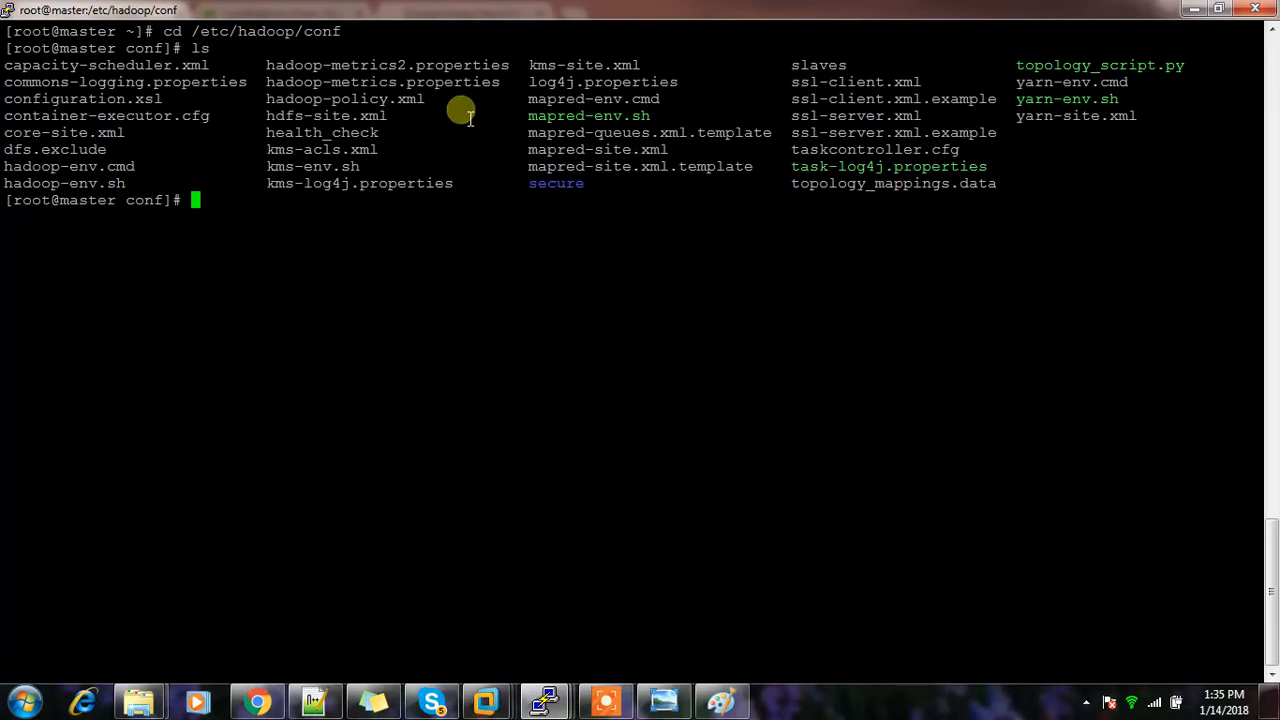
{"action": "mouse_move", "coordinate": [256, 78]}
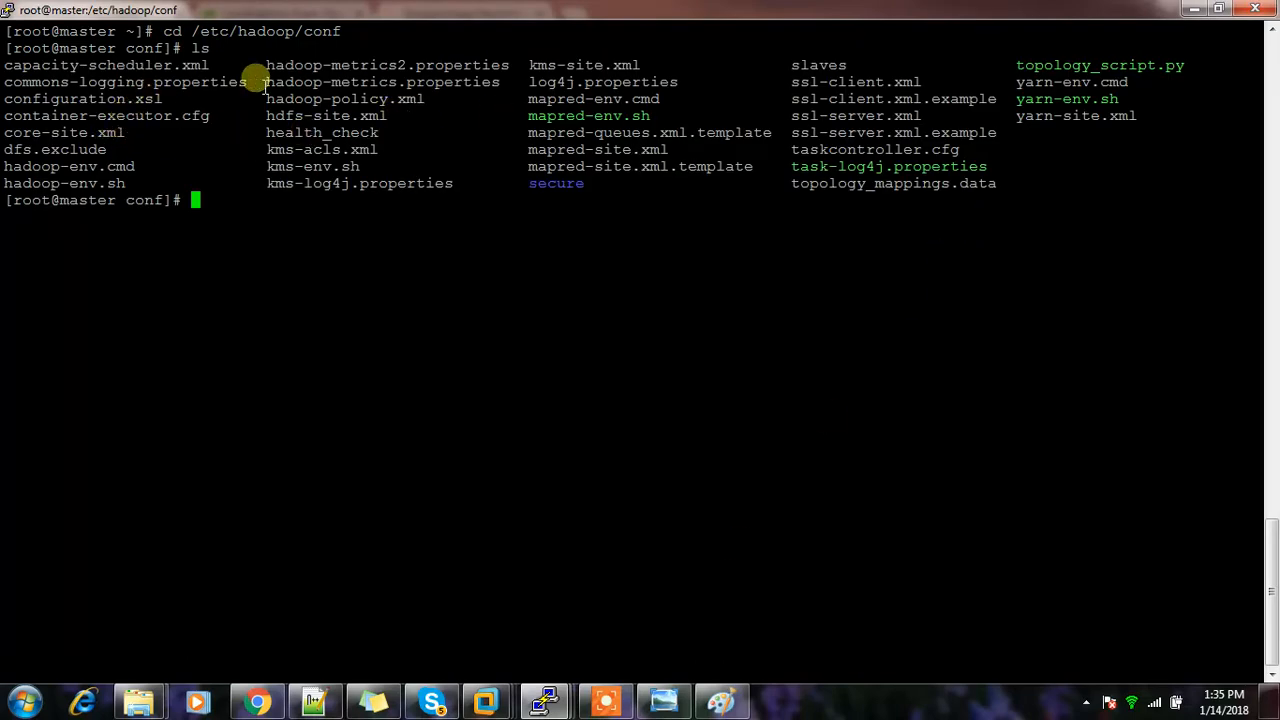
{"action": "type", "text": "ls"}
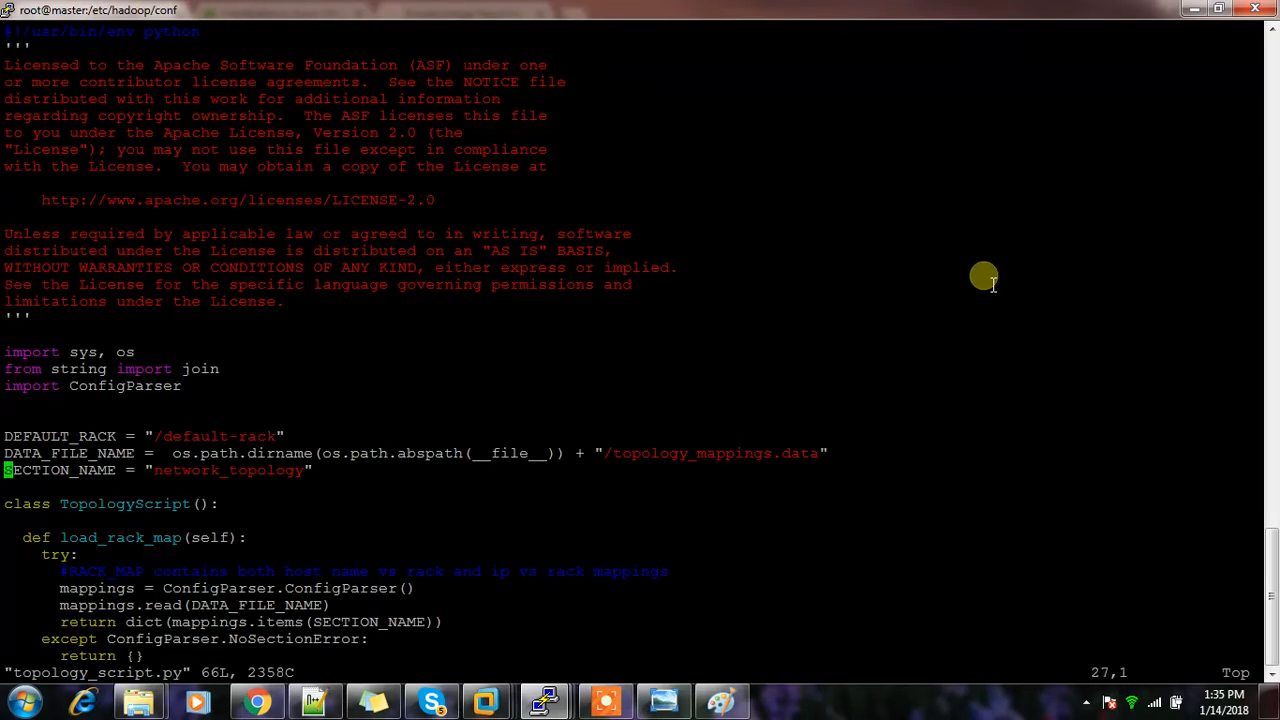
{"action": "scroll", "scroll_direction": "down", "scroll_amount": 3}
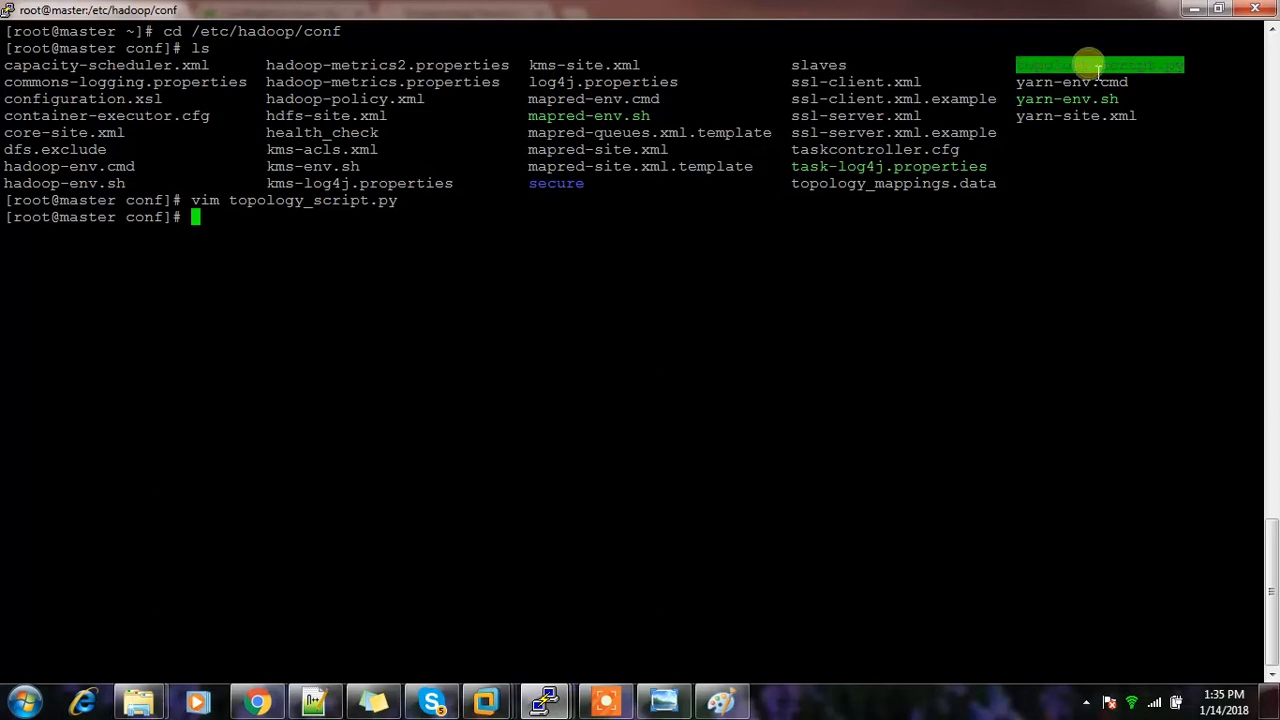
{"action": "mouse_move", "coordinate": [910, 80]}
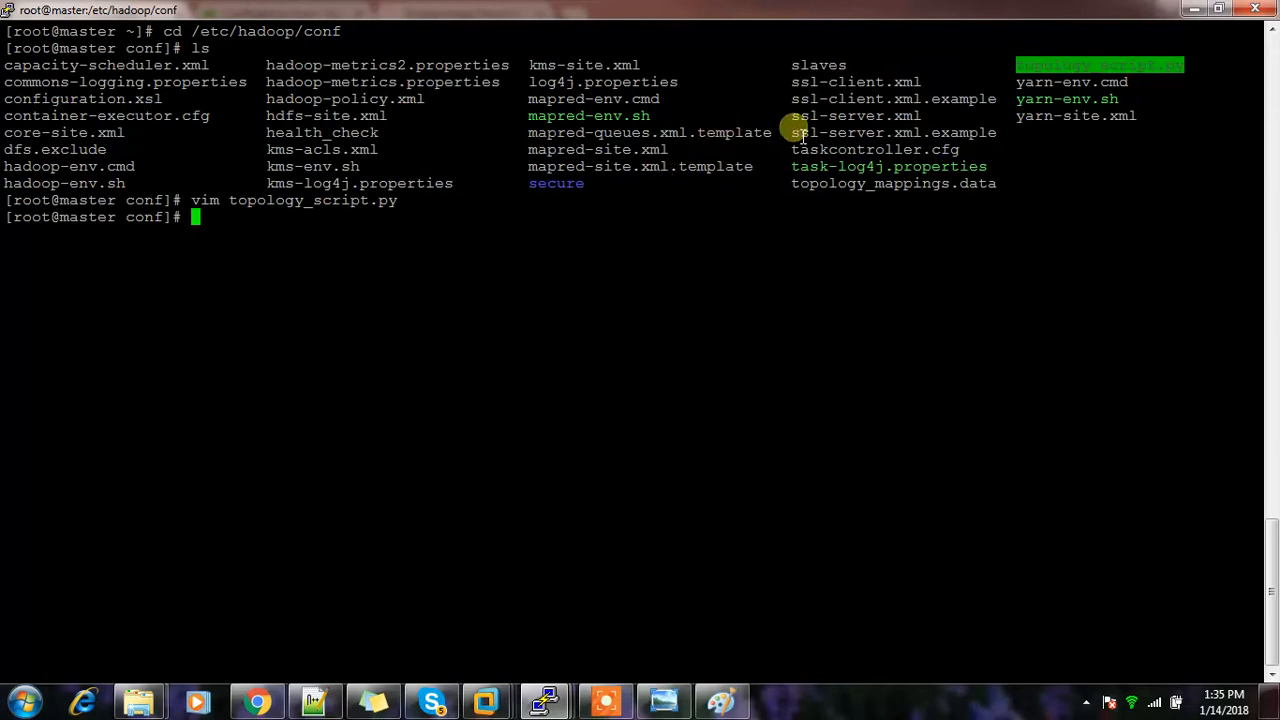
Run ls -l | grep topolo to list the two topology files.
{"action": "type", "text": "ls -l |"}
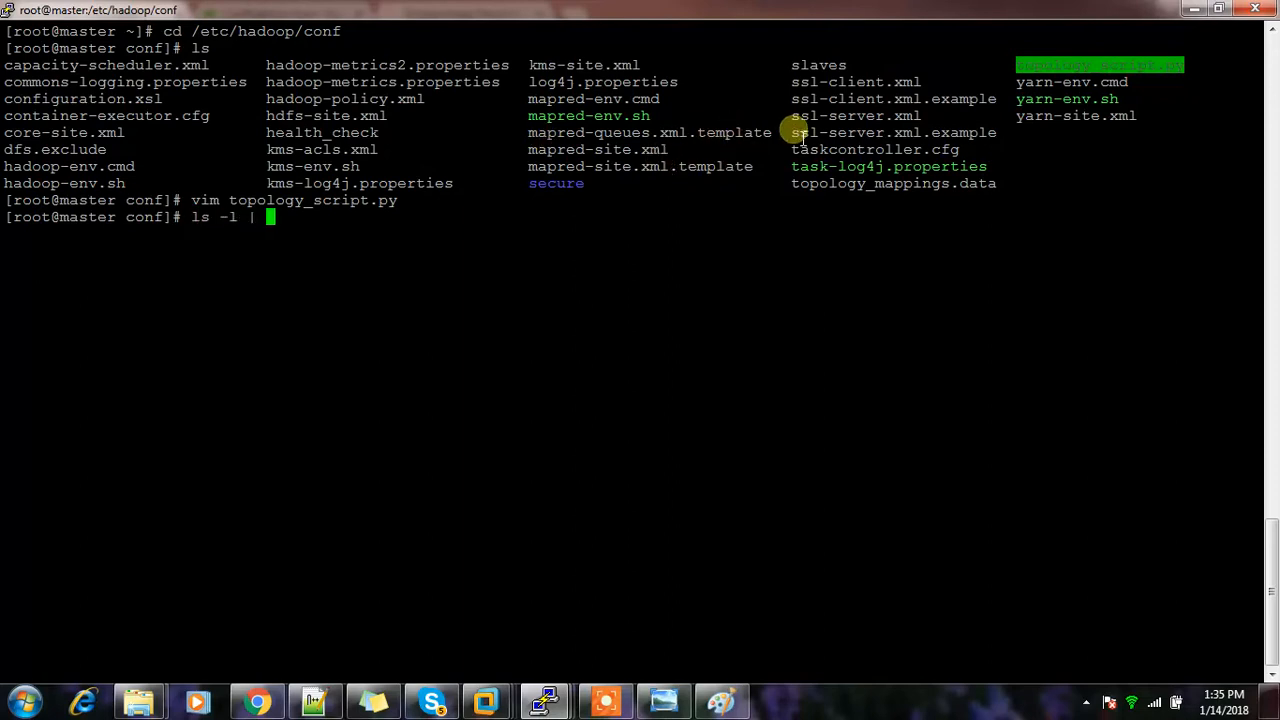
{"action": "type", "text": "grep topolo"}
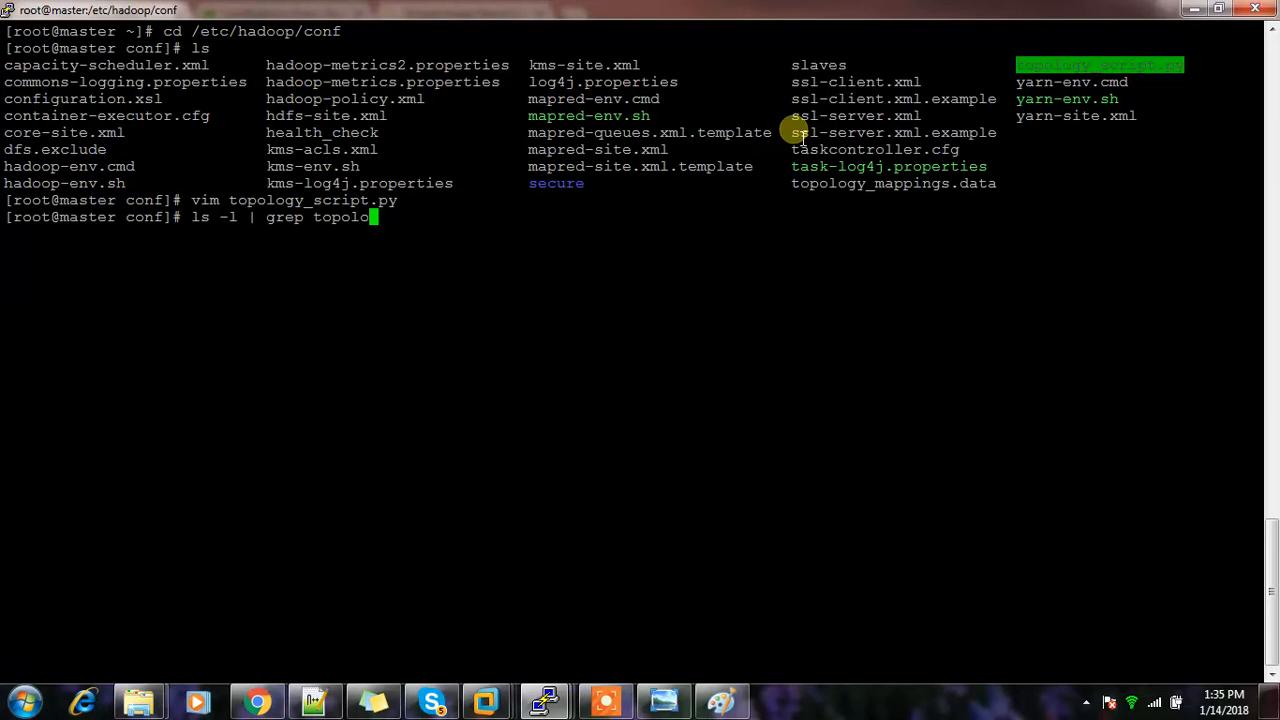
{"action": "key", "text": "Return"}
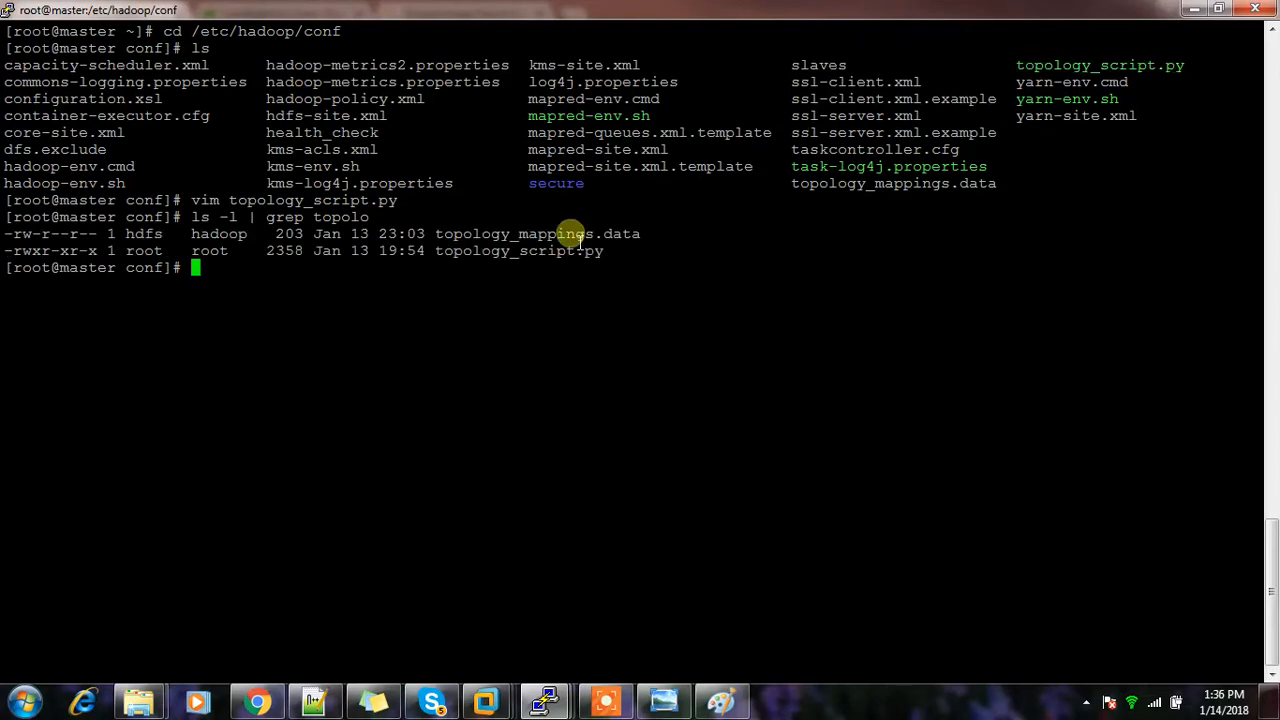
Display topology_mappings.data showing every host on /default-rack.
{"action": "double_click", "coordinate": [536, 232]}
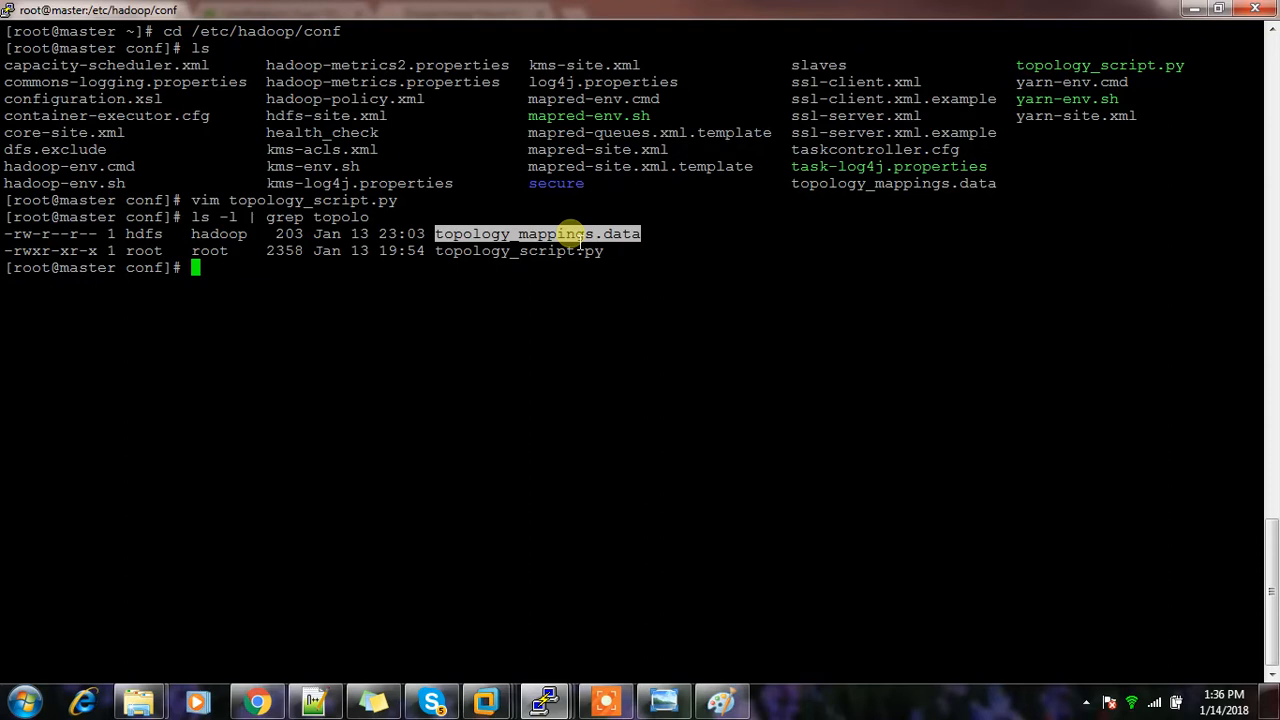
{"action": "type", "text": "cat"}
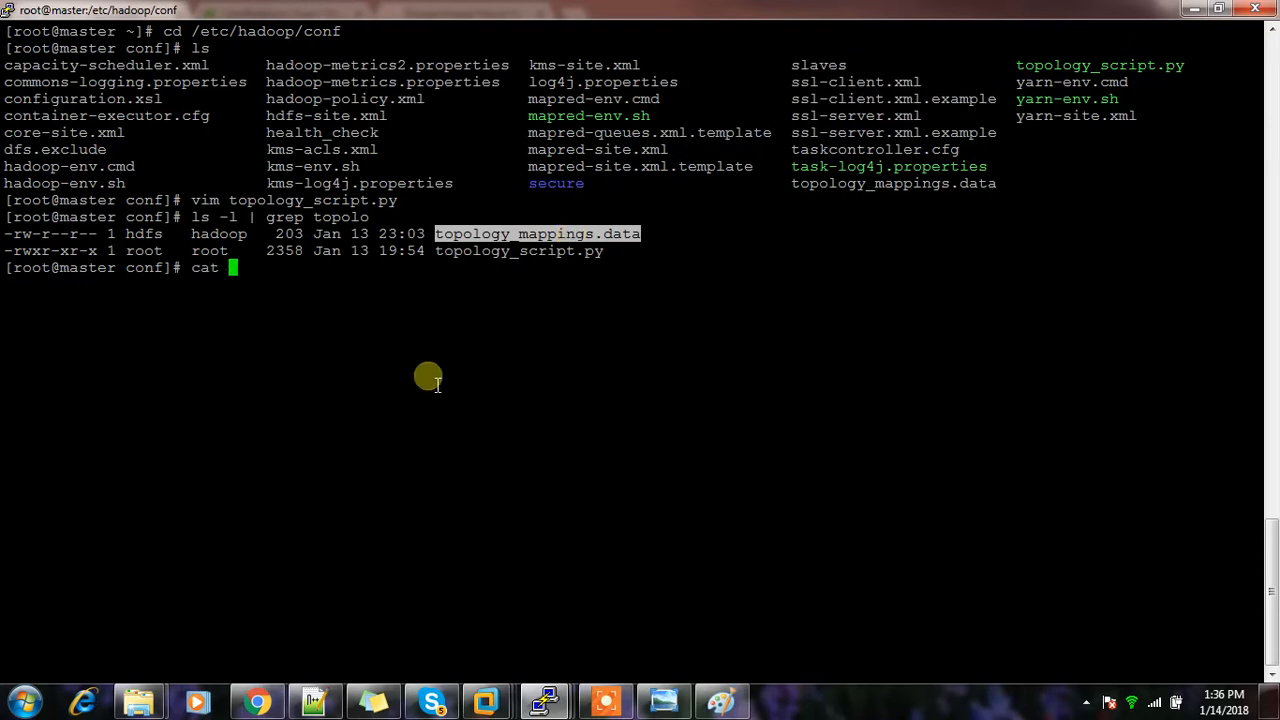
{"action": "key", "text": "Return"}
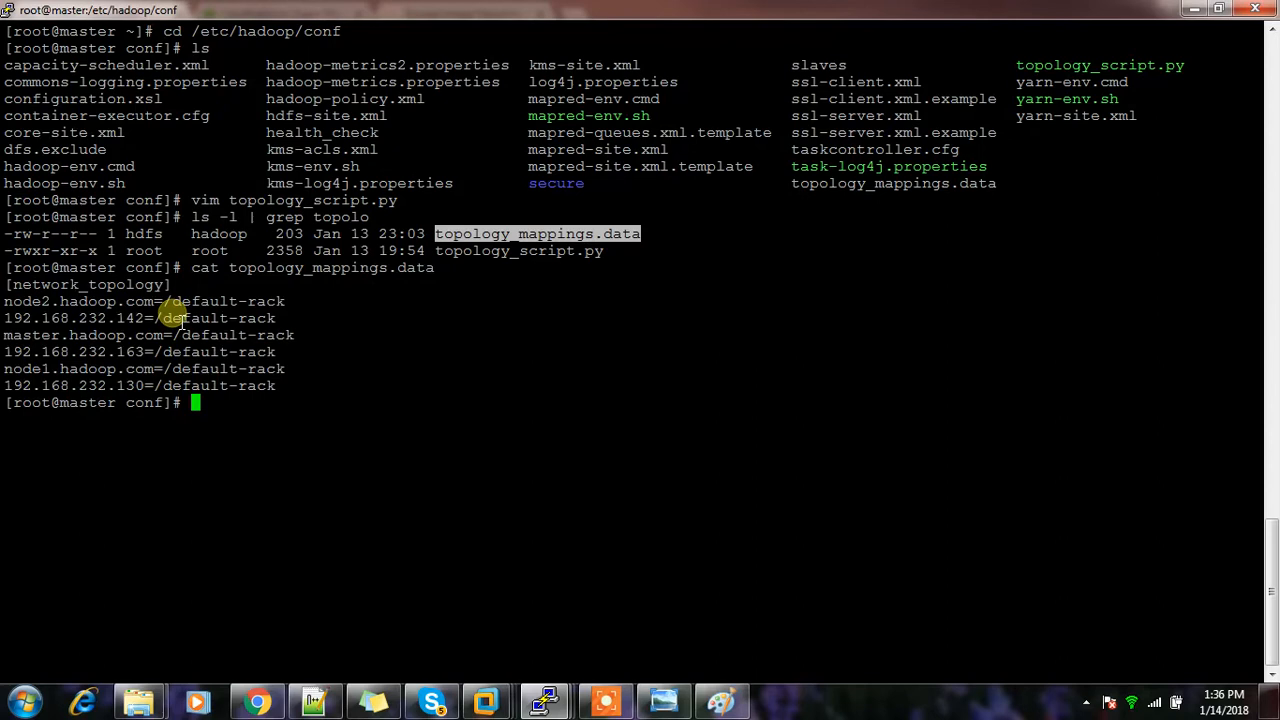
{"action": "mouse_move", "coordinate": [276, 384]}
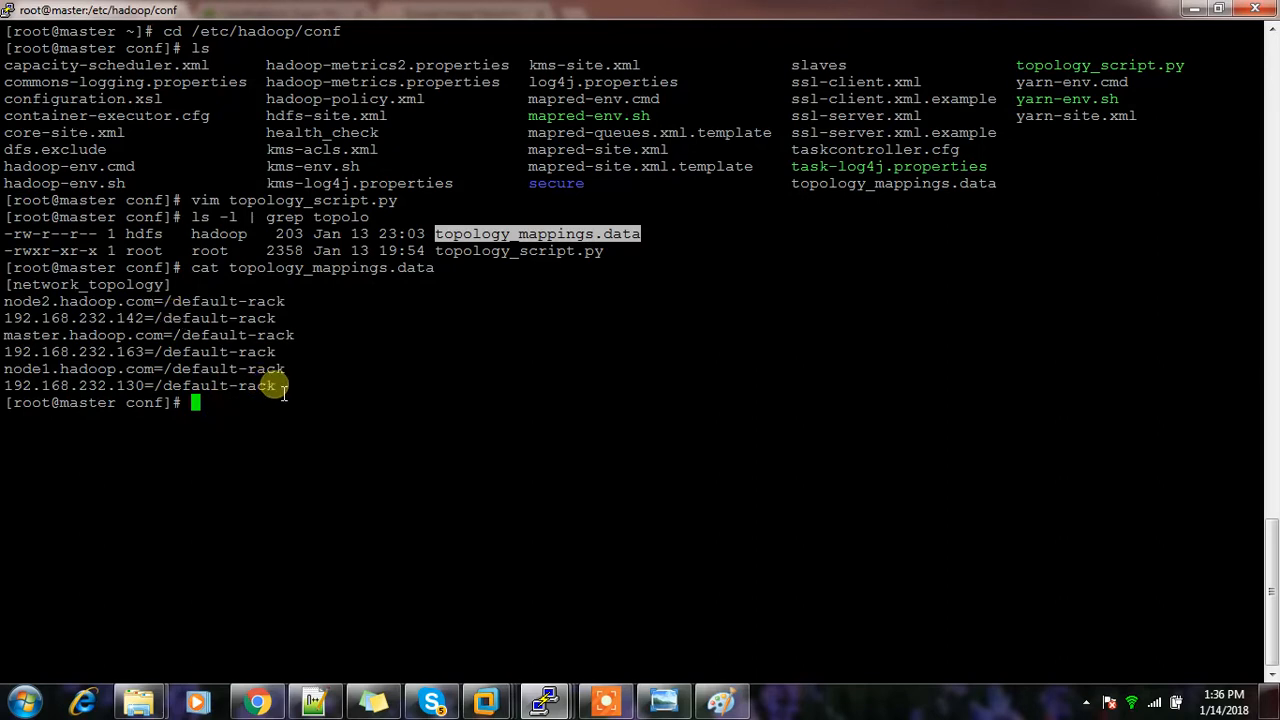
{"action": "mouse_move", "coordinate": [1050, 58]}
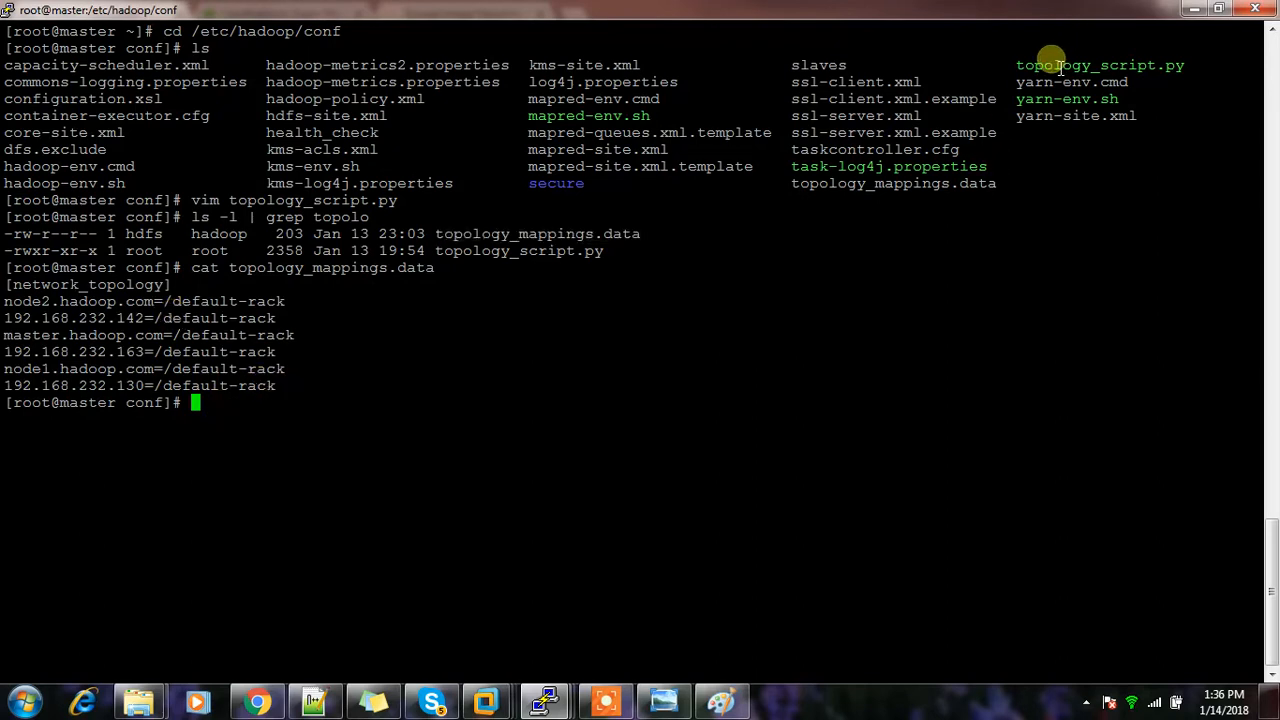
Run ./topology_script.py for node1.hadoop.com, then return to the Ambari HDFS configs.
{"action": "type", "text": "./"}
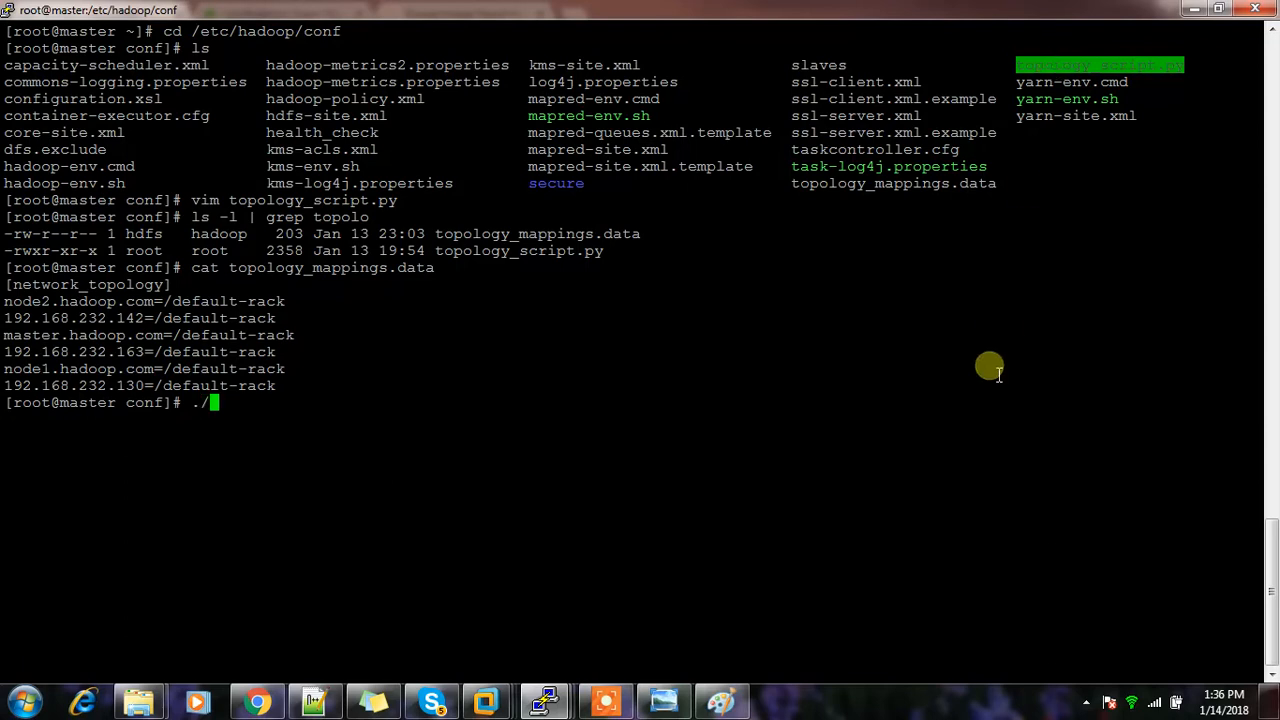
{"action": "type", "text": "topology_script.py node1.hadoop.com"}
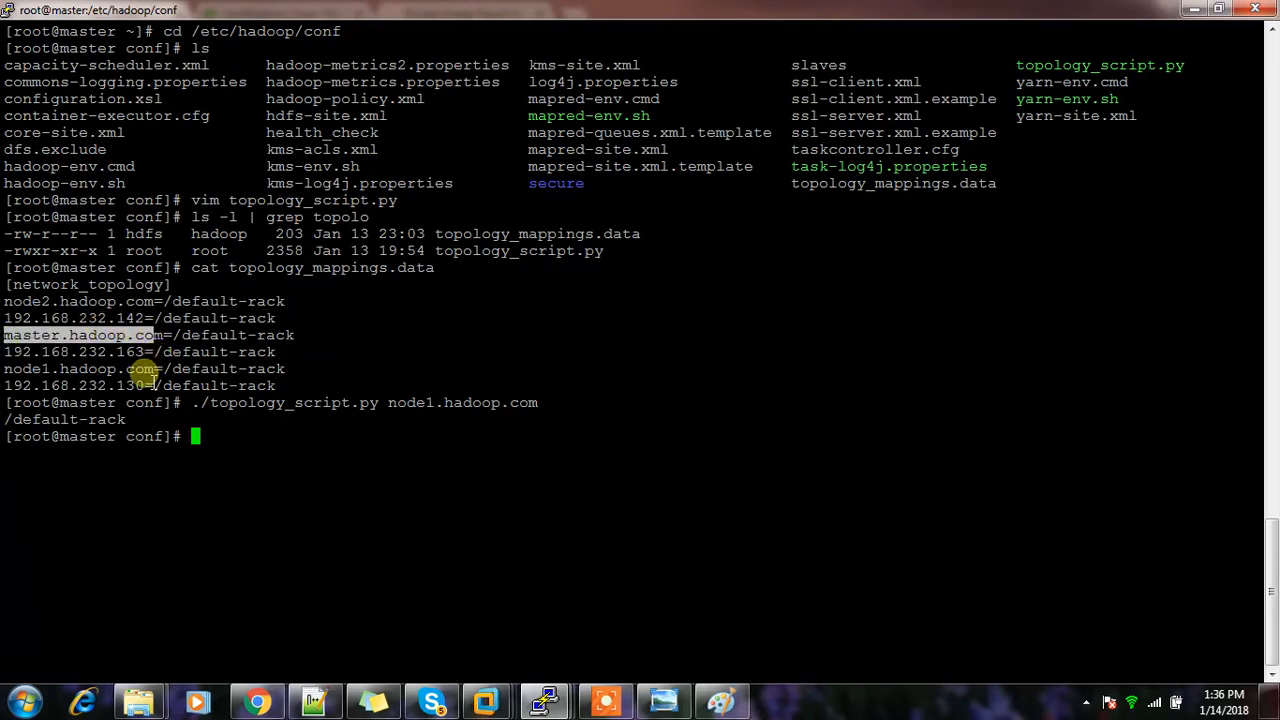
{"action": "left_click", "coordinate": [256, 700]}
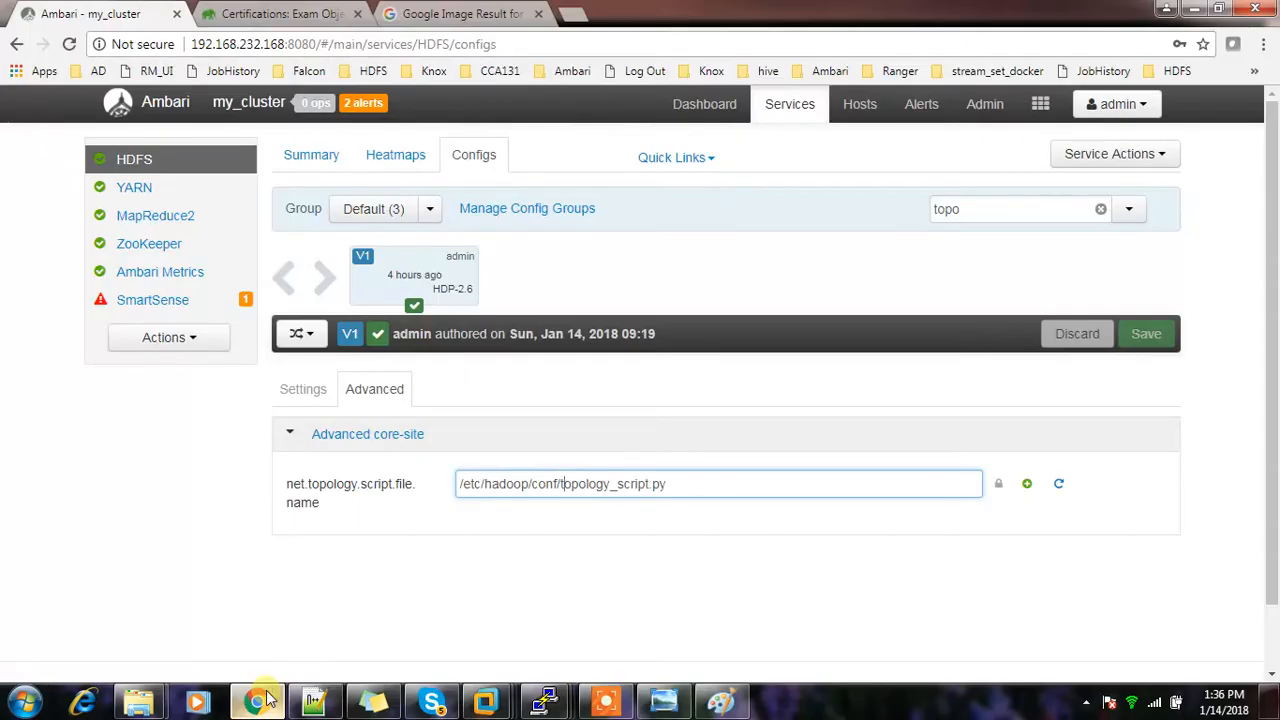
{"action": "mouse_move", "coordinate": [860, 104]}
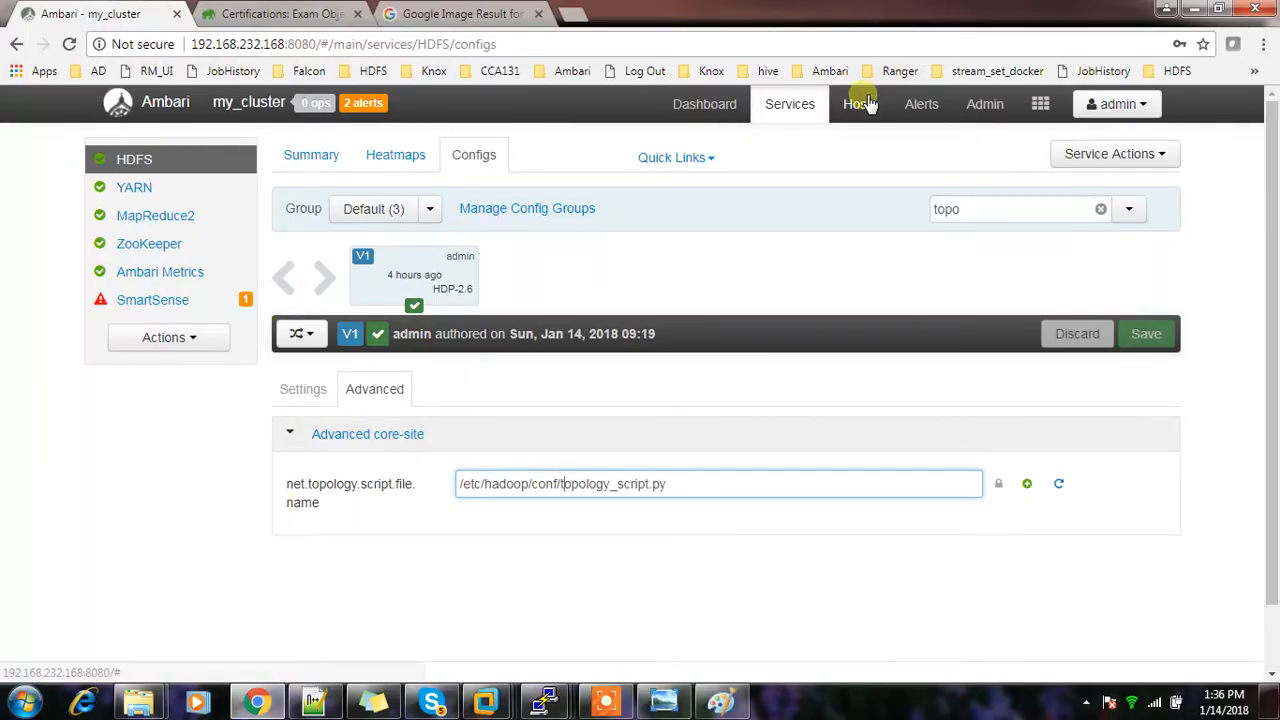
{"action": "mouse_move", "coordinate": [860, 104]}
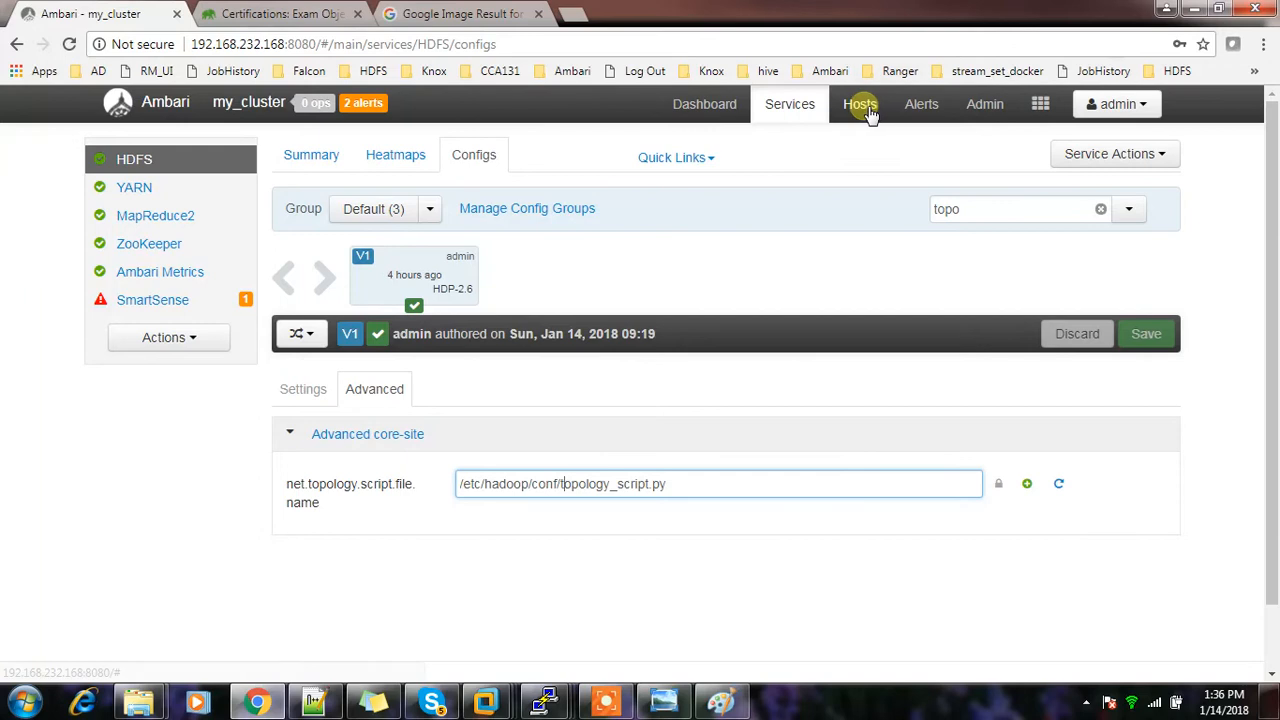
Select master.hadoop.com on the Hosts page and bring up its Set Rack dialog.
{"action": "left_click", "coordinate": [860, 104]}
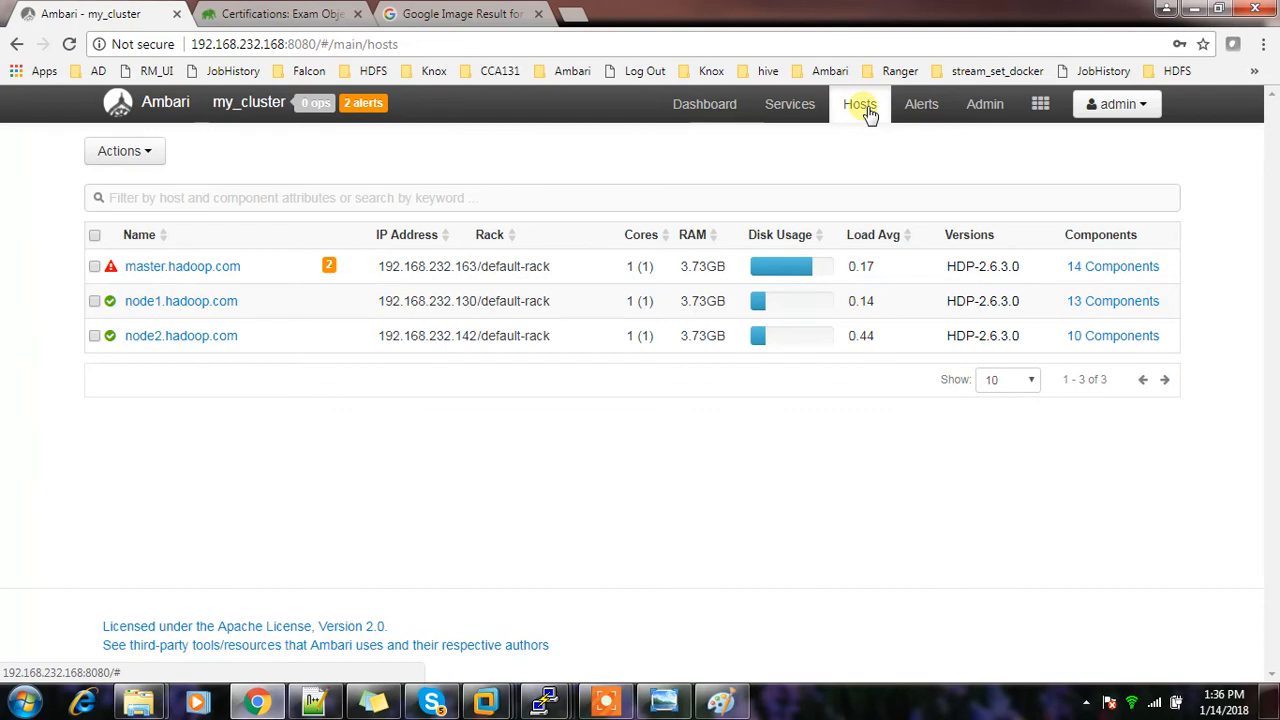
{"action": "mouse_move", "coordinate": [112, 280]}
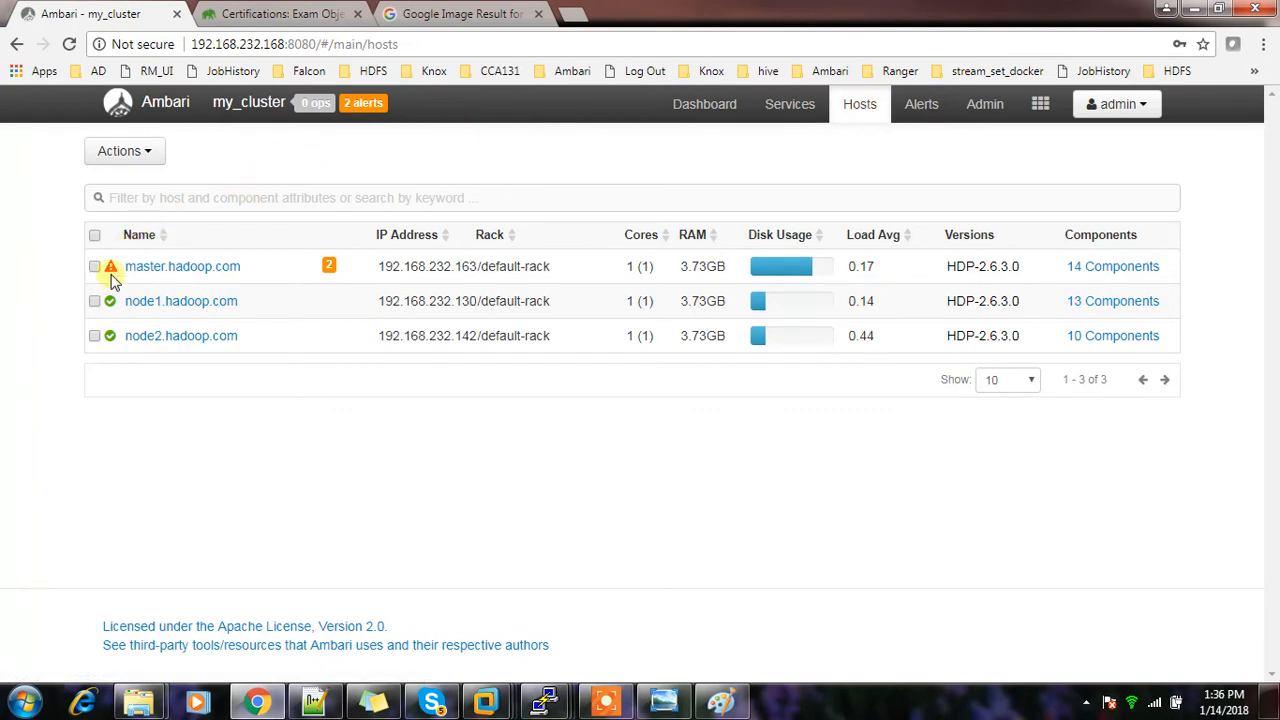
{"action": "left_click", "coordinate": [94, 266]}
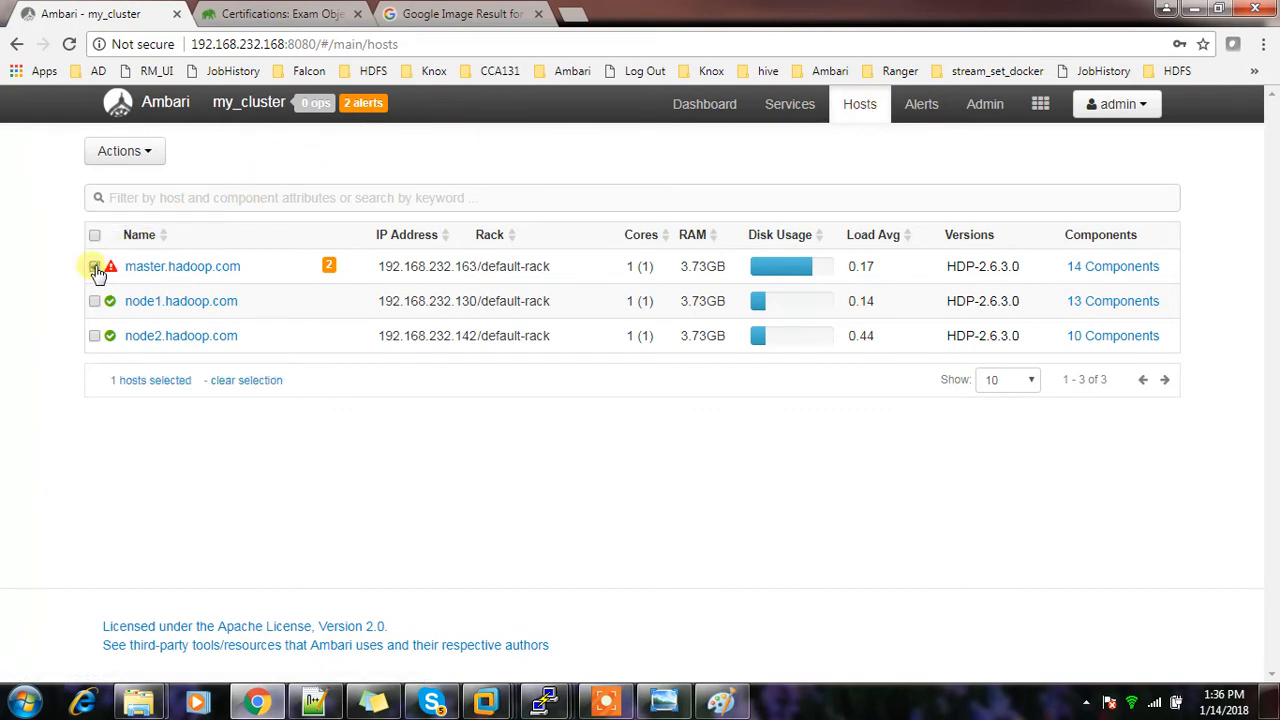
{"action": "left_click", "coordinate": [124, 150]}
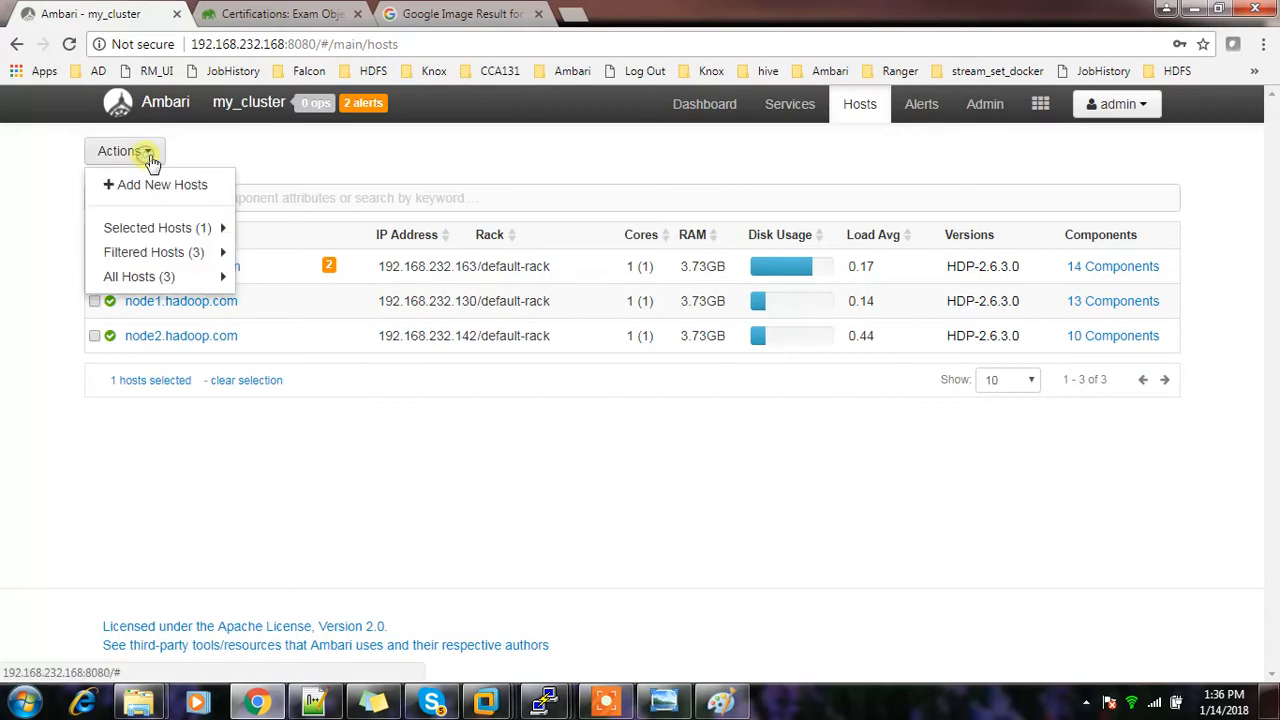
{"action": "mouse_move", "coordinate": [284, 252]}
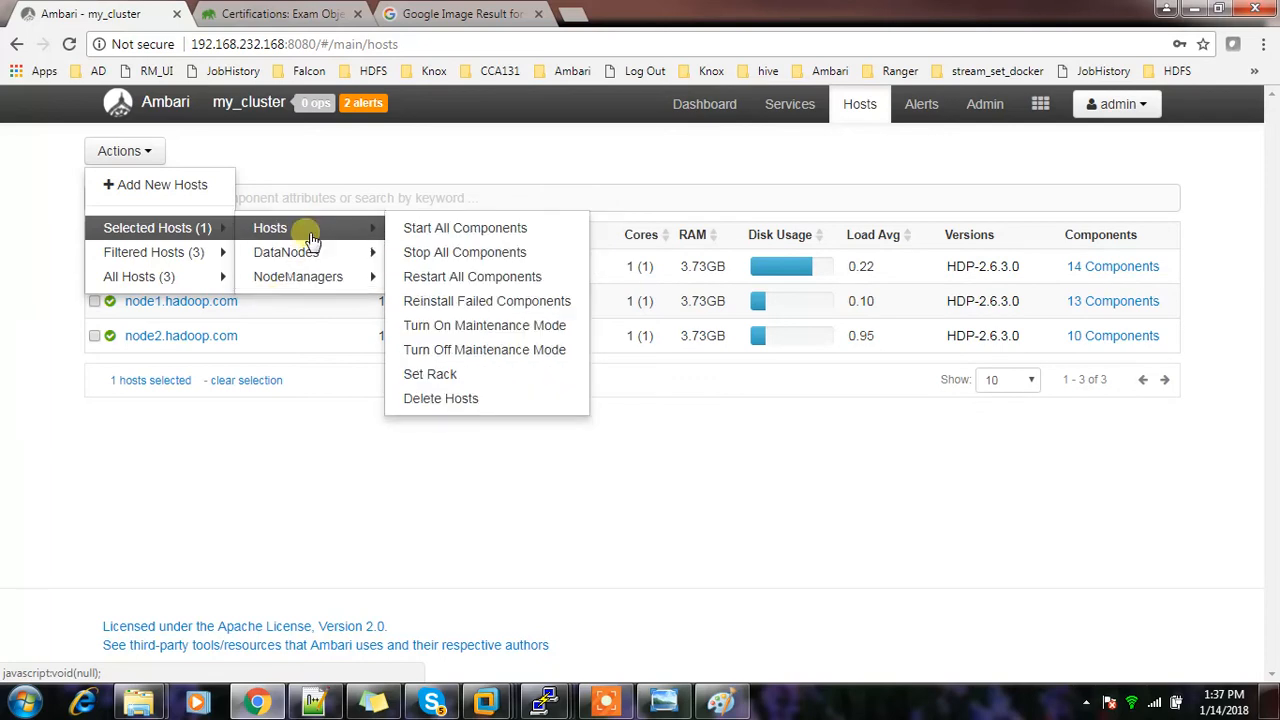
{"action": "mouse_move", "coordinate": [430, 374]}
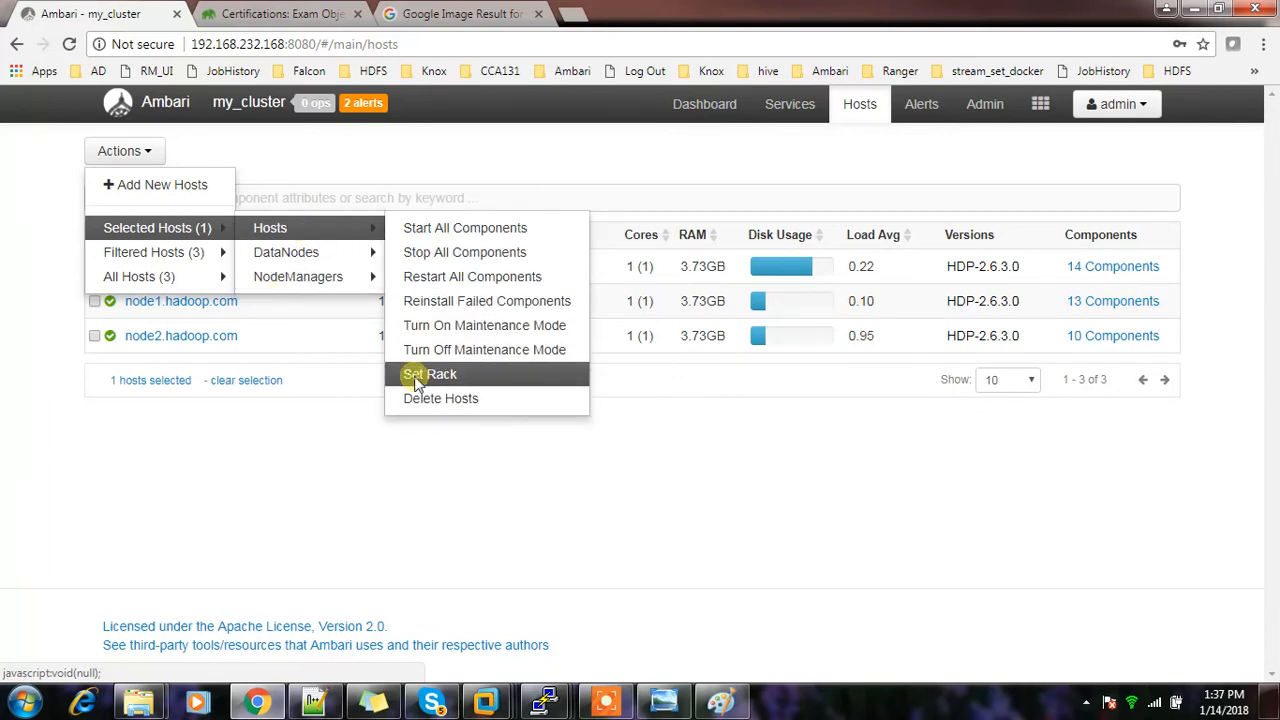
{"action": "left_click", "coordinate": [428, 374]}
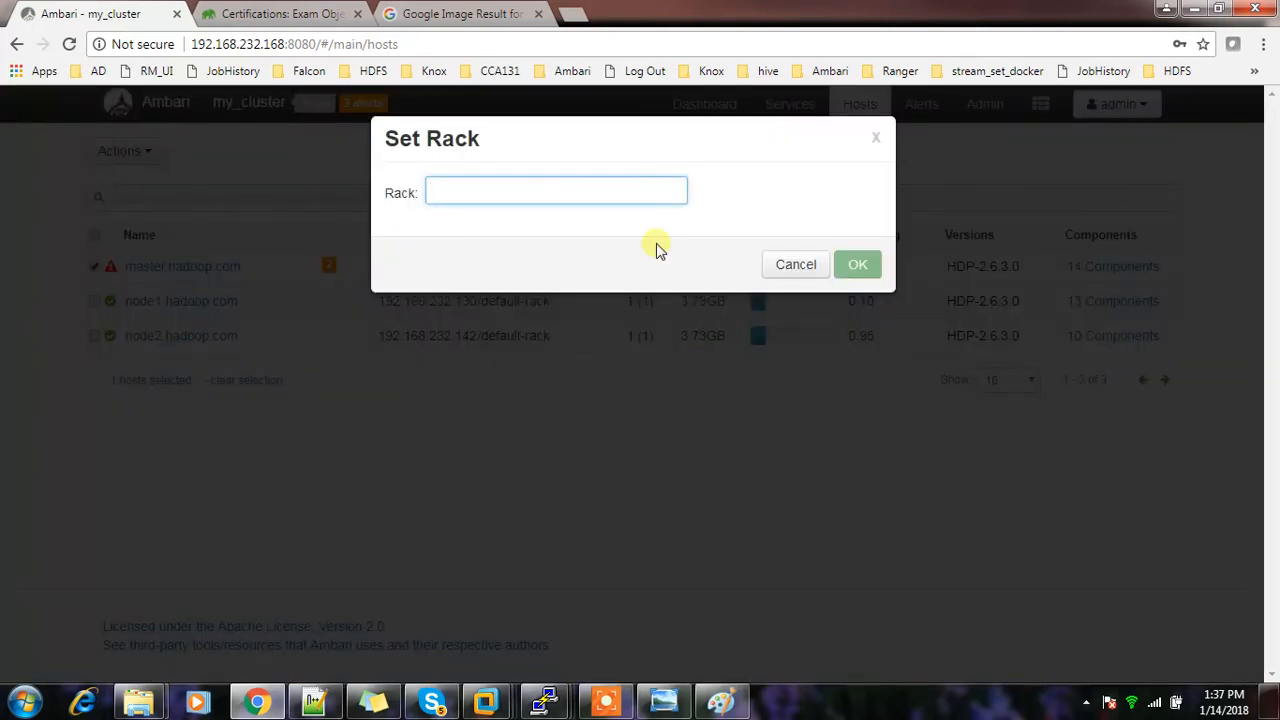
Assign master.hadoop.com to rack /rack01.
{"action": "type", "text": "/"}
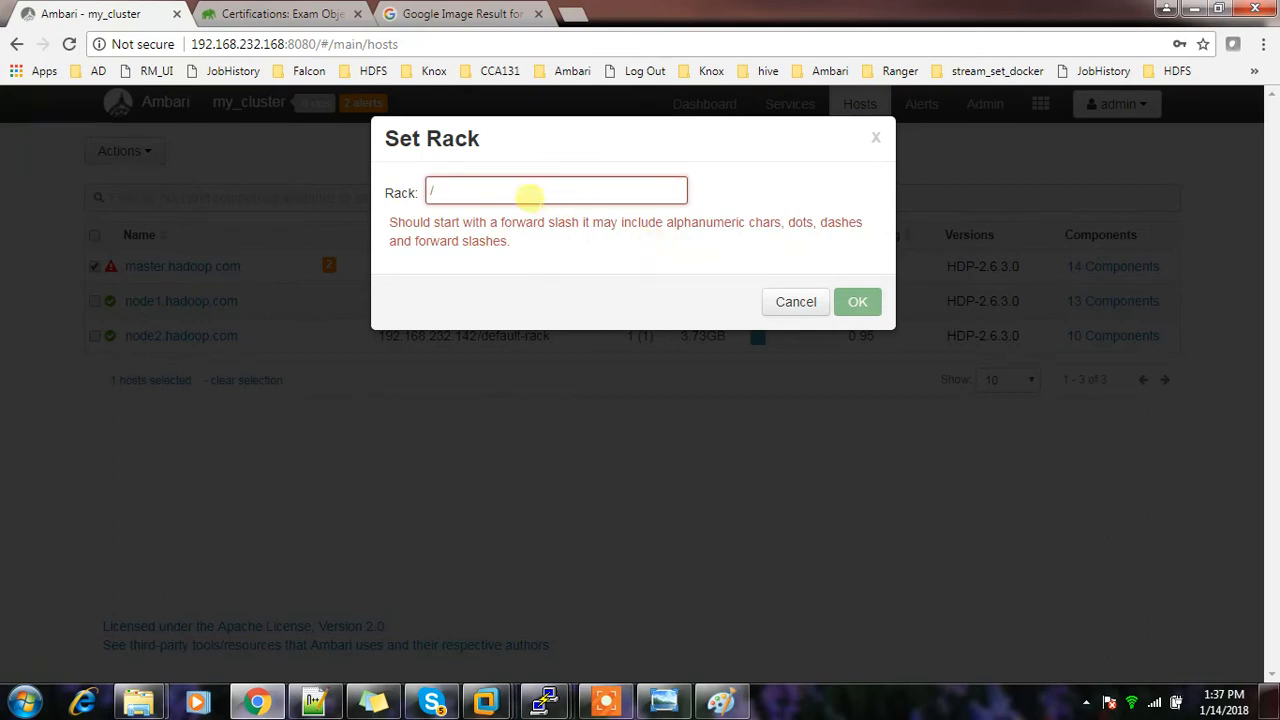
{"action": "type", "text": "rack01"}
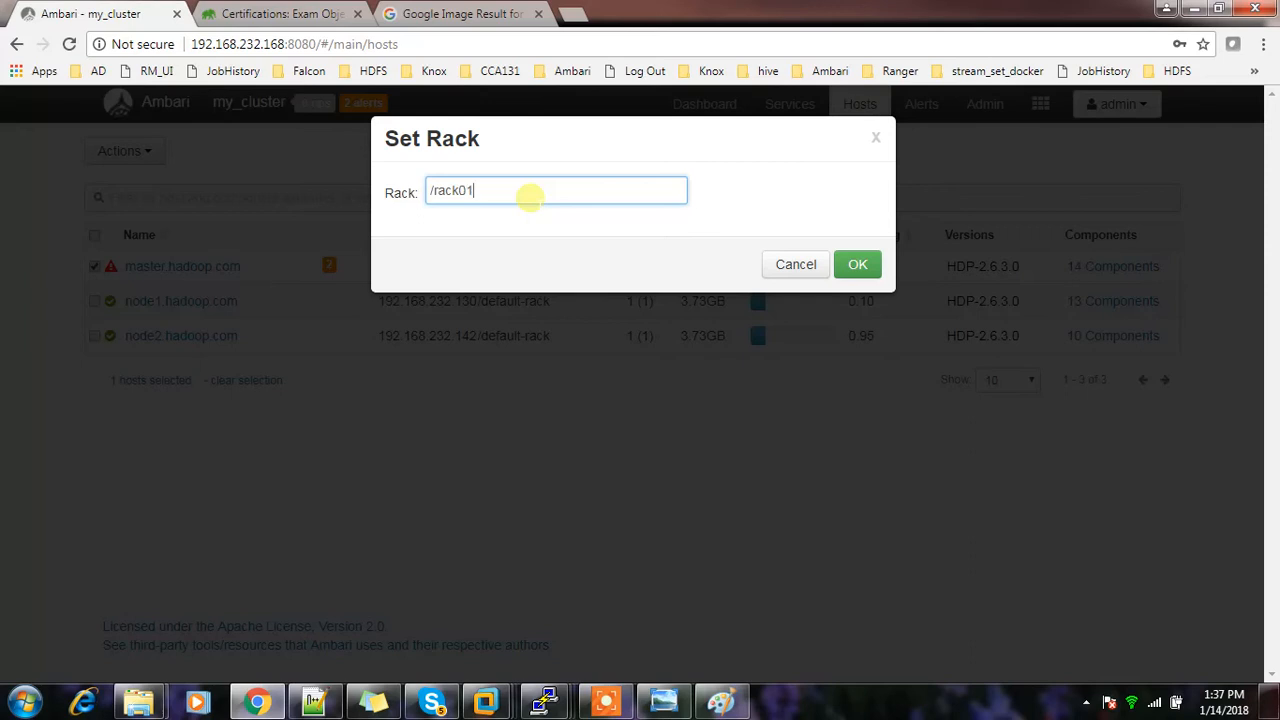
{"action": "left_click", "coordinate": [856, 264]}
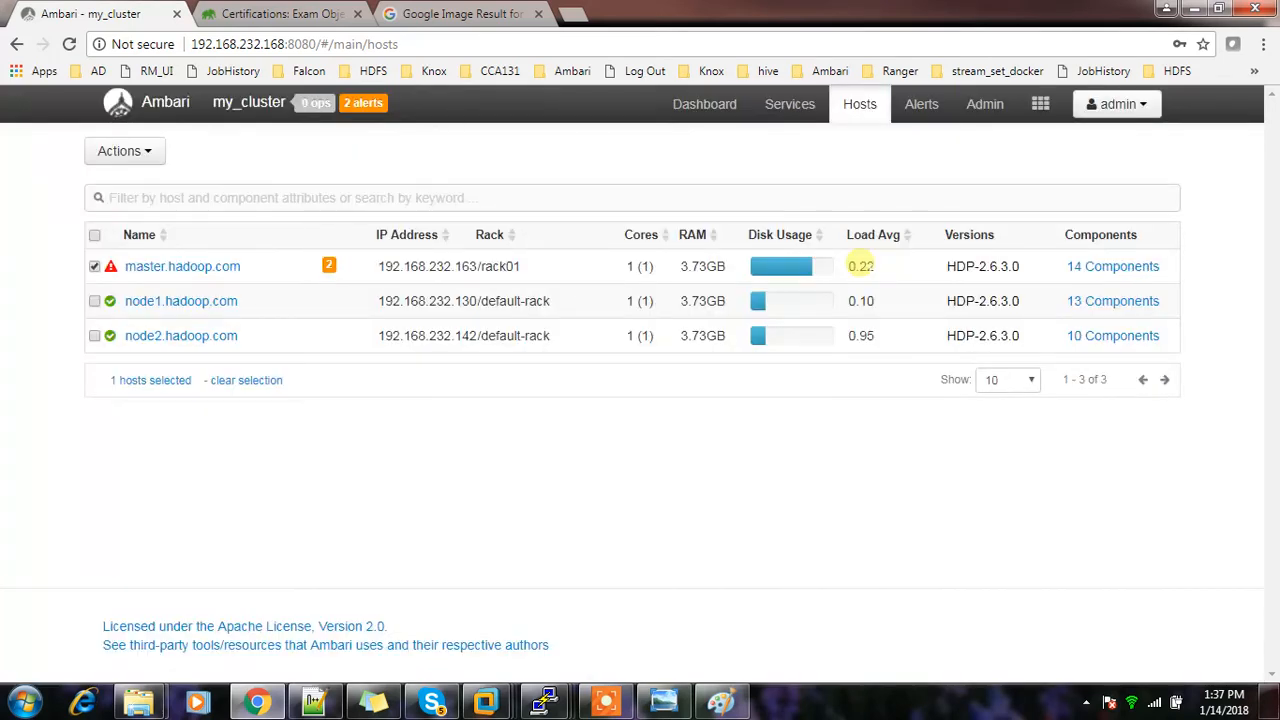
{"action": "mouse_move", "coordinate": [496, 266]}
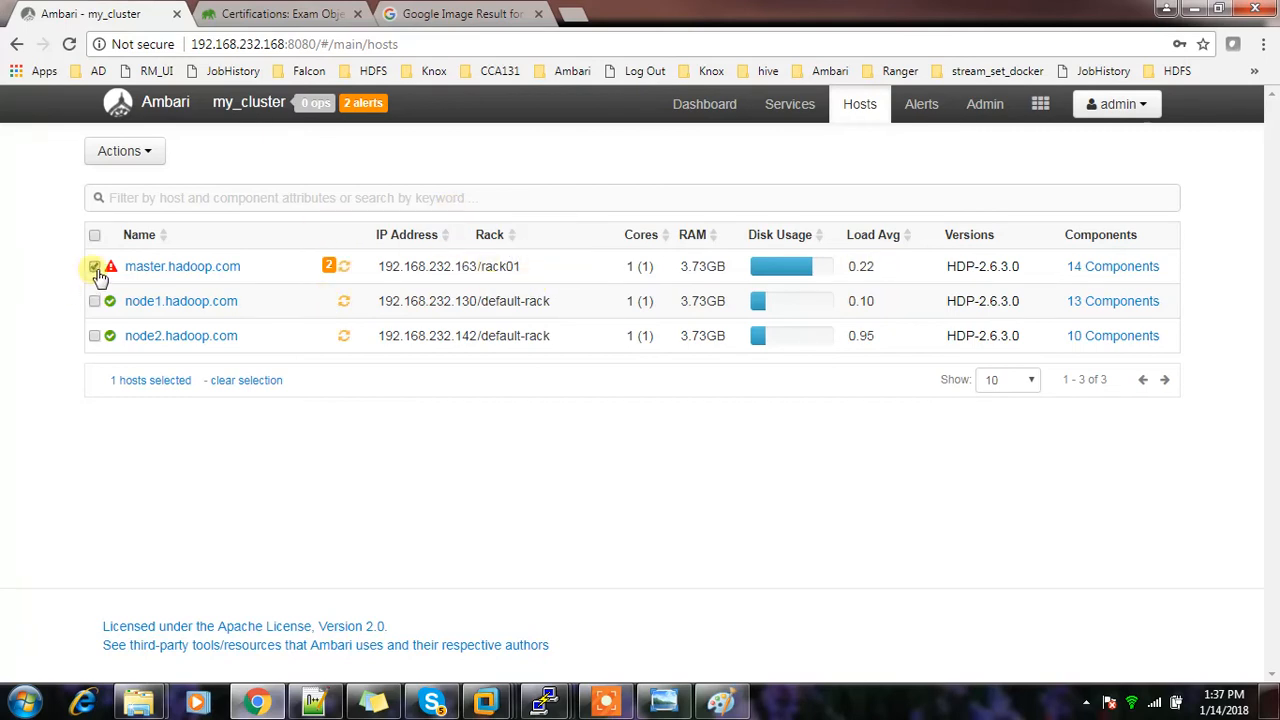
Assign node1.hadoop.com and node2.hadoop.com to rack /rack02.
{"action": "left_click", "coordinate": [94, 300]}
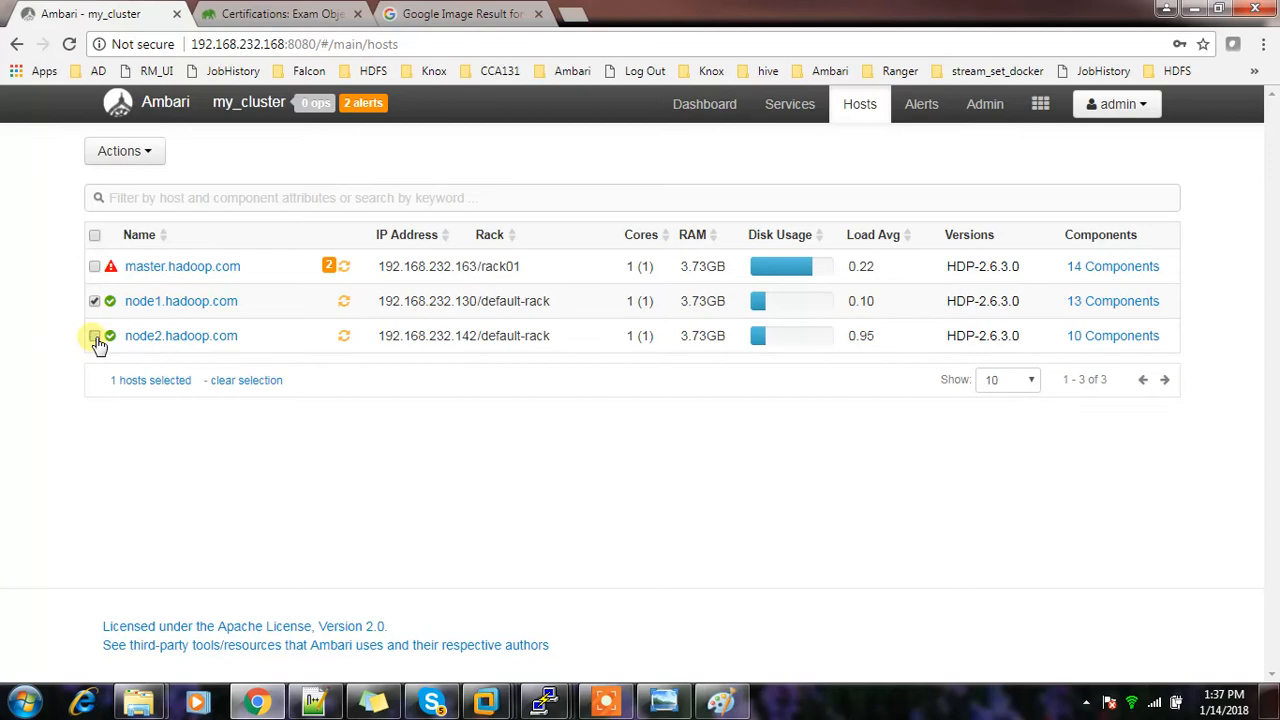
{"action": "left_click", "coordinate": [94, 336]}
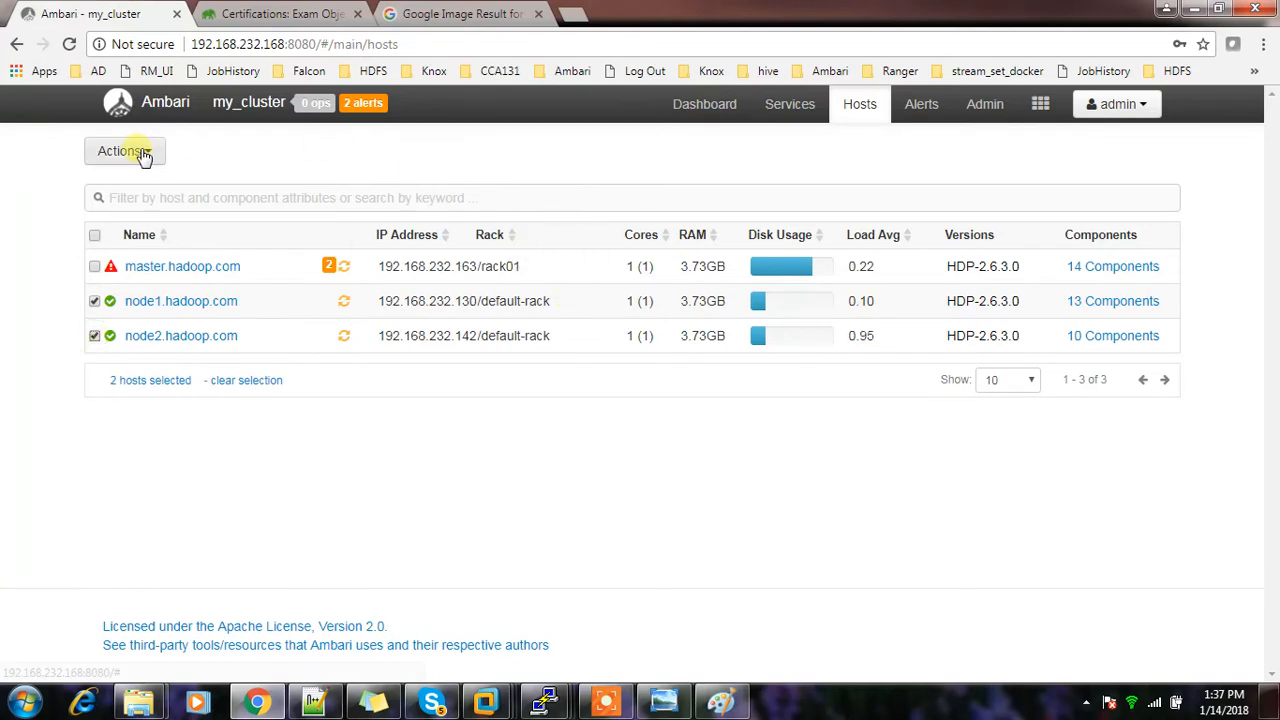
{"action": "left_click", "coordinate": [124, 152]}
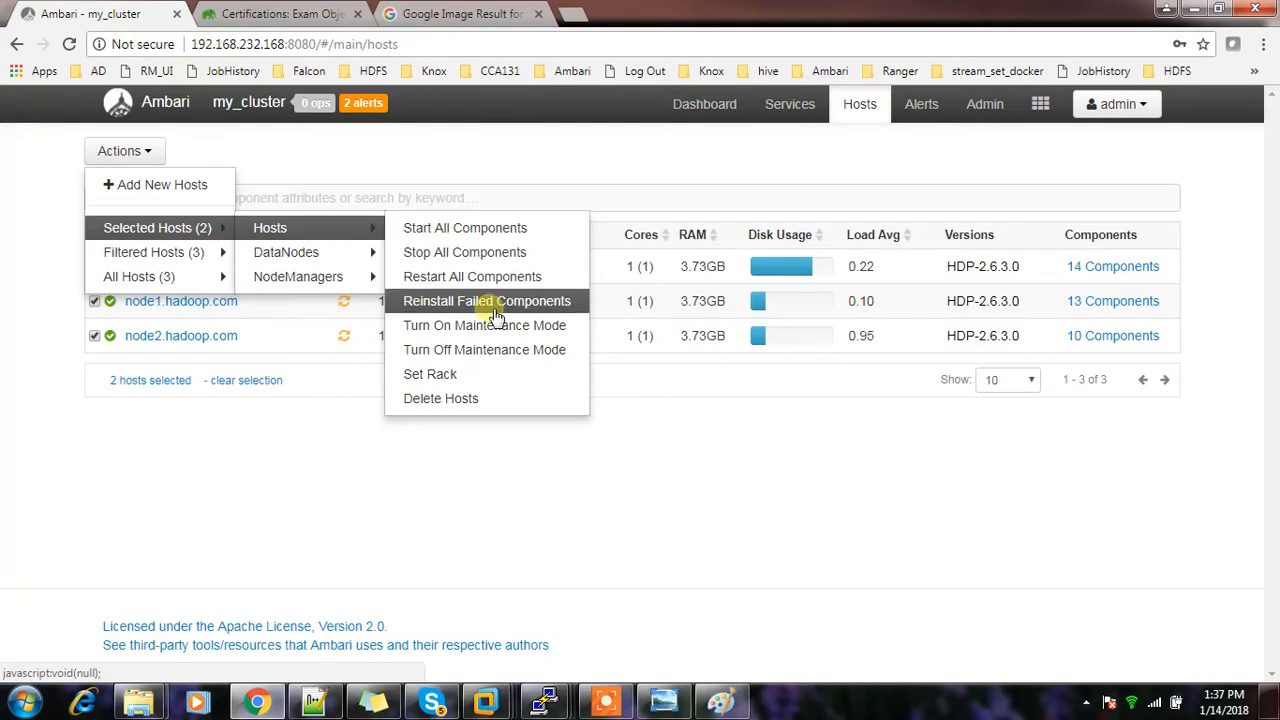
{"action": "left_click", "coordinate": [428, 374]}
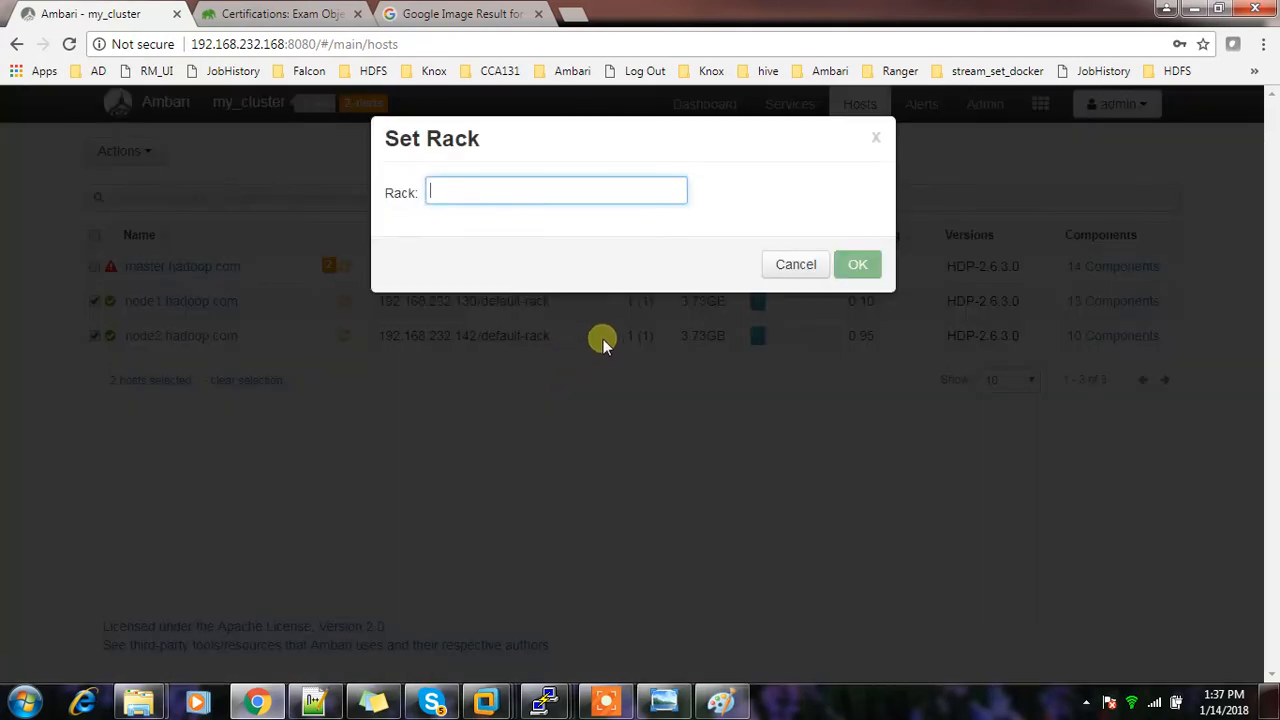
{"action": "type", "text": "/rack"}
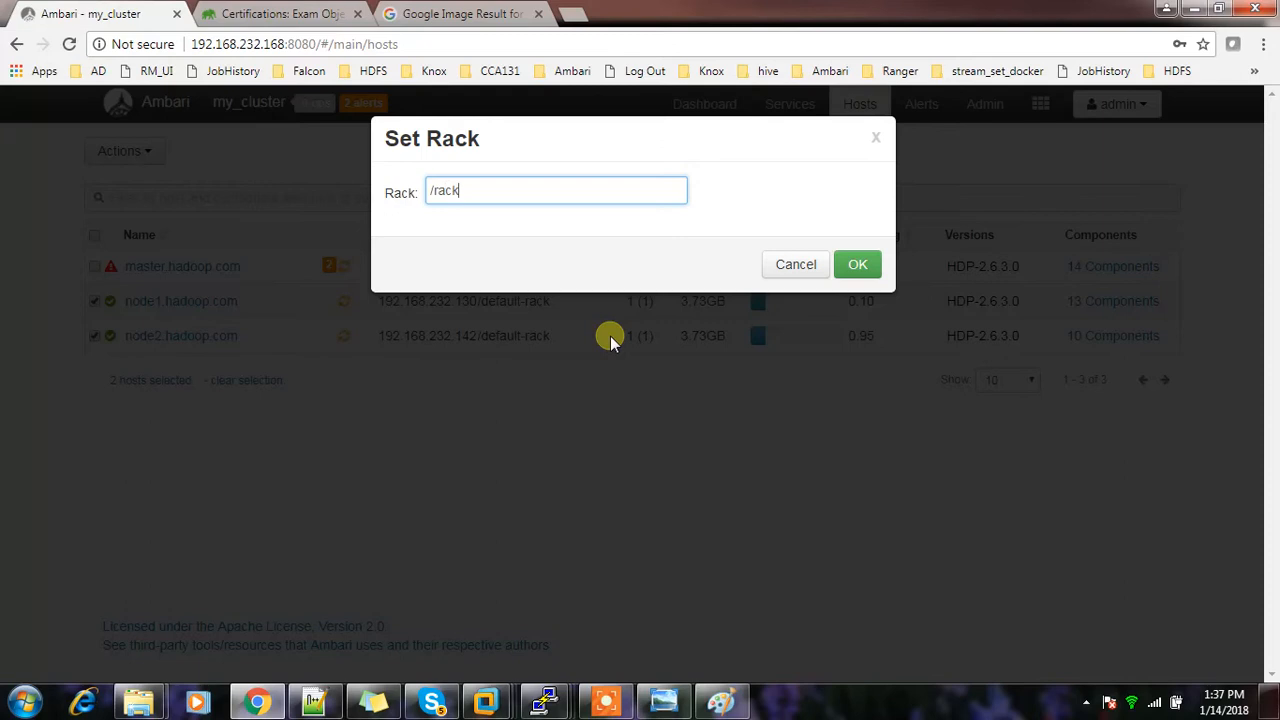
{"action": "type", "text": "02"}
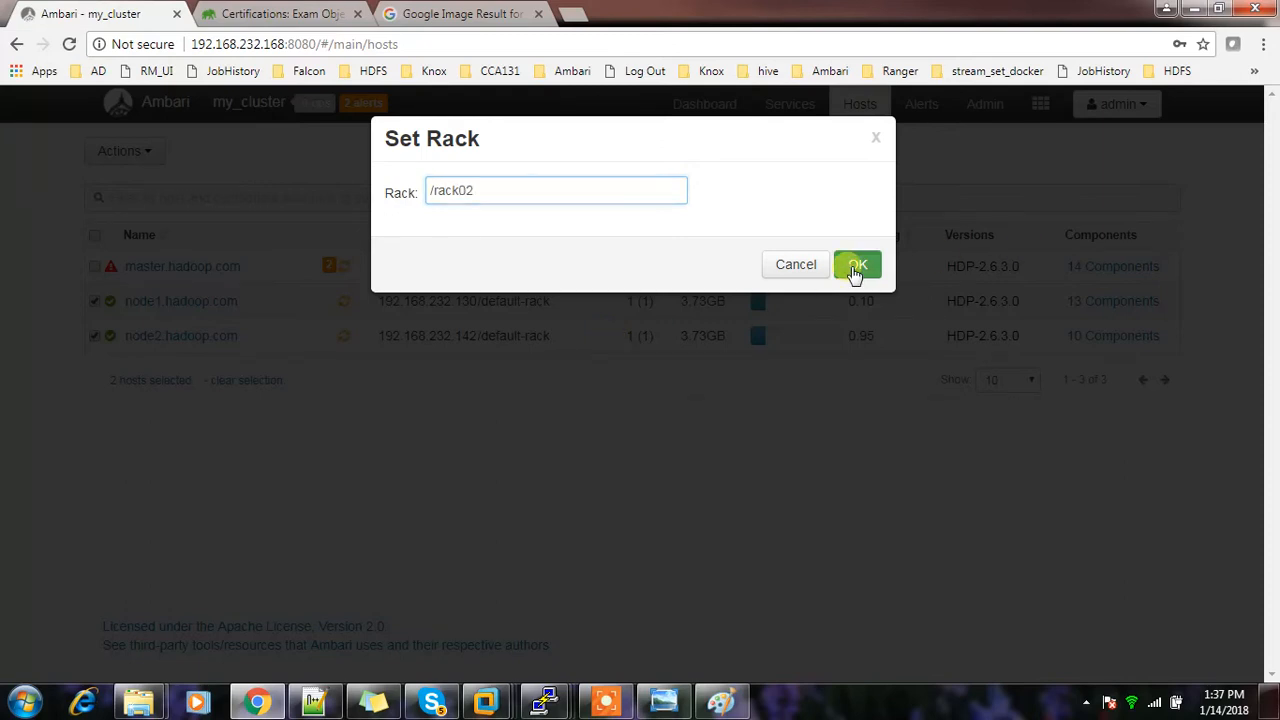
{"action": "left_click", "coordinate": [856, 264]}
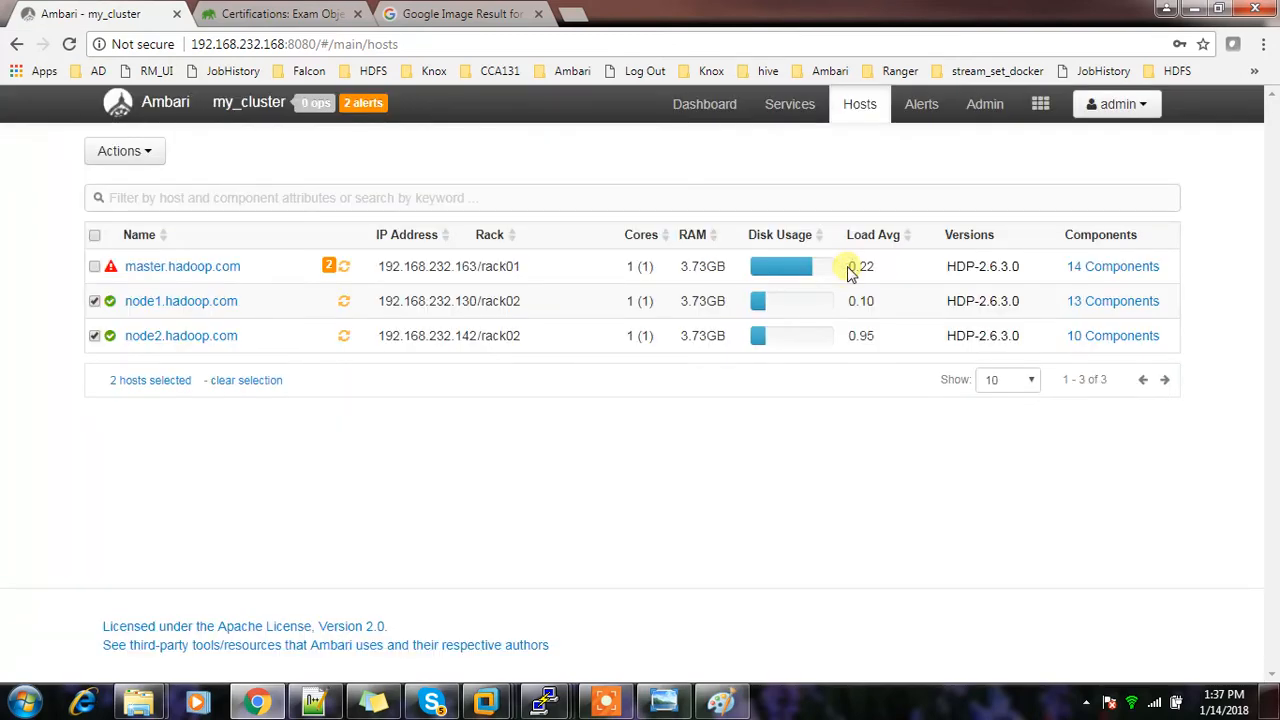
{"action": "mouse_move", "coordinate": [358, 300]}
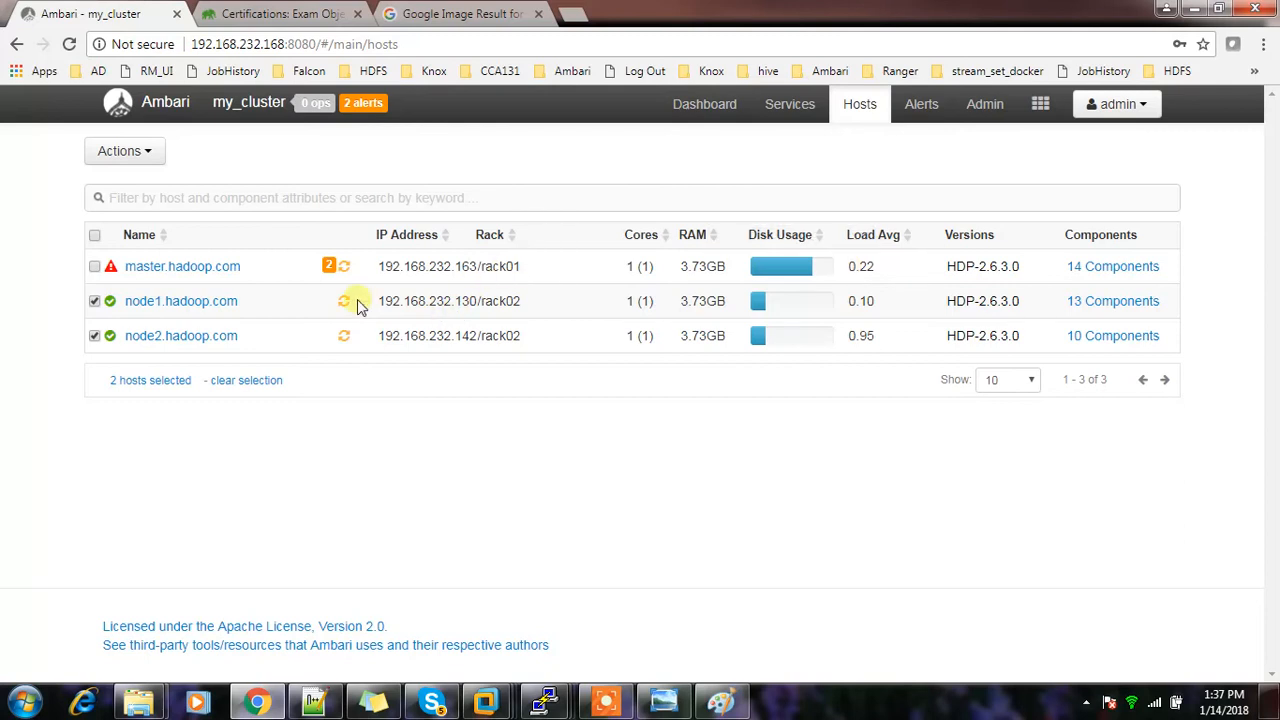
{"action": "mouse_move", "coordinate": [180, 300]}
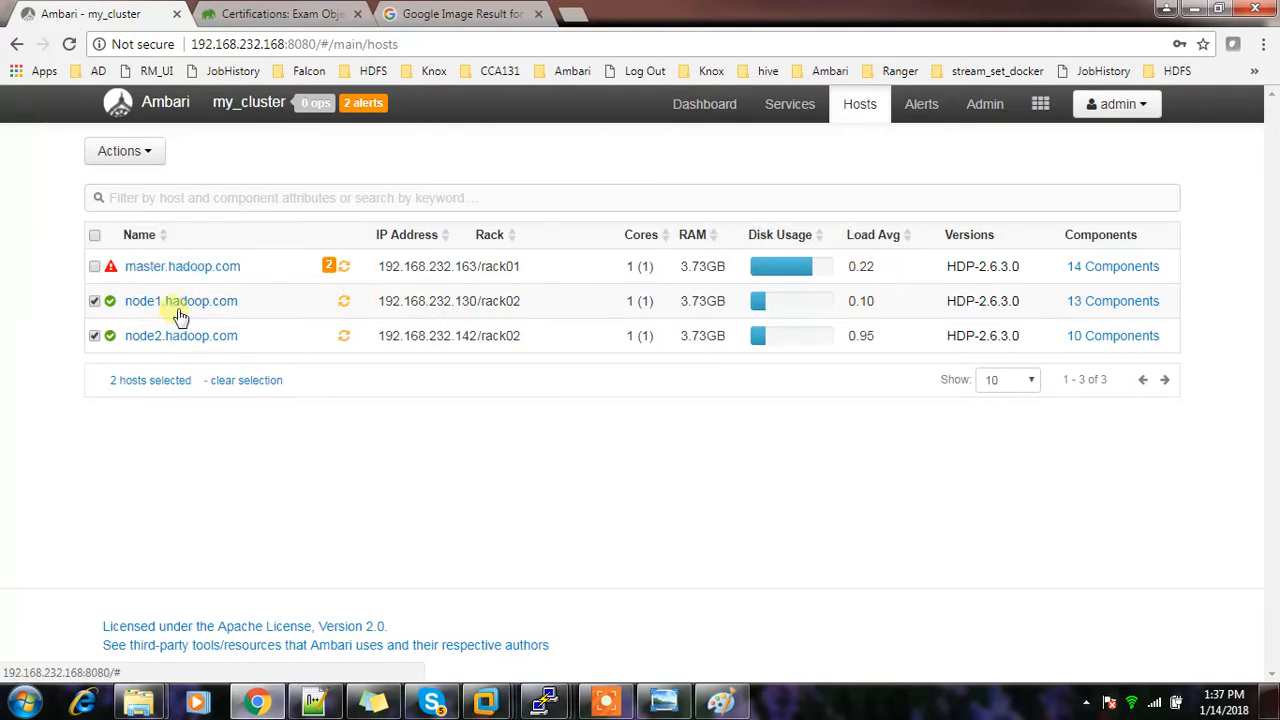
{"action": "mouse_move", "coordinate": [96, 300]}
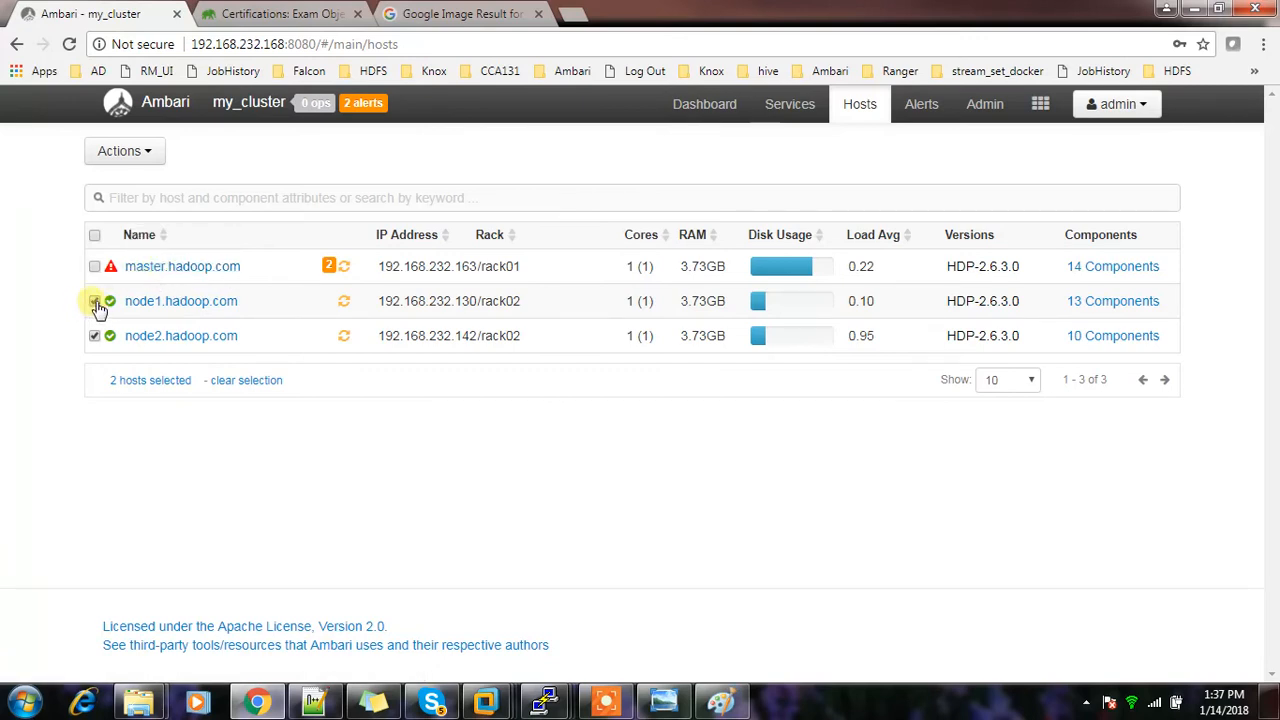
Clear the host selection and go to the cluster dashboard.
{"action": "left_click", "coordinate": [94, 300]}
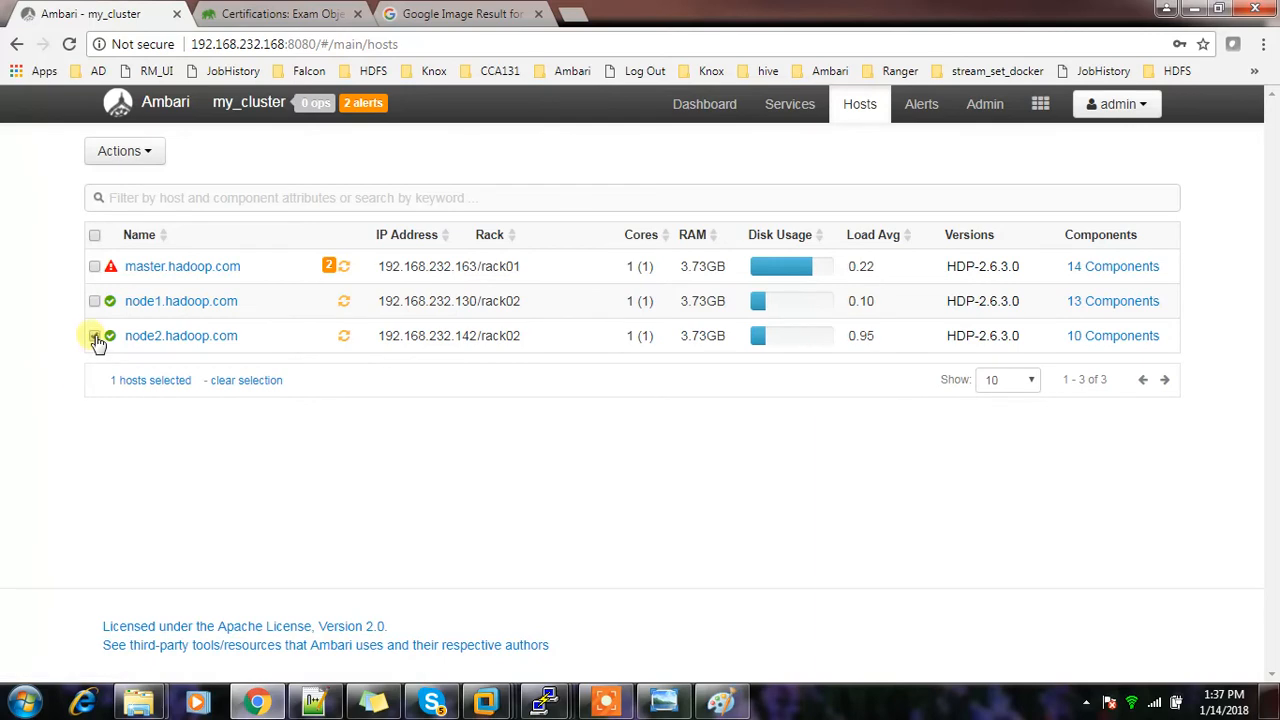
{"action": "left_click", "coordinate": [704, 104]}
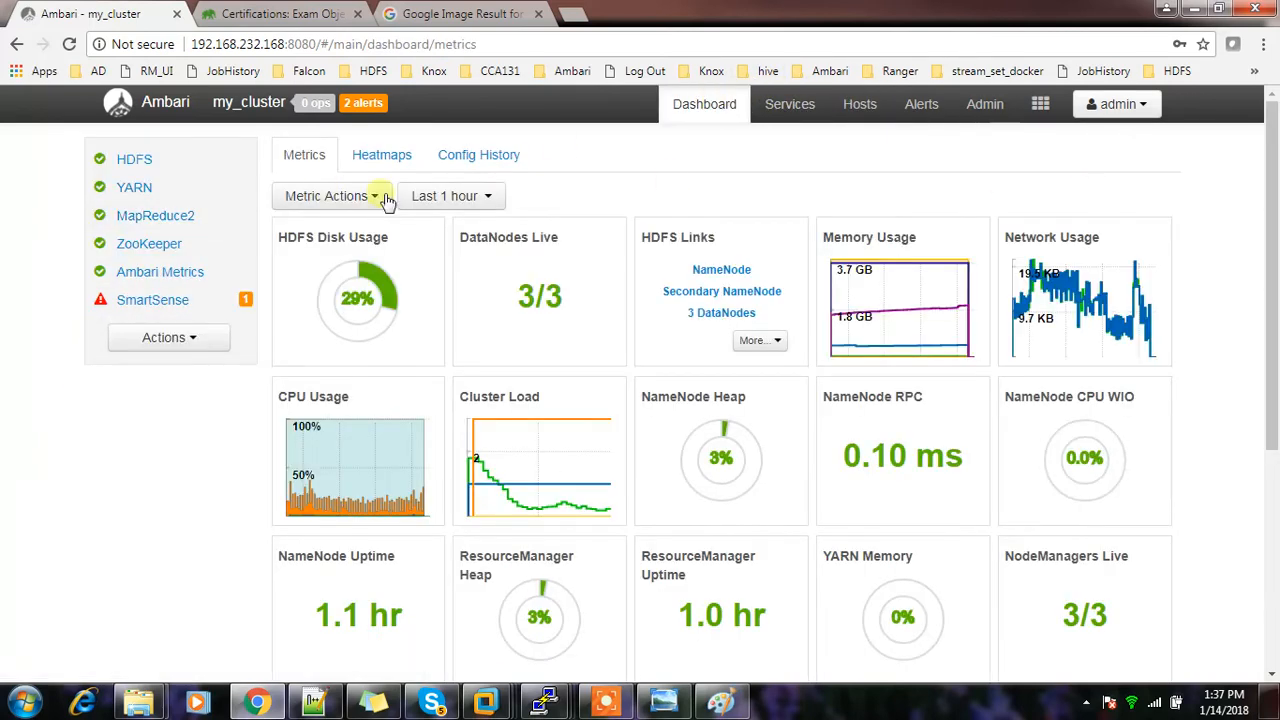
Restart all required services (HDFS, MapReduce2), then switch to the master terminal.
{"action": "left_click", "coordinate": [788, 104]}
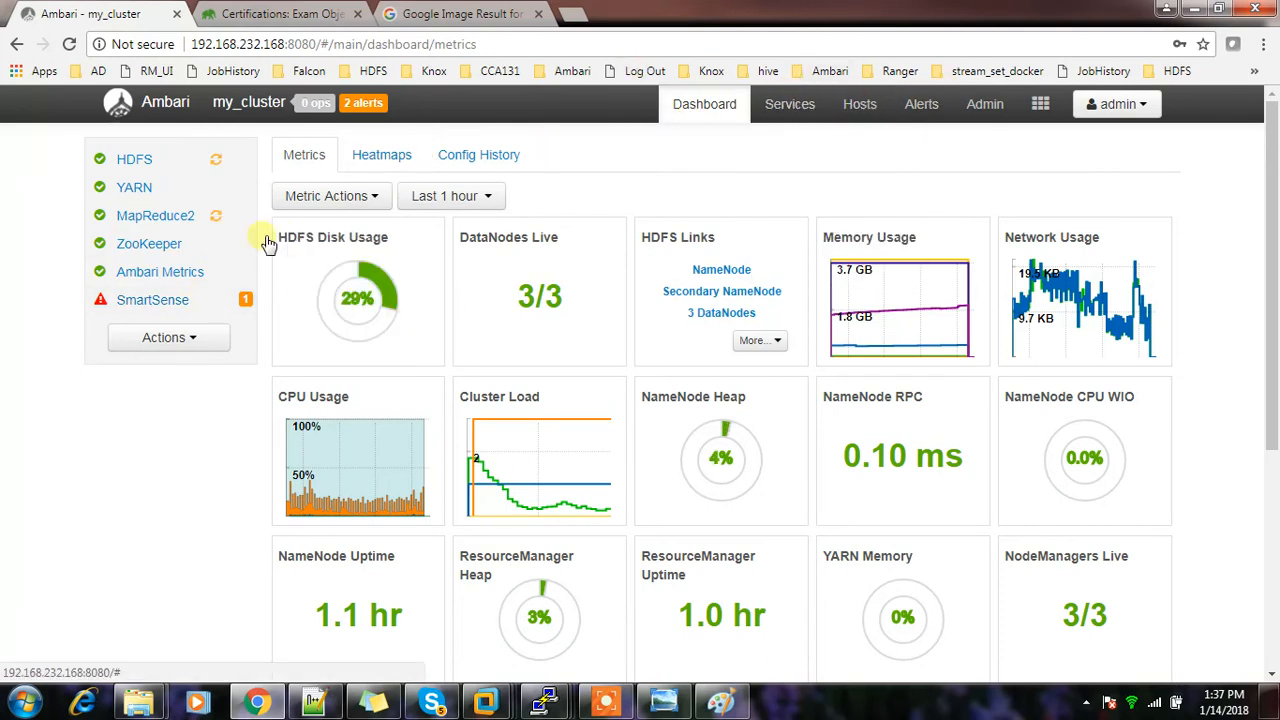
{"action": "left_click", "coordinate": [168, 336]}
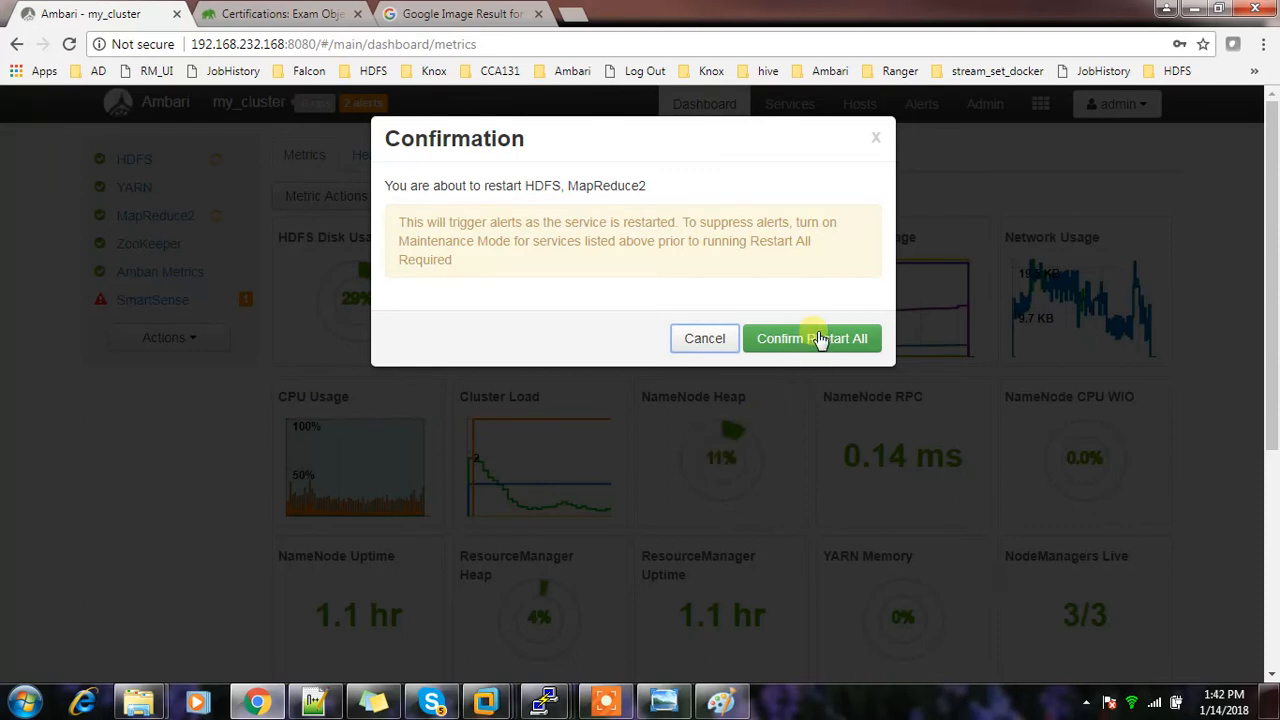
{"action": "left_click", "coordinate": [812, 338]}
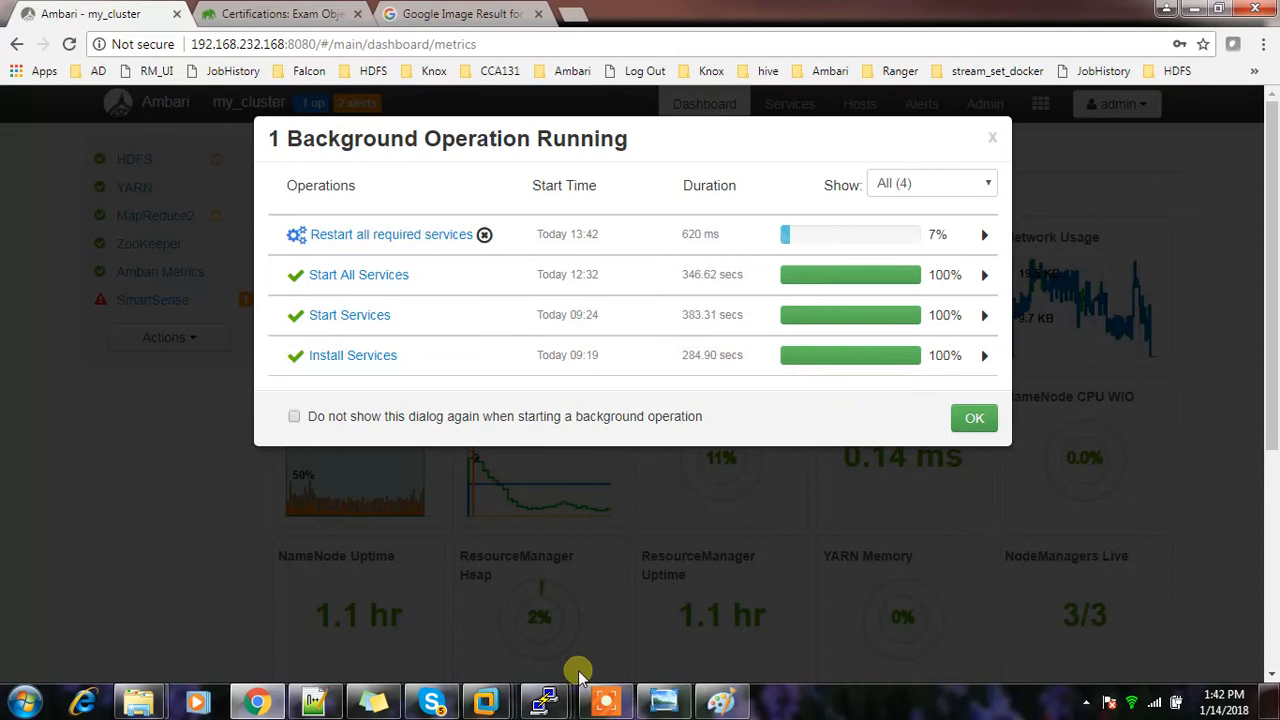
{"action": "mouse_move", "coordinate": [544, 700]}
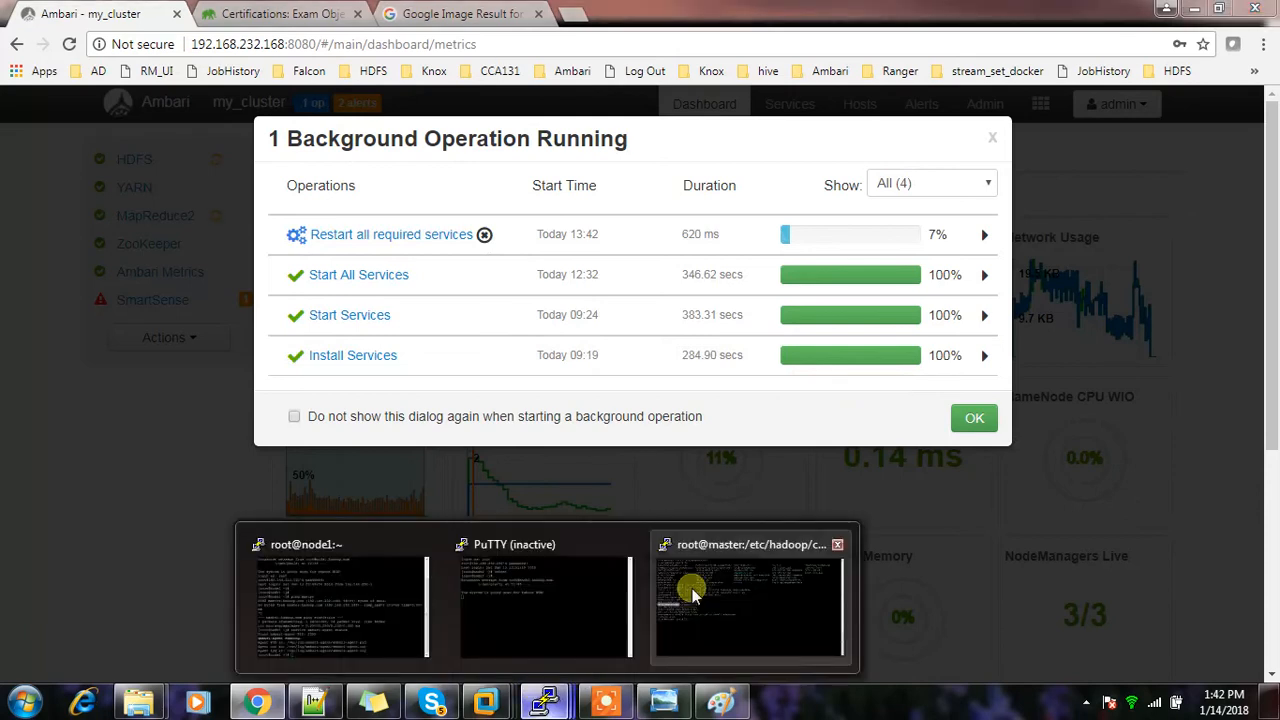
{"action": "left_click", "coordinate": [750, 600]}
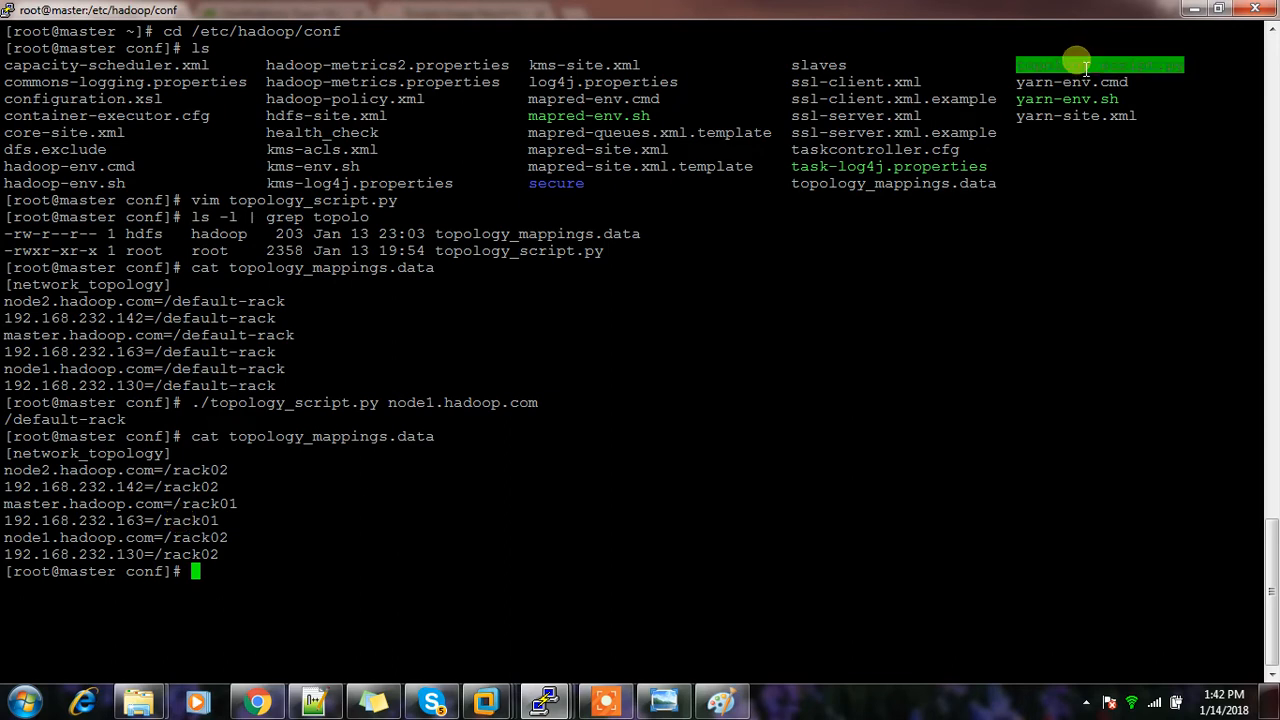
Run ./topology_script.py for node1.hadoop.com and confirm it returns /rack02.
{"action": "type", "text": "./"}
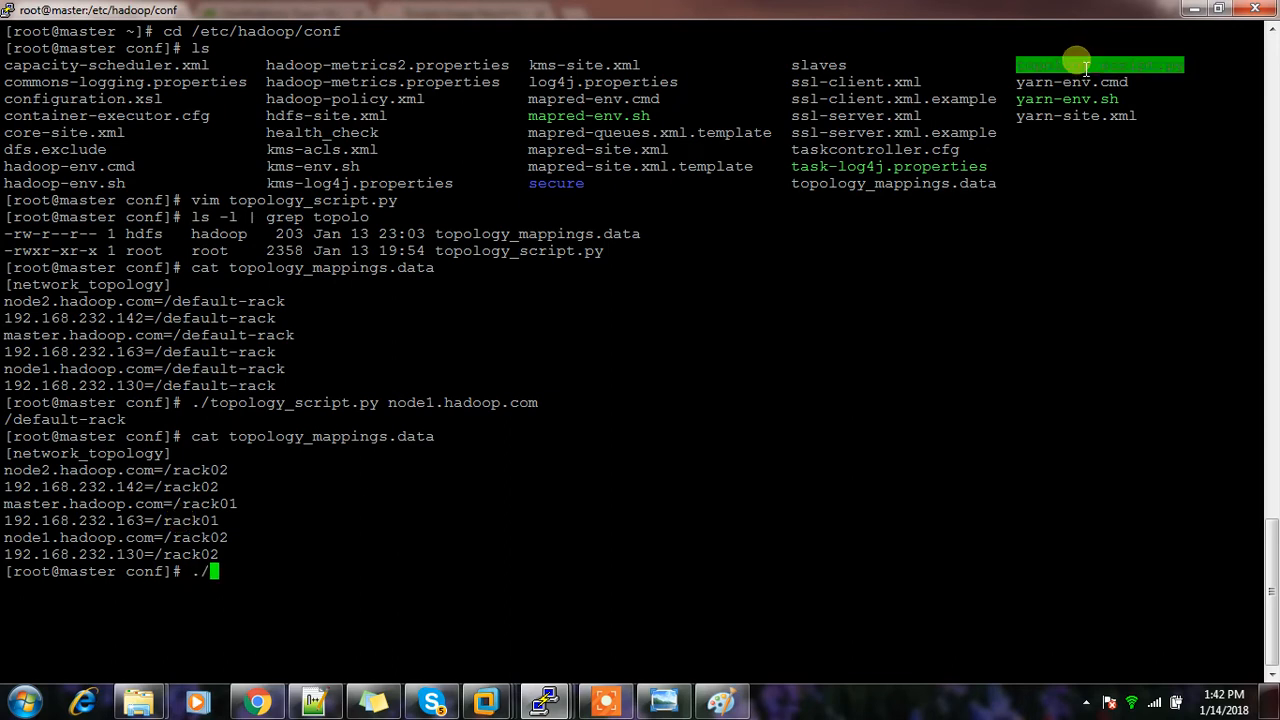
{"action": "type", "text": "topology_script.py"}
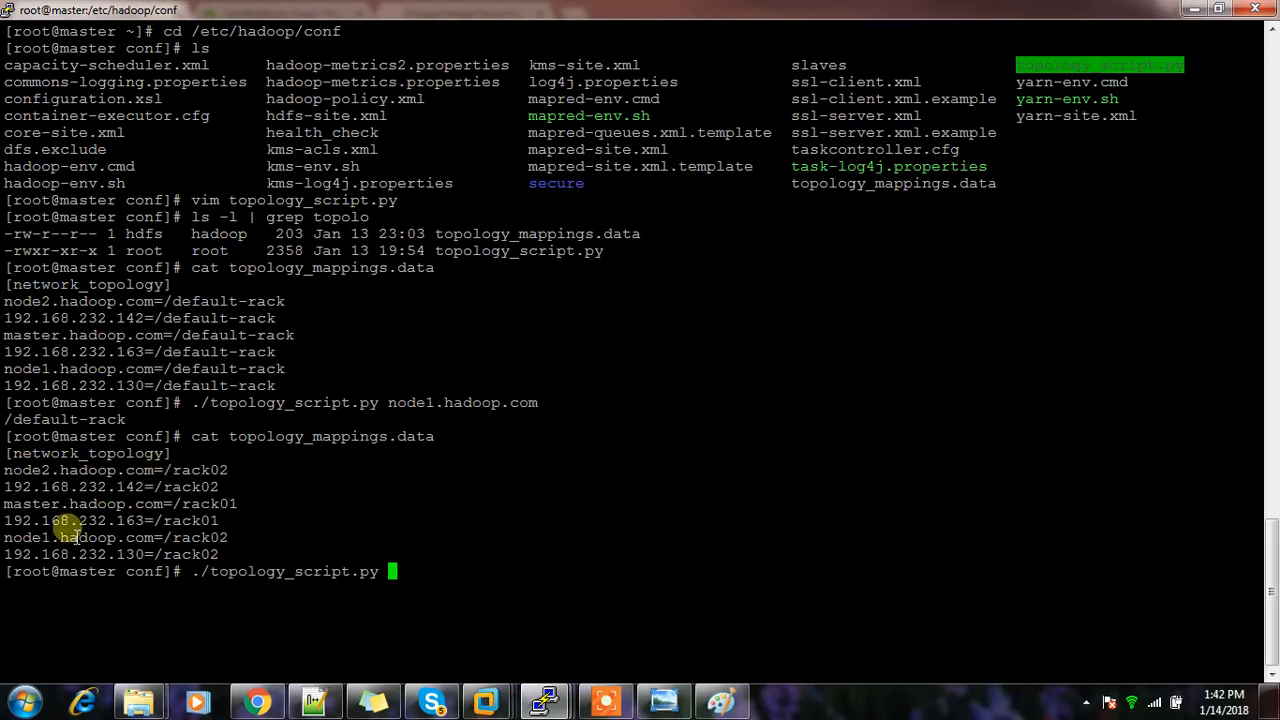
{"action": "key", "text": "Return"}
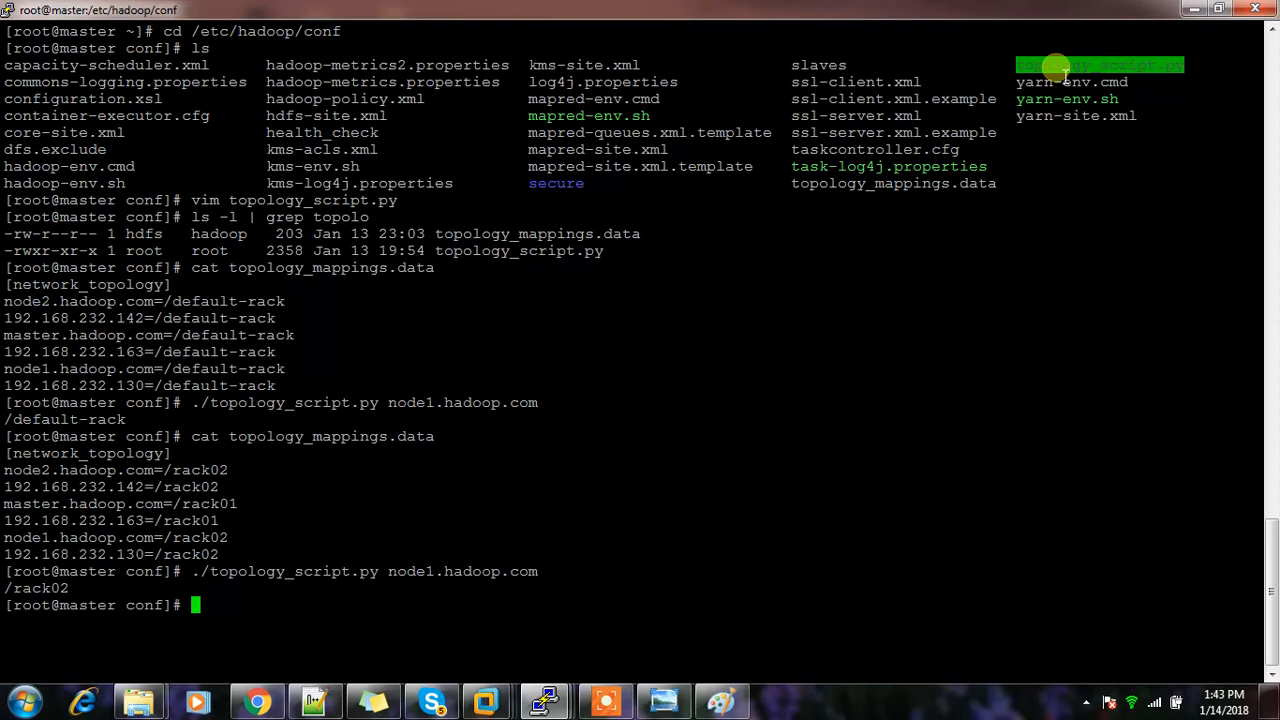
{"action": "mouse_move", "coordinate": [254, 504]}
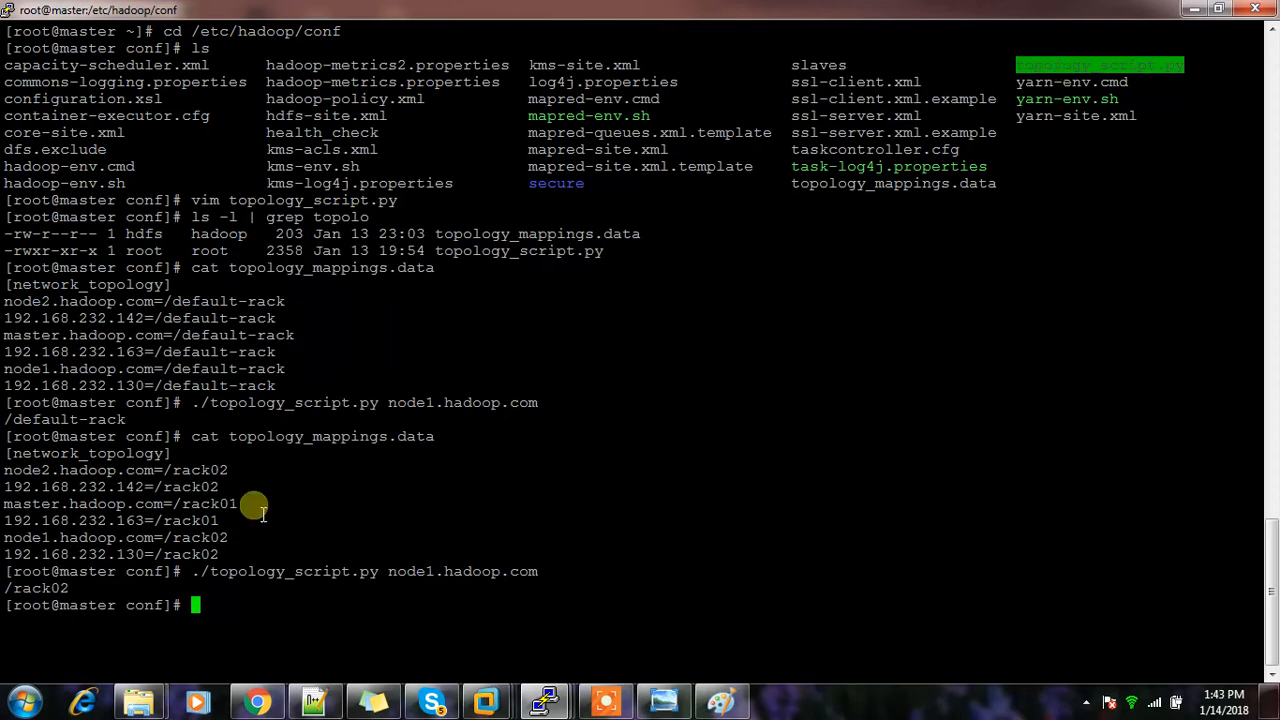
{"action": "mouse_move", "coordinate": [108, 558]}
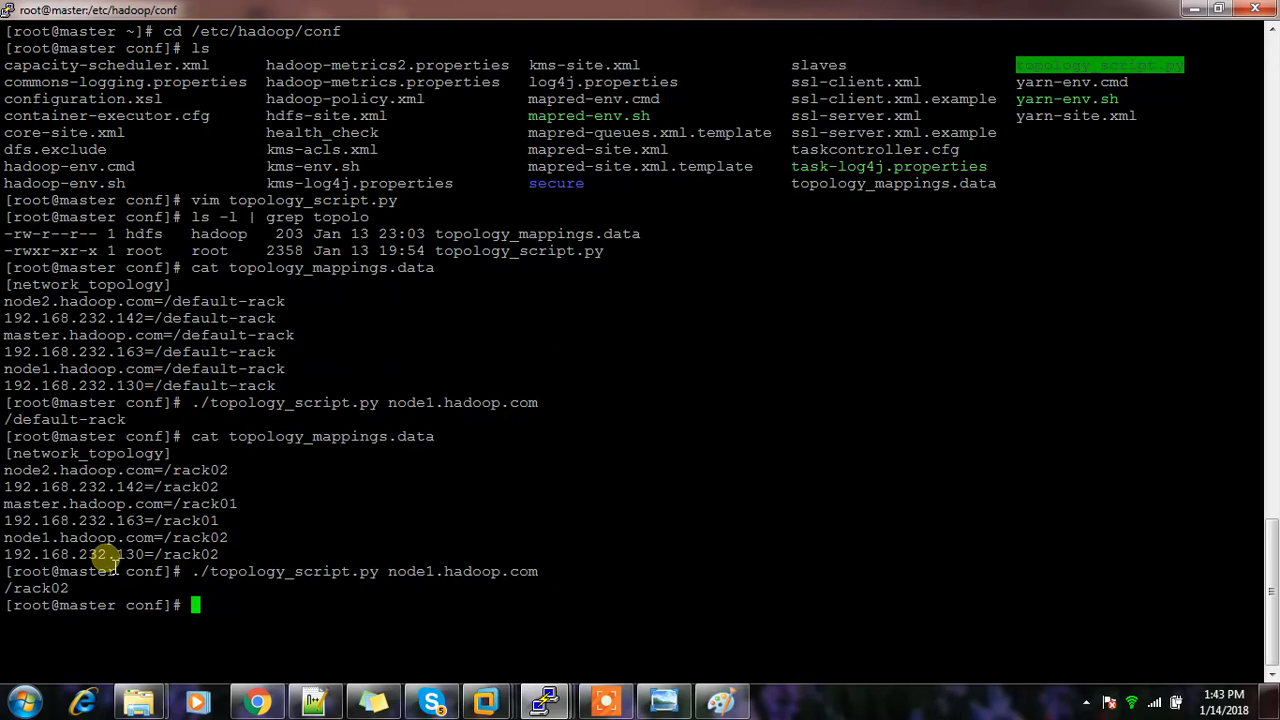
Run the topology script by IP: /rack02 for 192.168.232.130, /rack01 for 192.168.232.163.
{"action": "type", "text": "./topology_script.py node1.hadoop.com"}
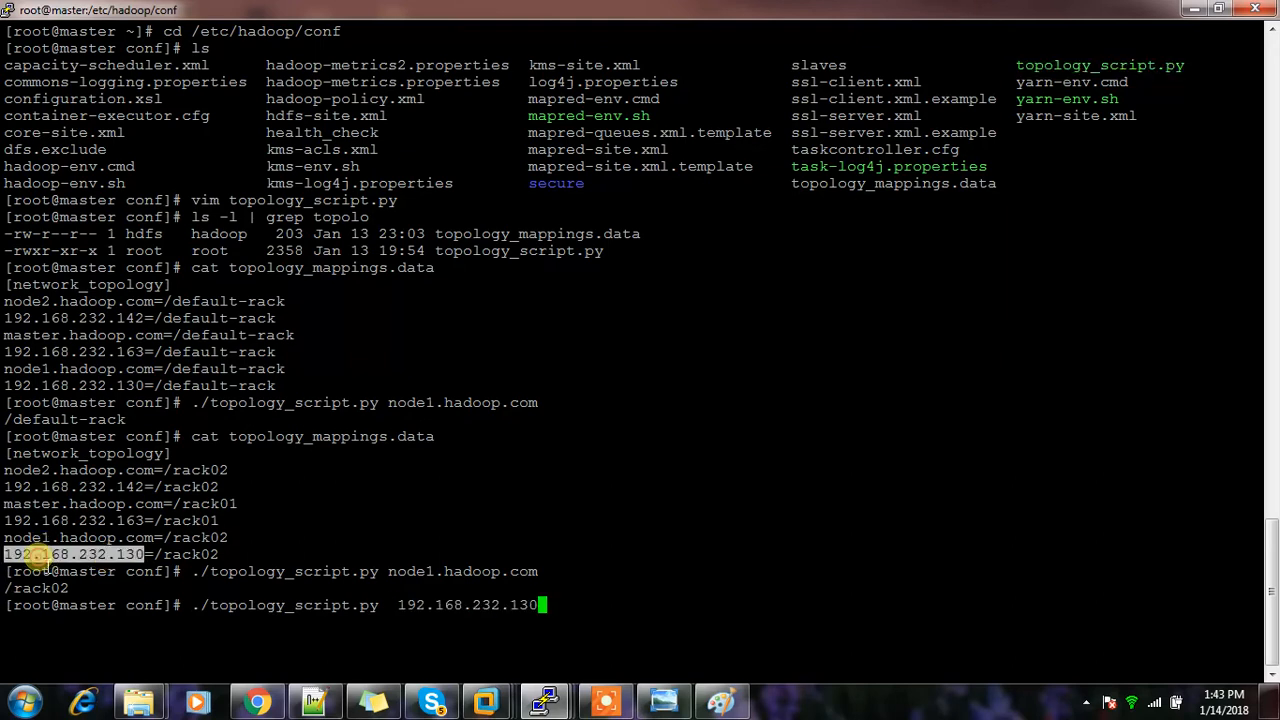
{"action": "key", "text": "Return"}
{"action": "type", "text": "./topology_script.py"}
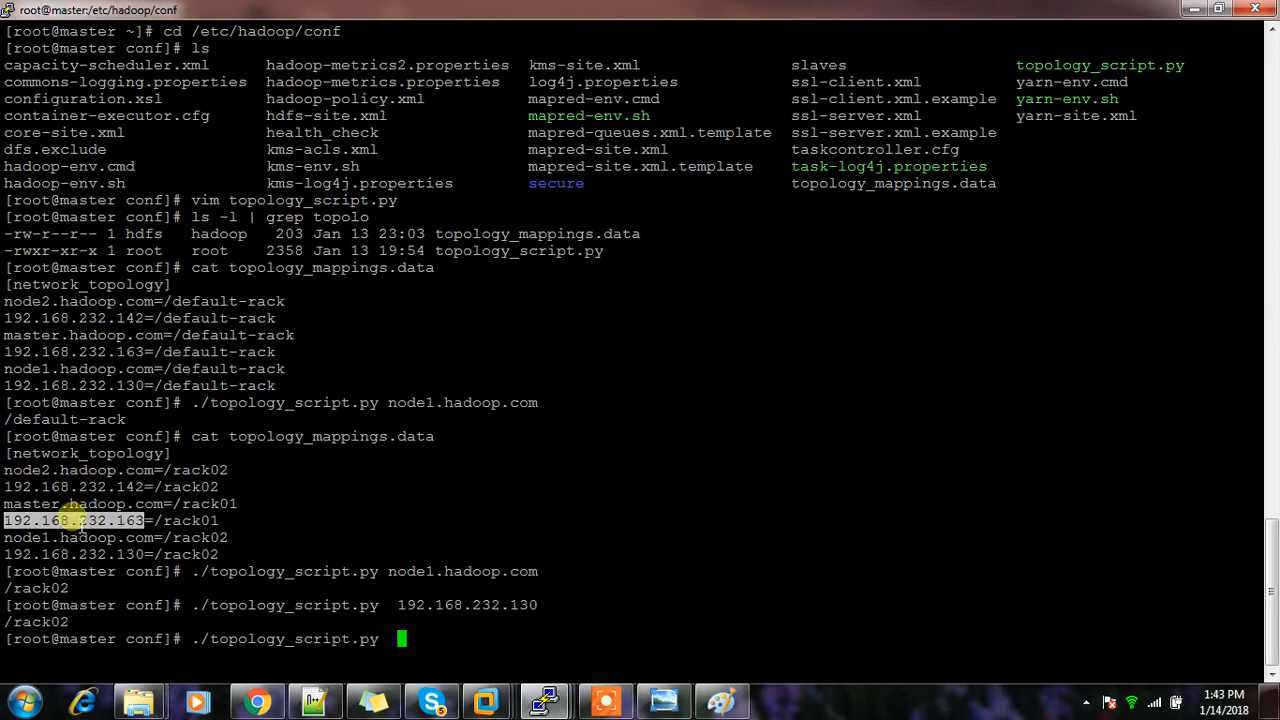
{"action": "key", "text": "Return"}
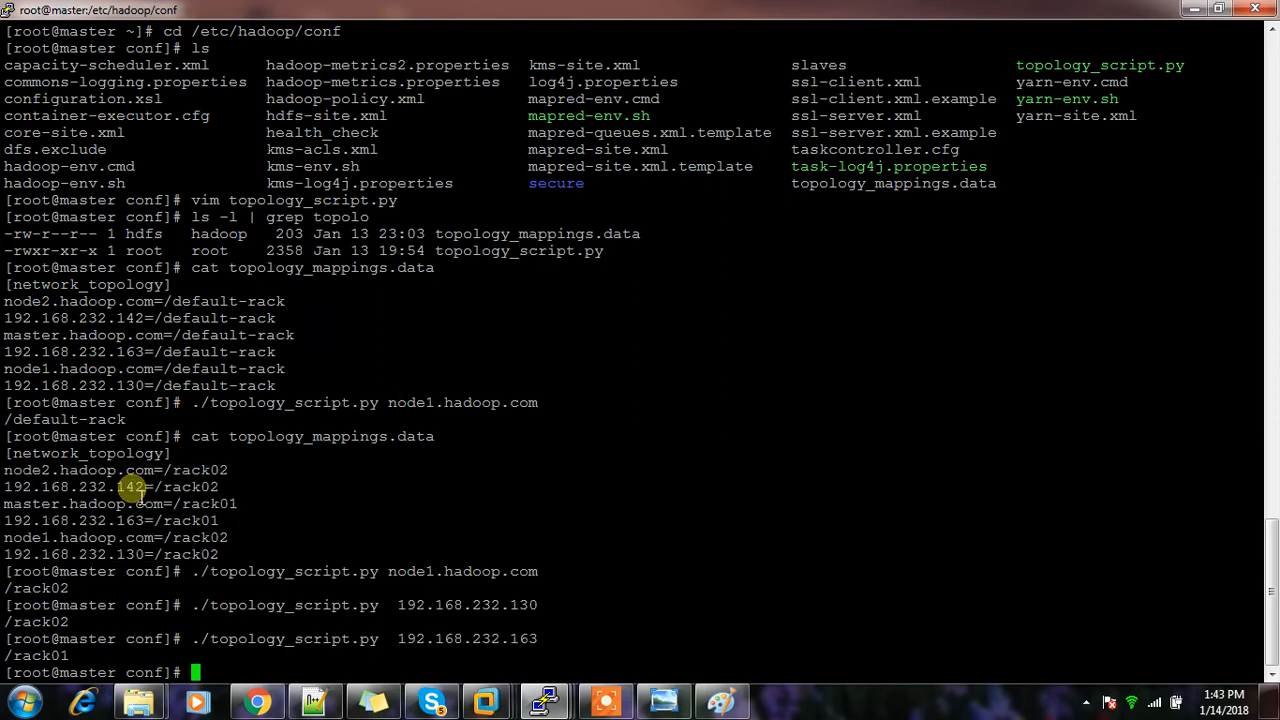
{"action": "mouse_move", "coordinate": [164, 470]}
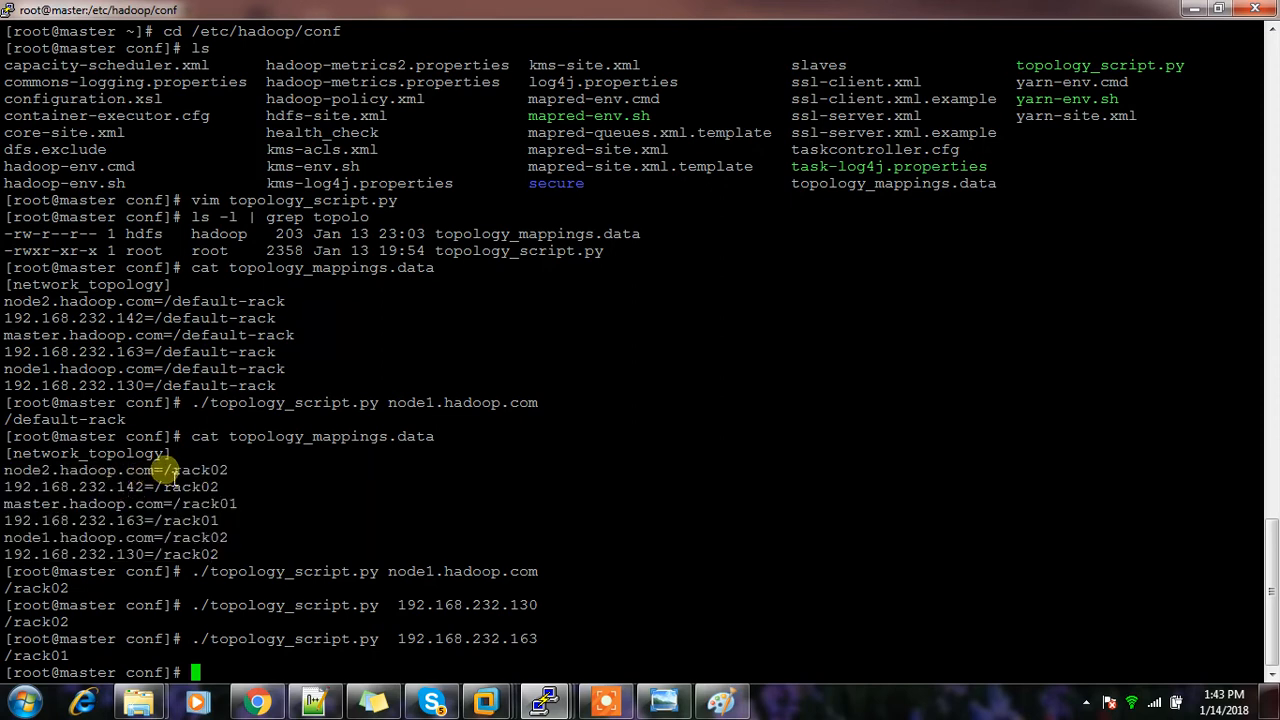
{"action": "double_click", "coordinate": [190, 470]}
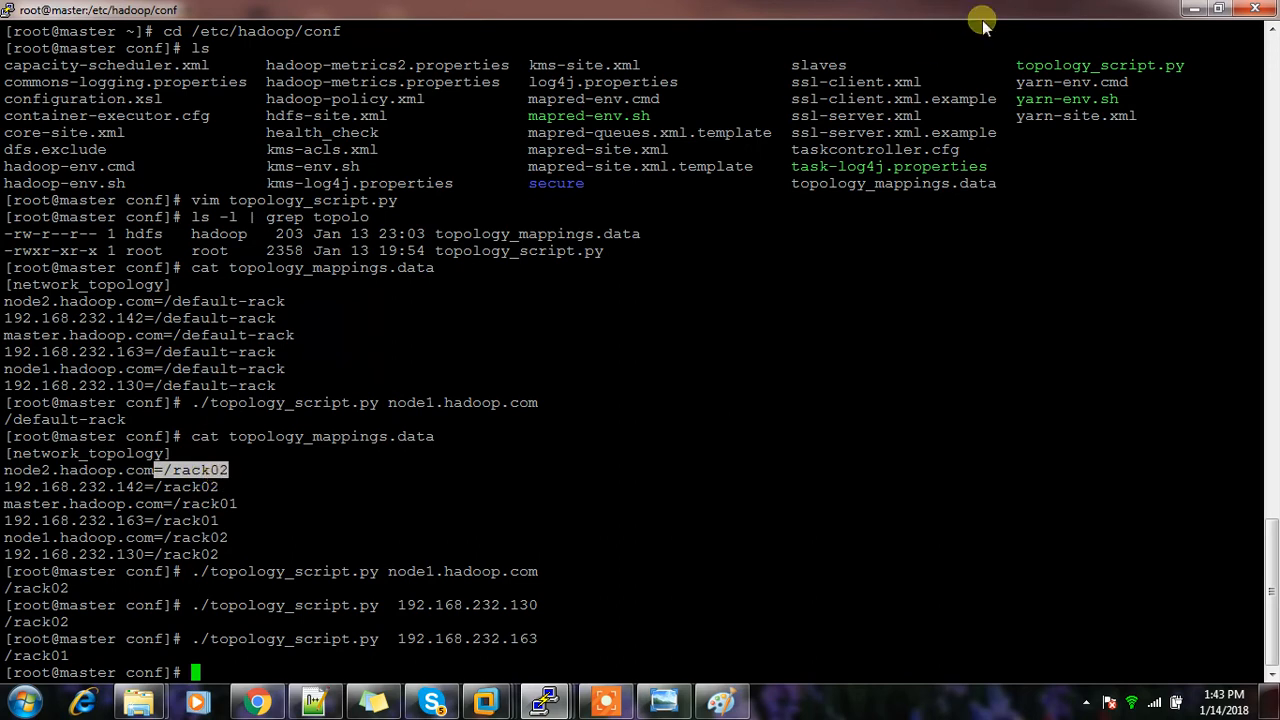
{"action": "mouse_move", "coordinate": [1032, 66]}
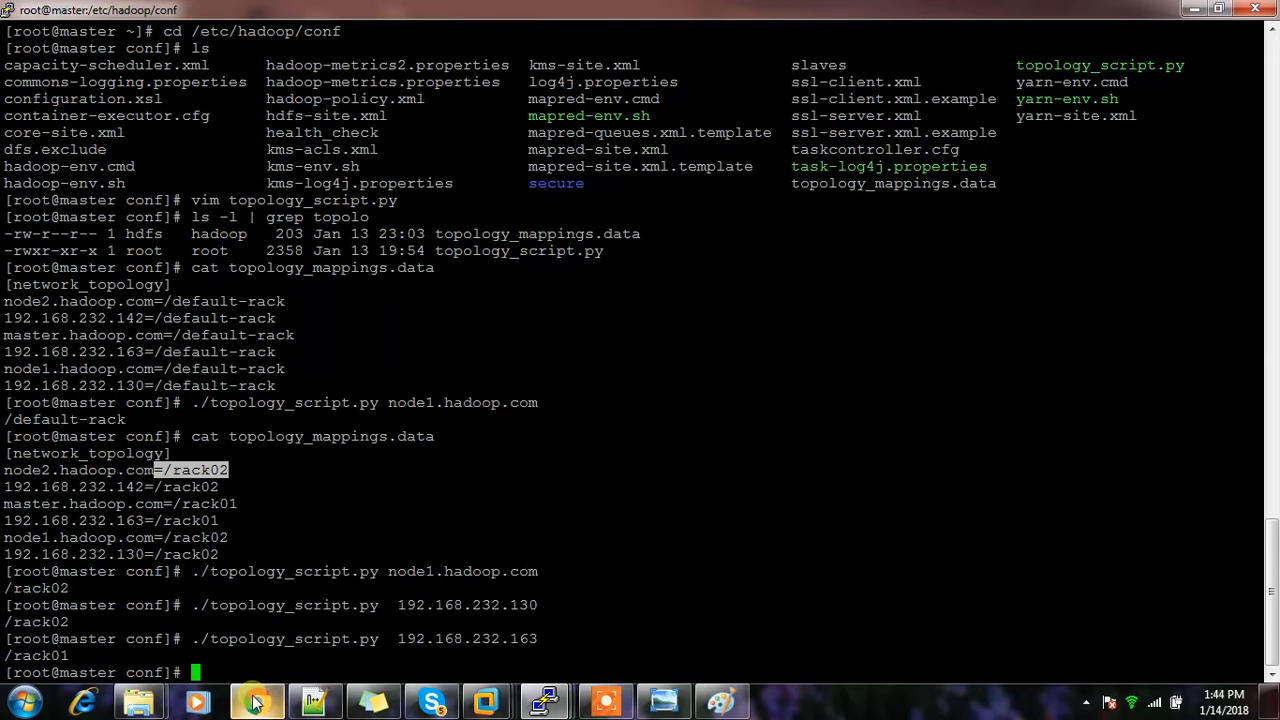
{"action": "left_click", "coordinate": [256, 700]}
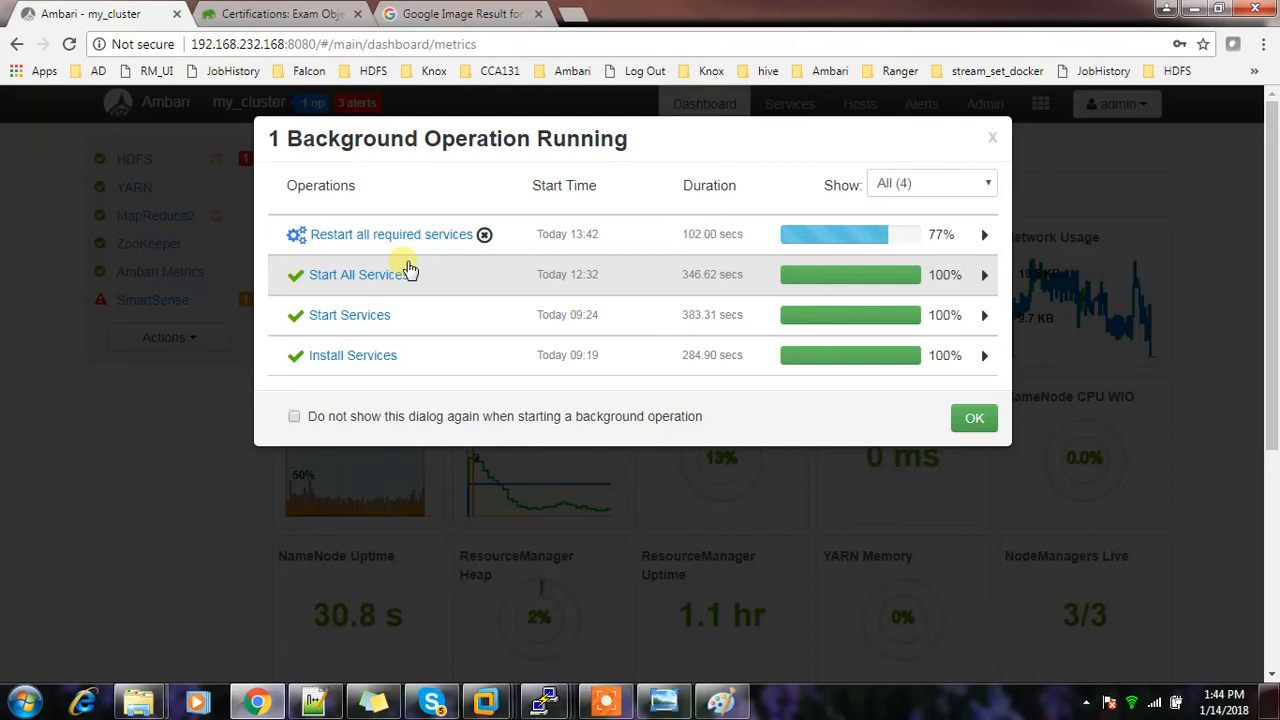
{"action": "mouse_move", "coordinate": [28, 148]}
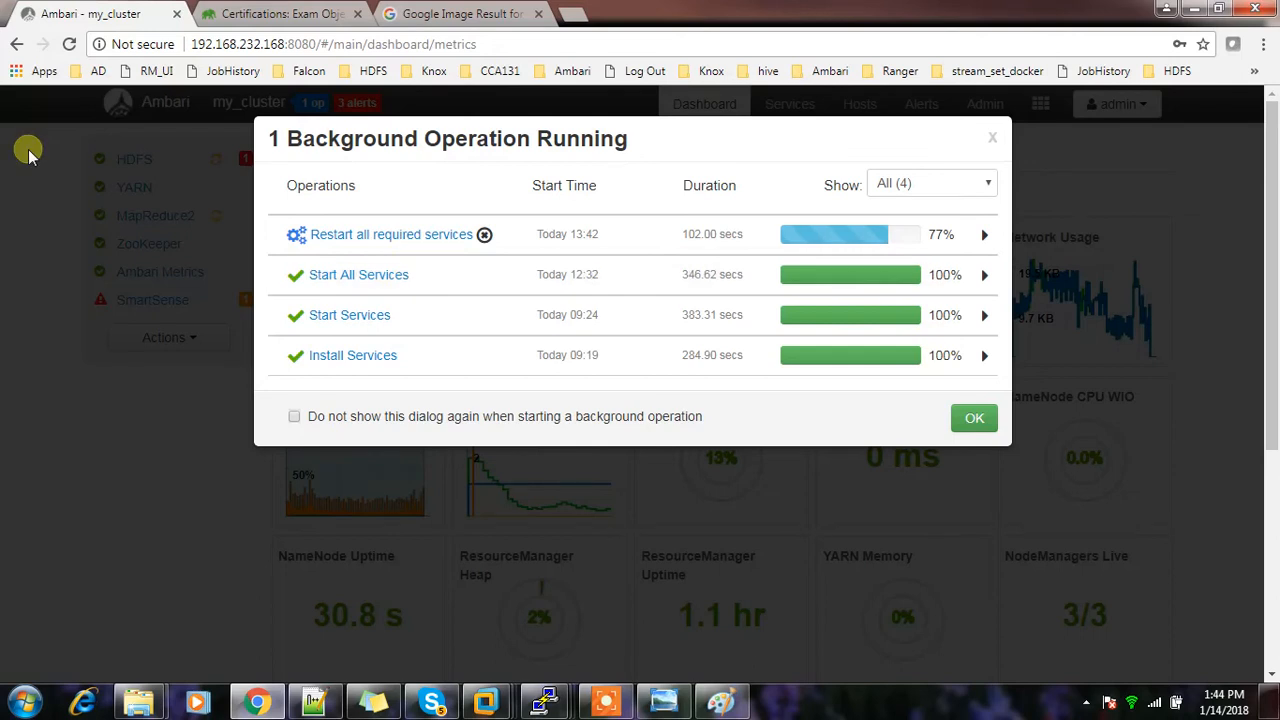
{"action": "mouse_move", "coordinate": [510, 270]}
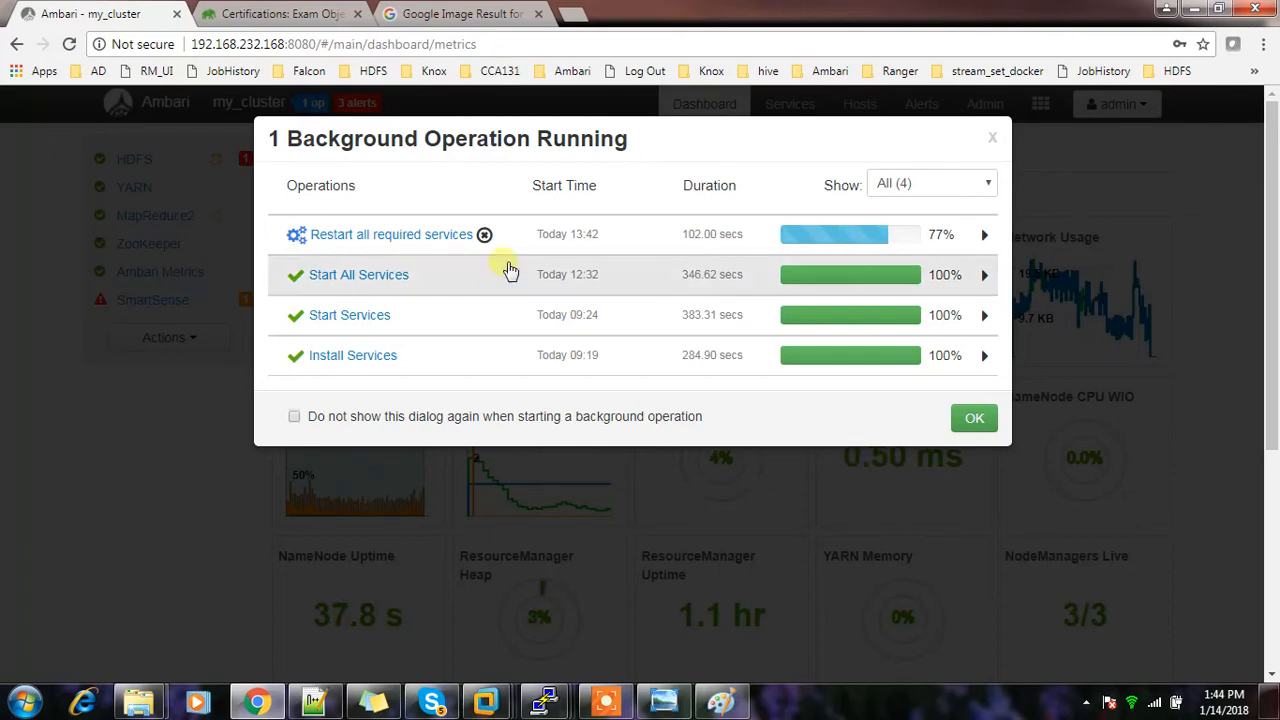
Dismiss the Background Operations dialog and show the HDFS service summary.
{"action": "left_click", "coordinate": [972, 418]}
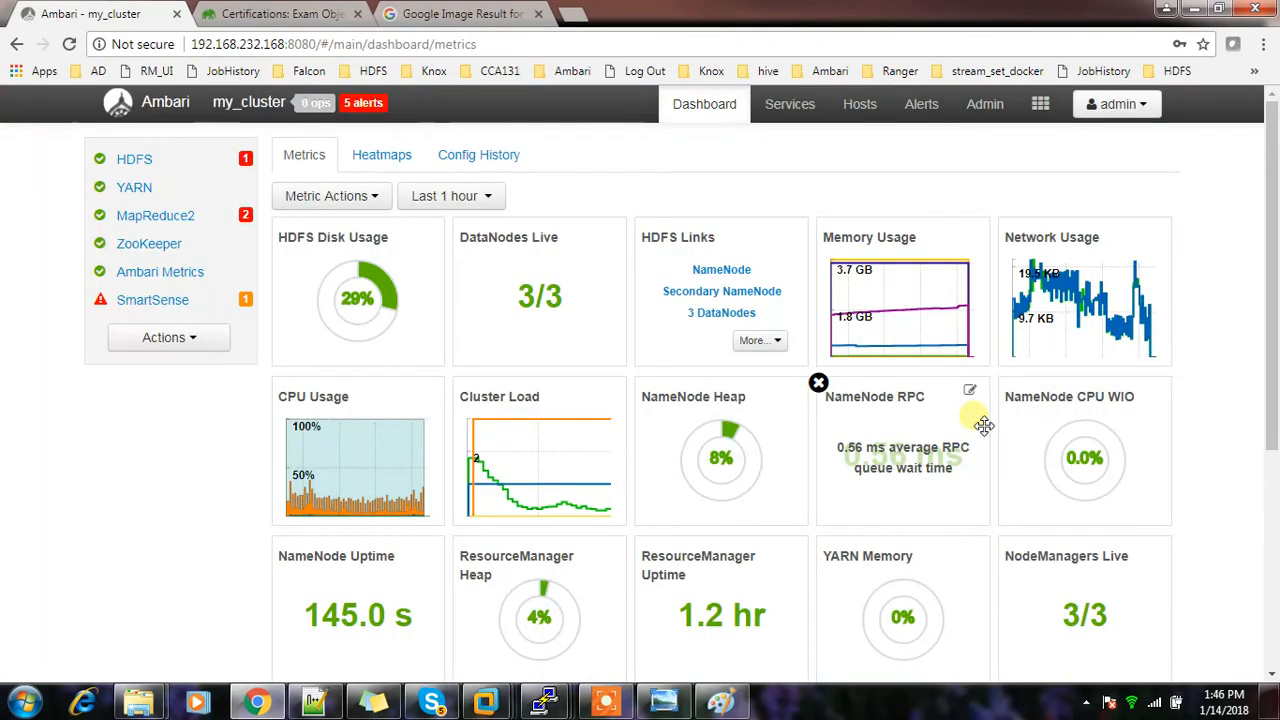
{"action": "mouse_move", "coordinate": [998, 488]}
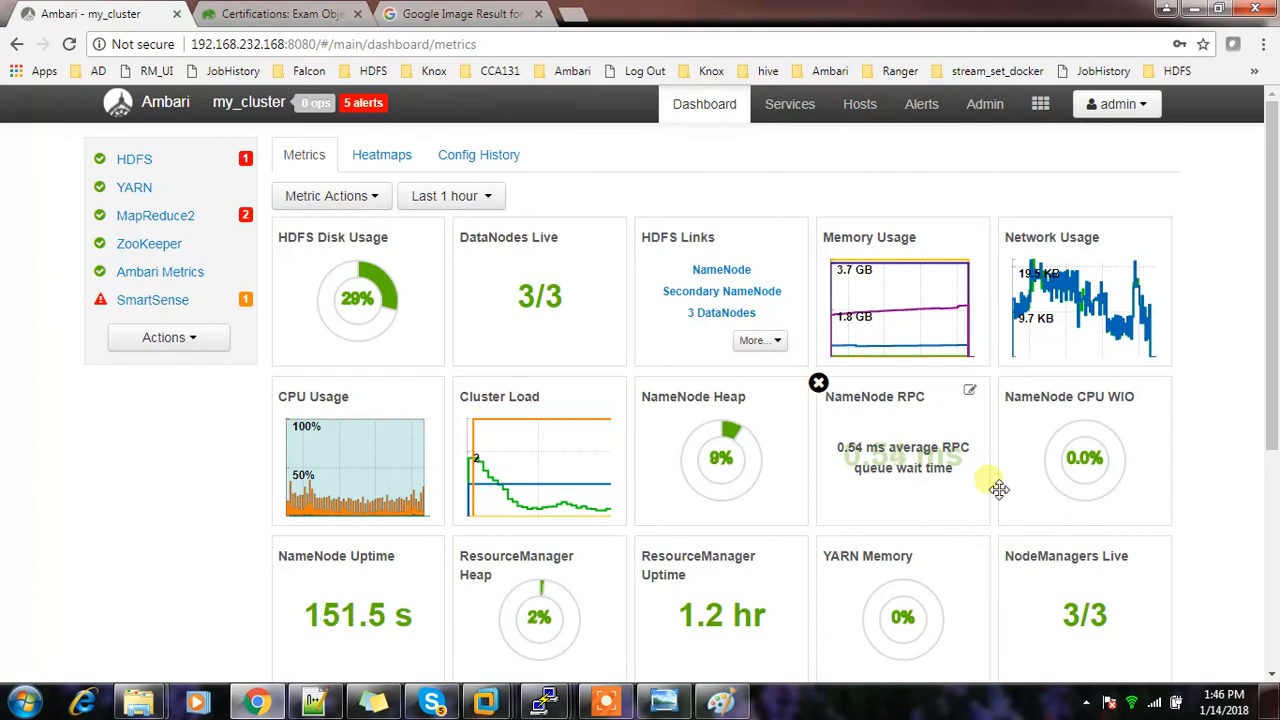
{"action": "left_click", "coordinate": [134, 160]}
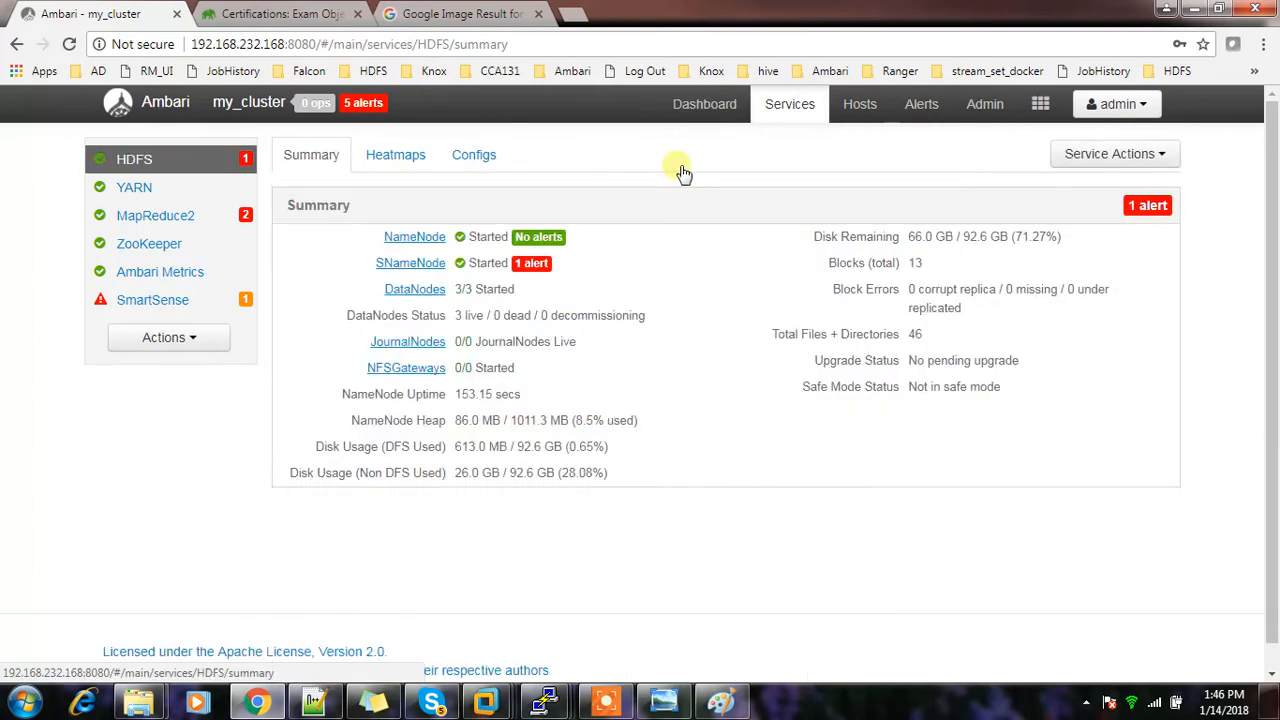
Filter HDFS configs for 'topo' and check net.topology.script.file.name is /etc/hadoop/conf/topology_script.py.
{"action": "left_click", "coordinate": [472, 154]}
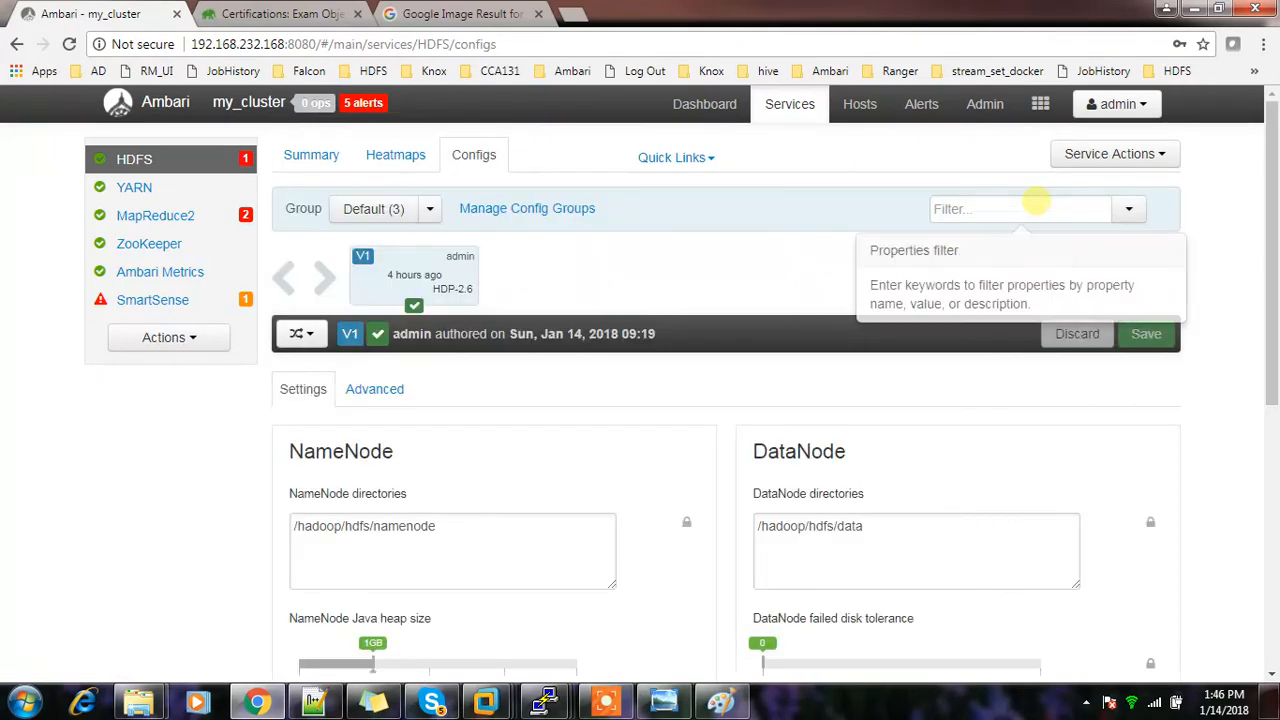
{"action": "type", "text": "topol"}
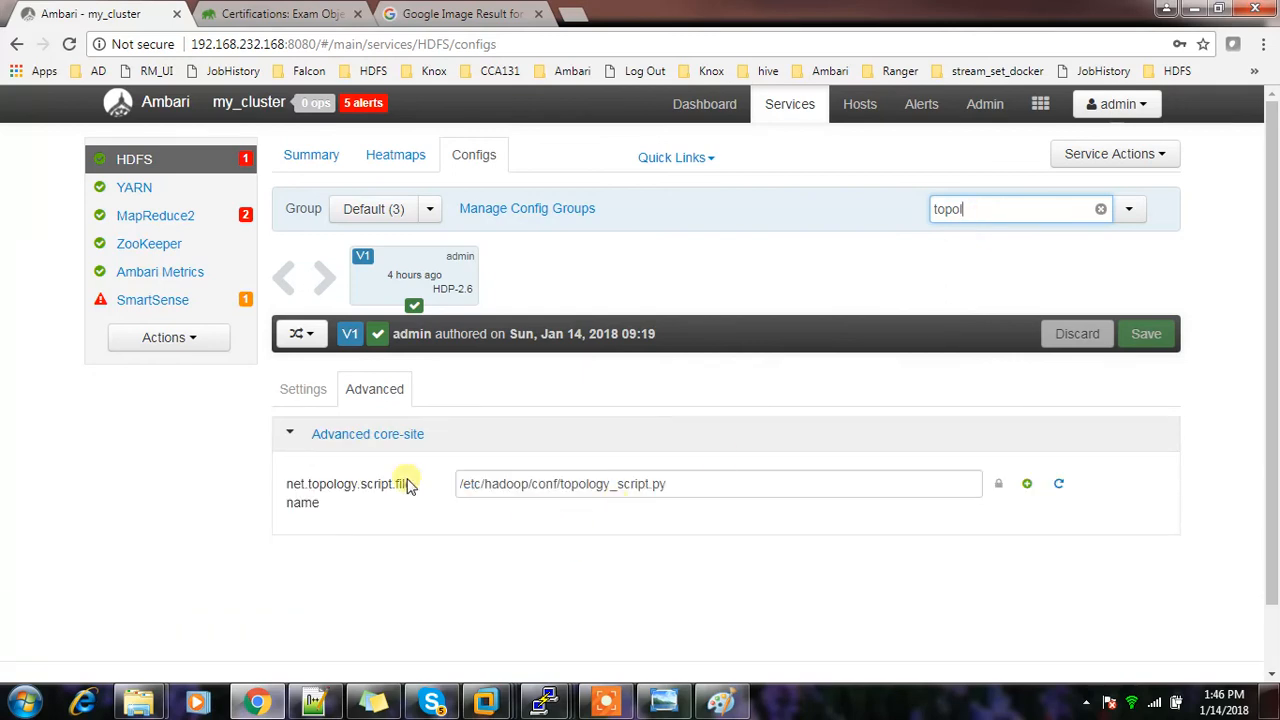
{"action": "double_click", "coordinate": [350, 484]}
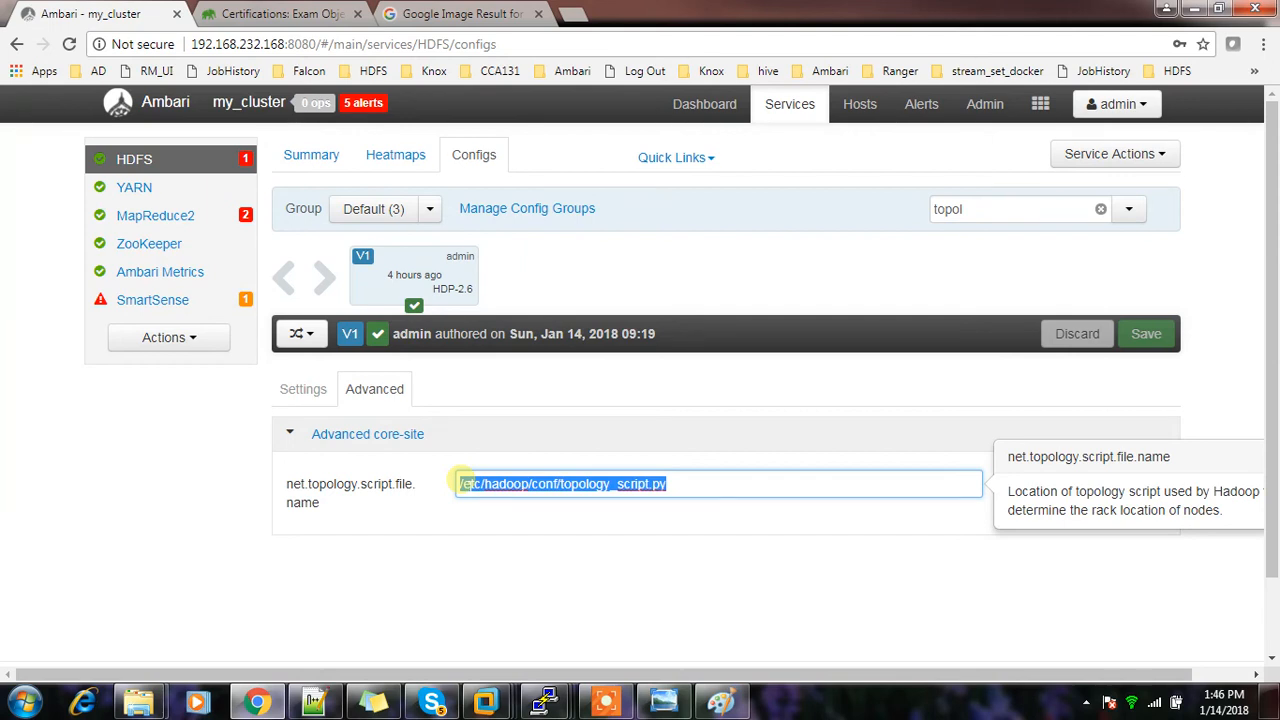
Go to the Hosts page listing master on rack01 and nodes on rack02.
{"action": "left_click", "coordinate": [984, 104]}
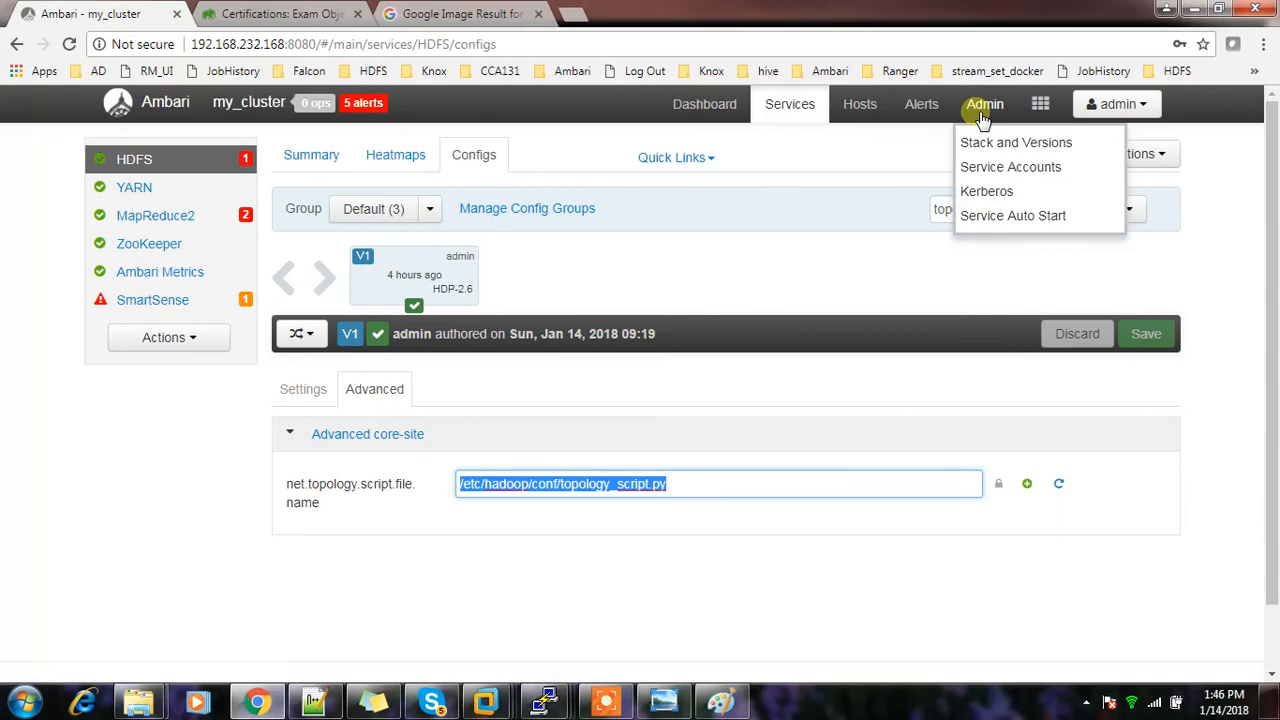
{"action": "left_click", "coordinate": [860, 104]}
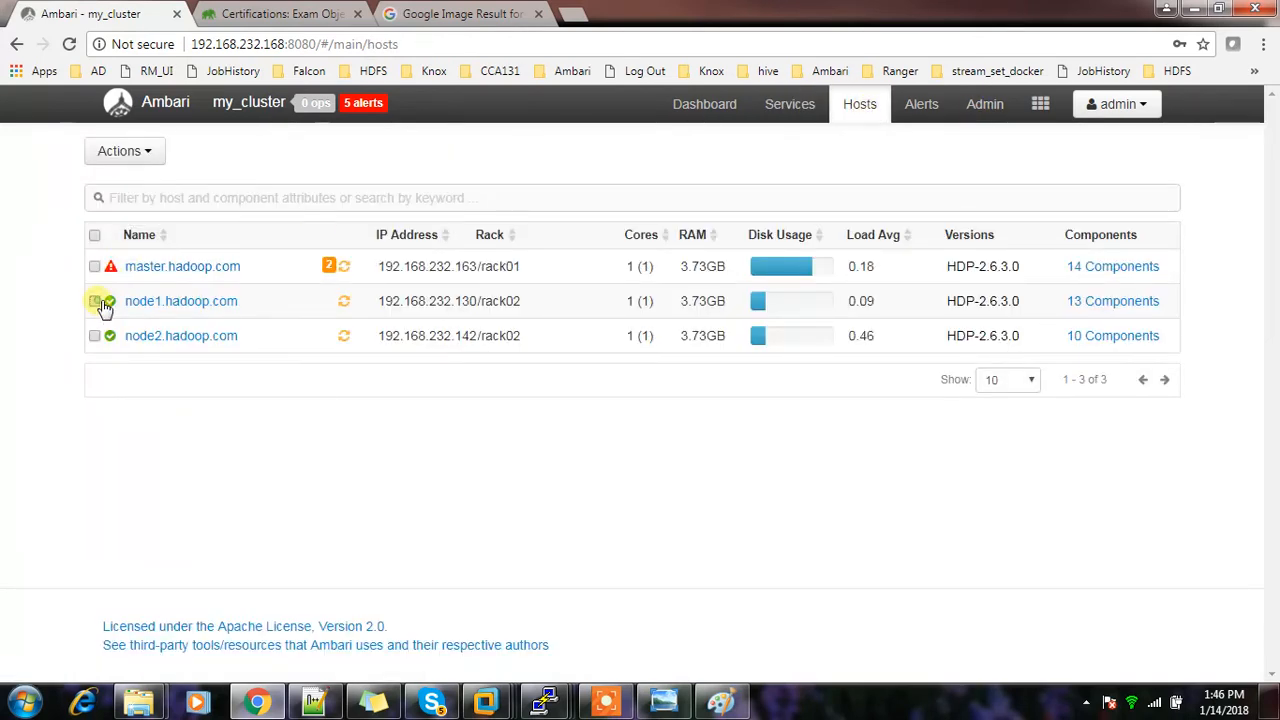
{"action": "left_click", "coordinate": [94, 300]}
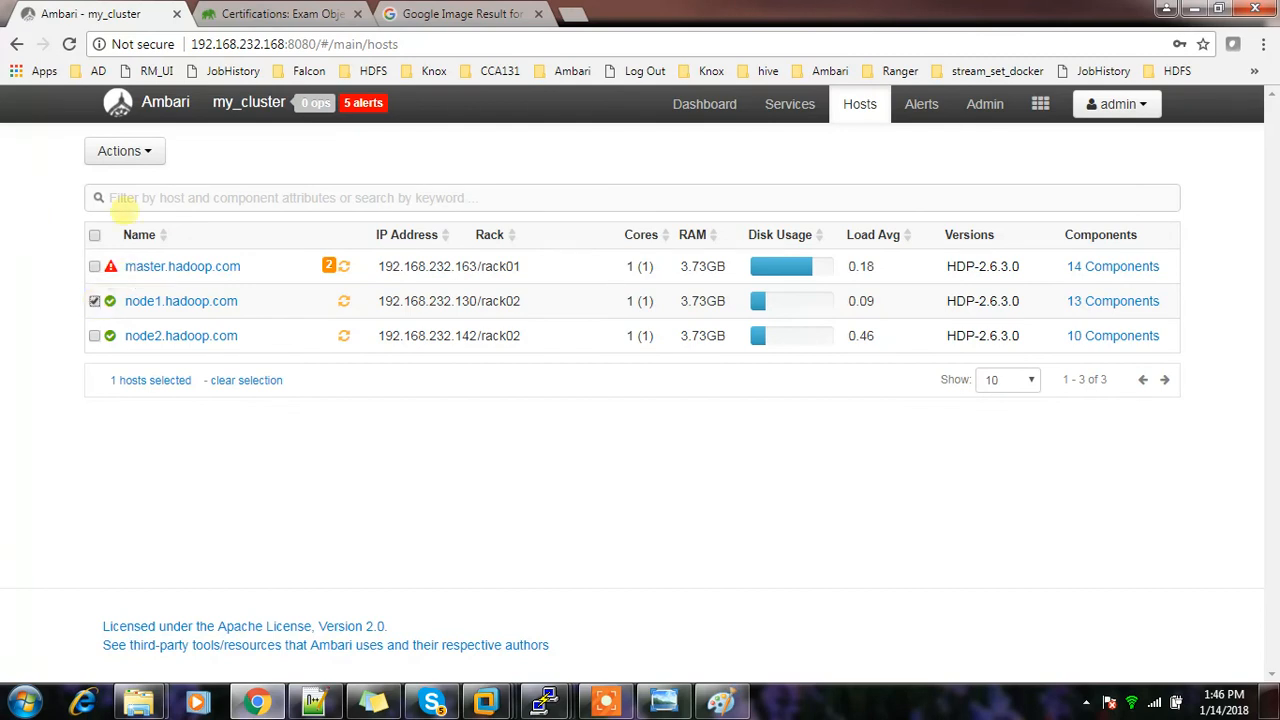
{"action": "left_click", "coordinate": [124, 152]}
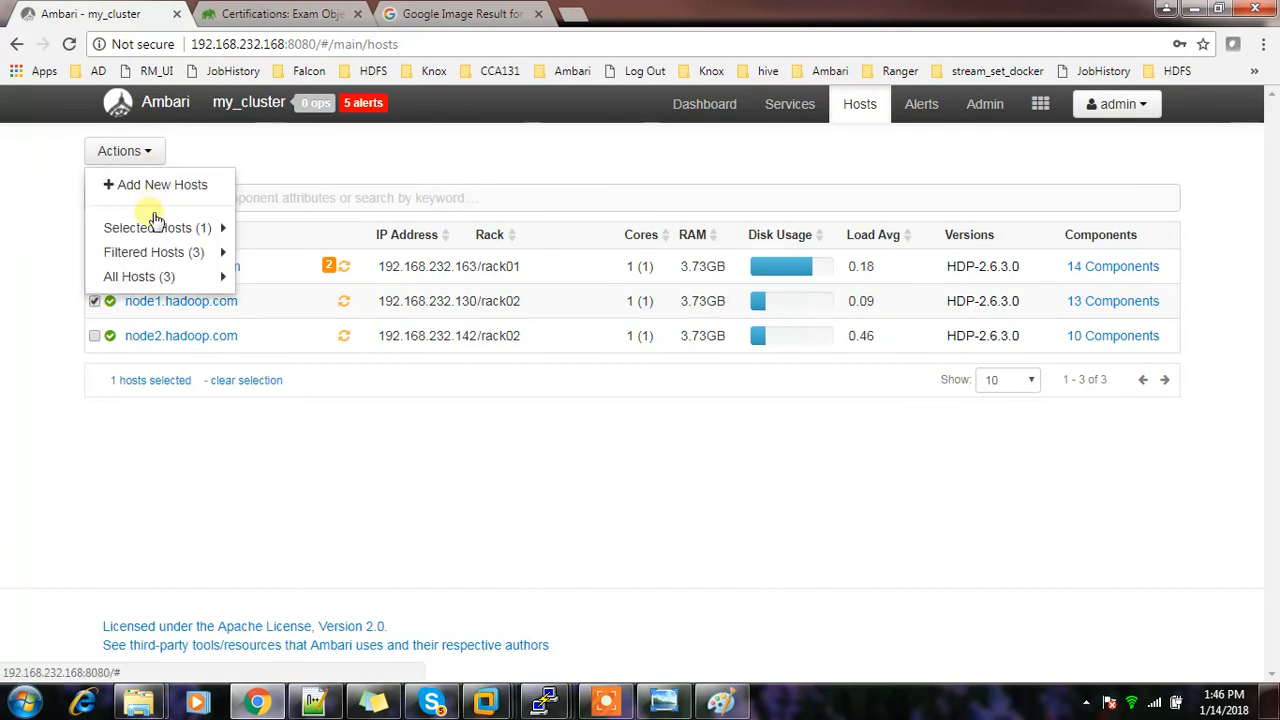
{"action": "mouse_move", "coordinate": [400, 224]}
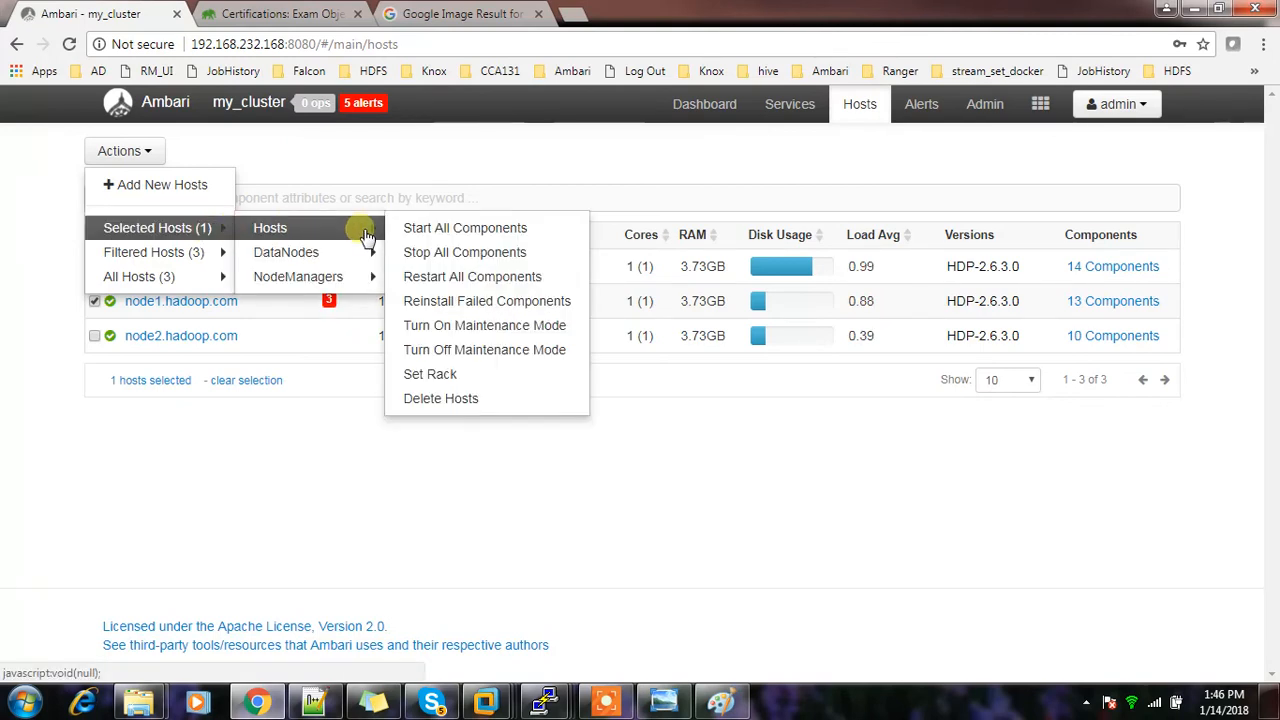
{"action": "mouse_move", "coordinate": [430, 374]}
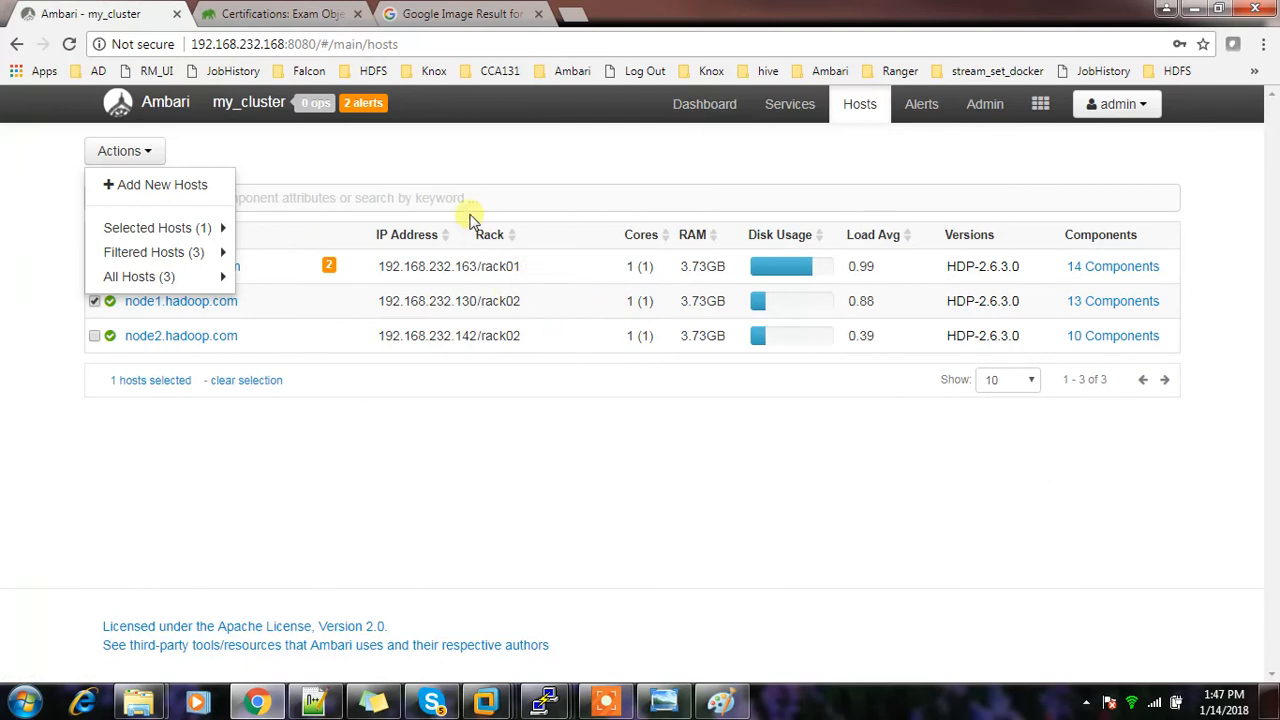
{"action": "mouse_move", "coordinate": [470, 266]}
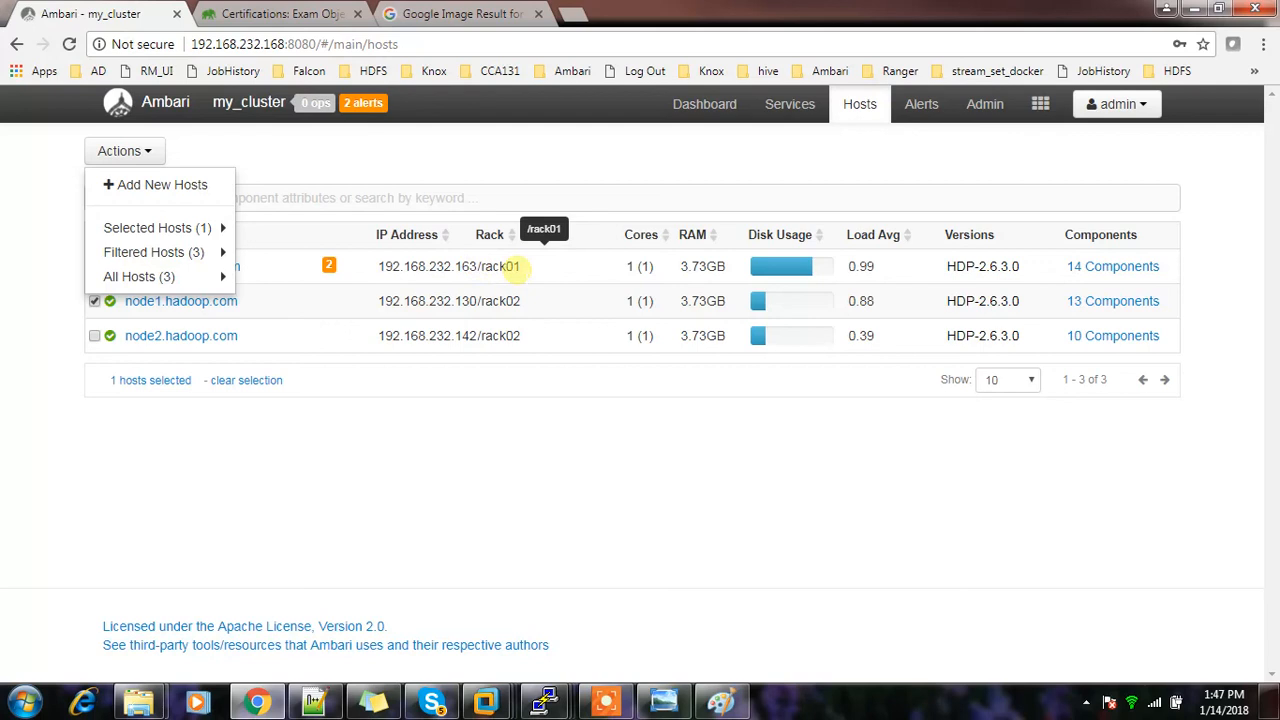
{"action": "mouse_move", "coordinate": [448, 300]}
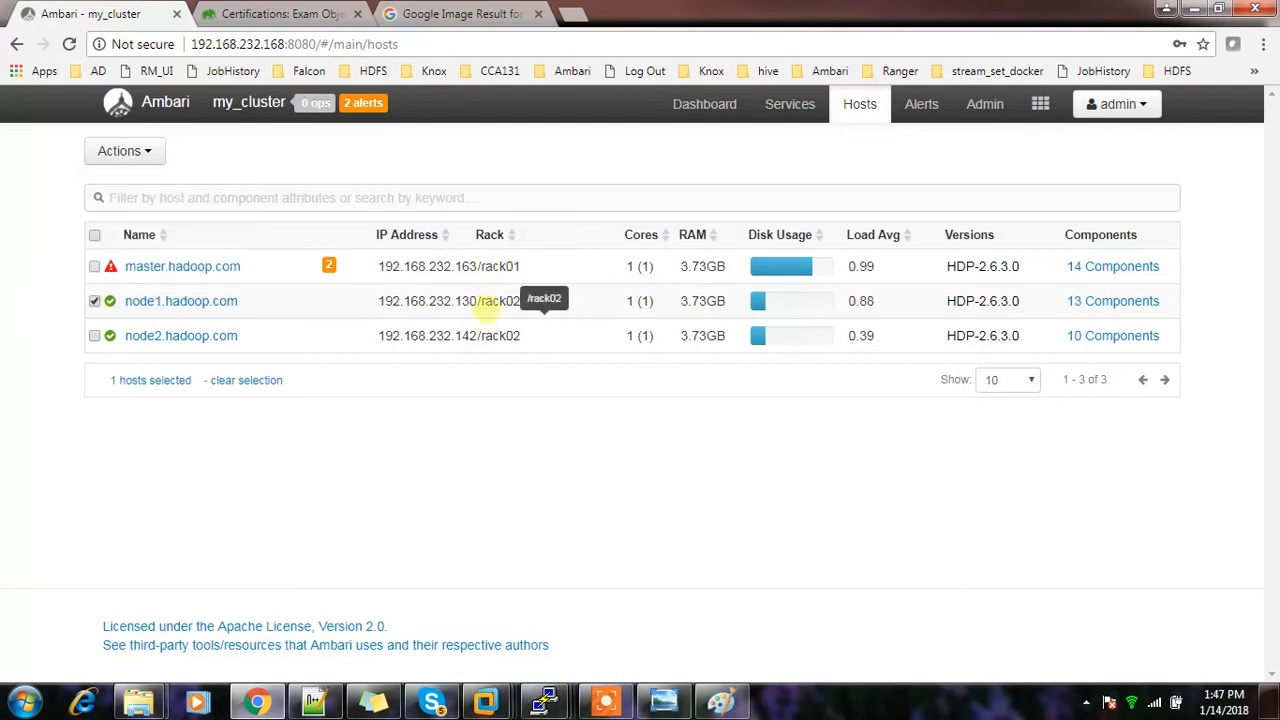
{"action": "mouse_move", "coordinate": [496, 266]}
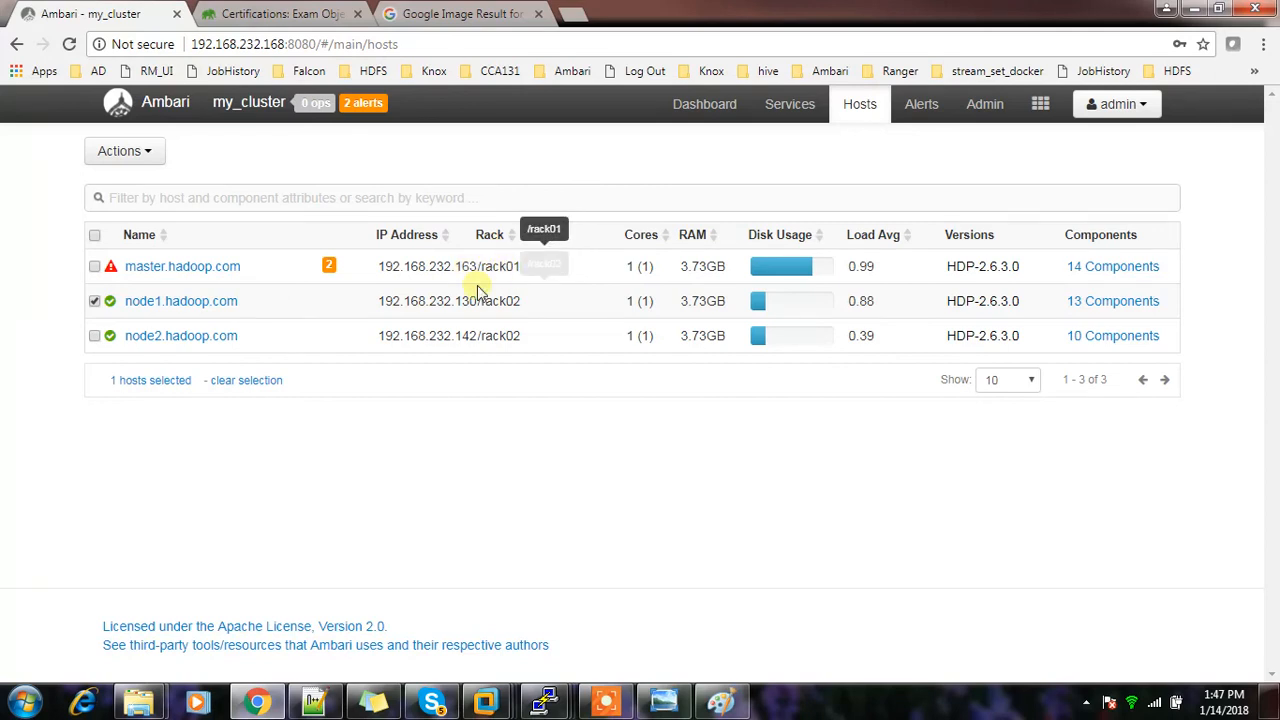
{"action": "mouse_move", "coordinate": [496, 300]}
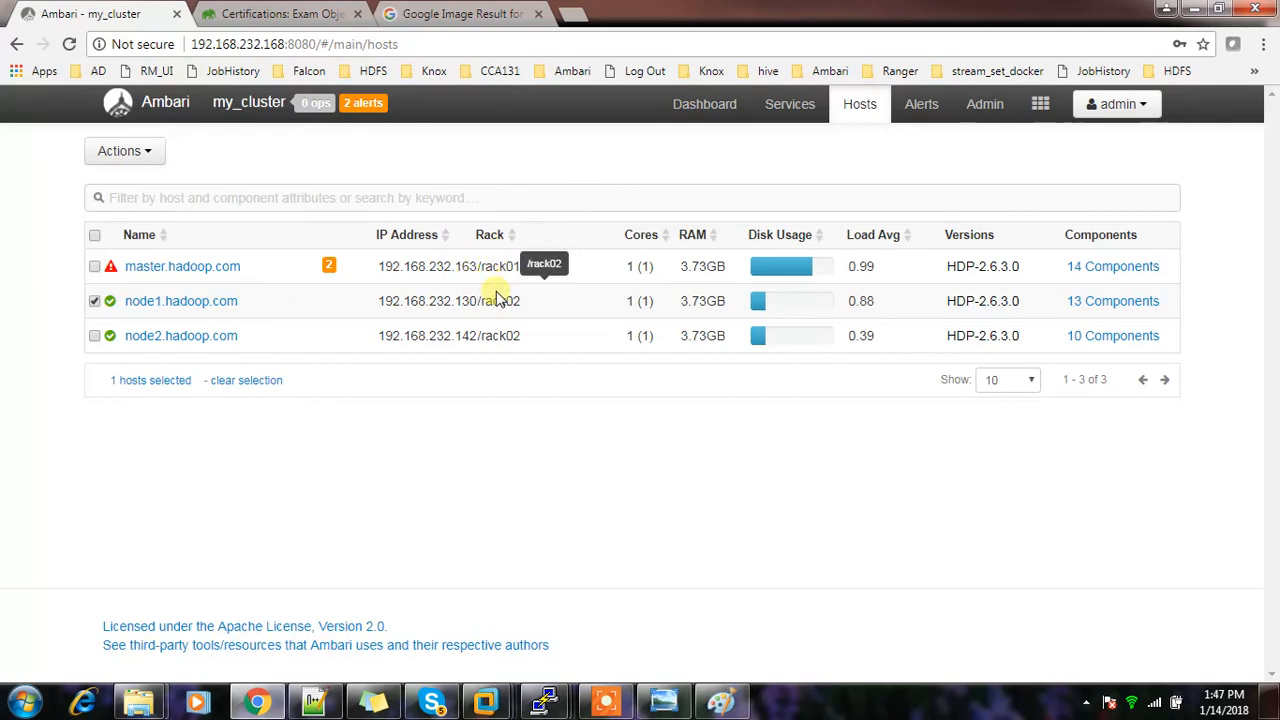